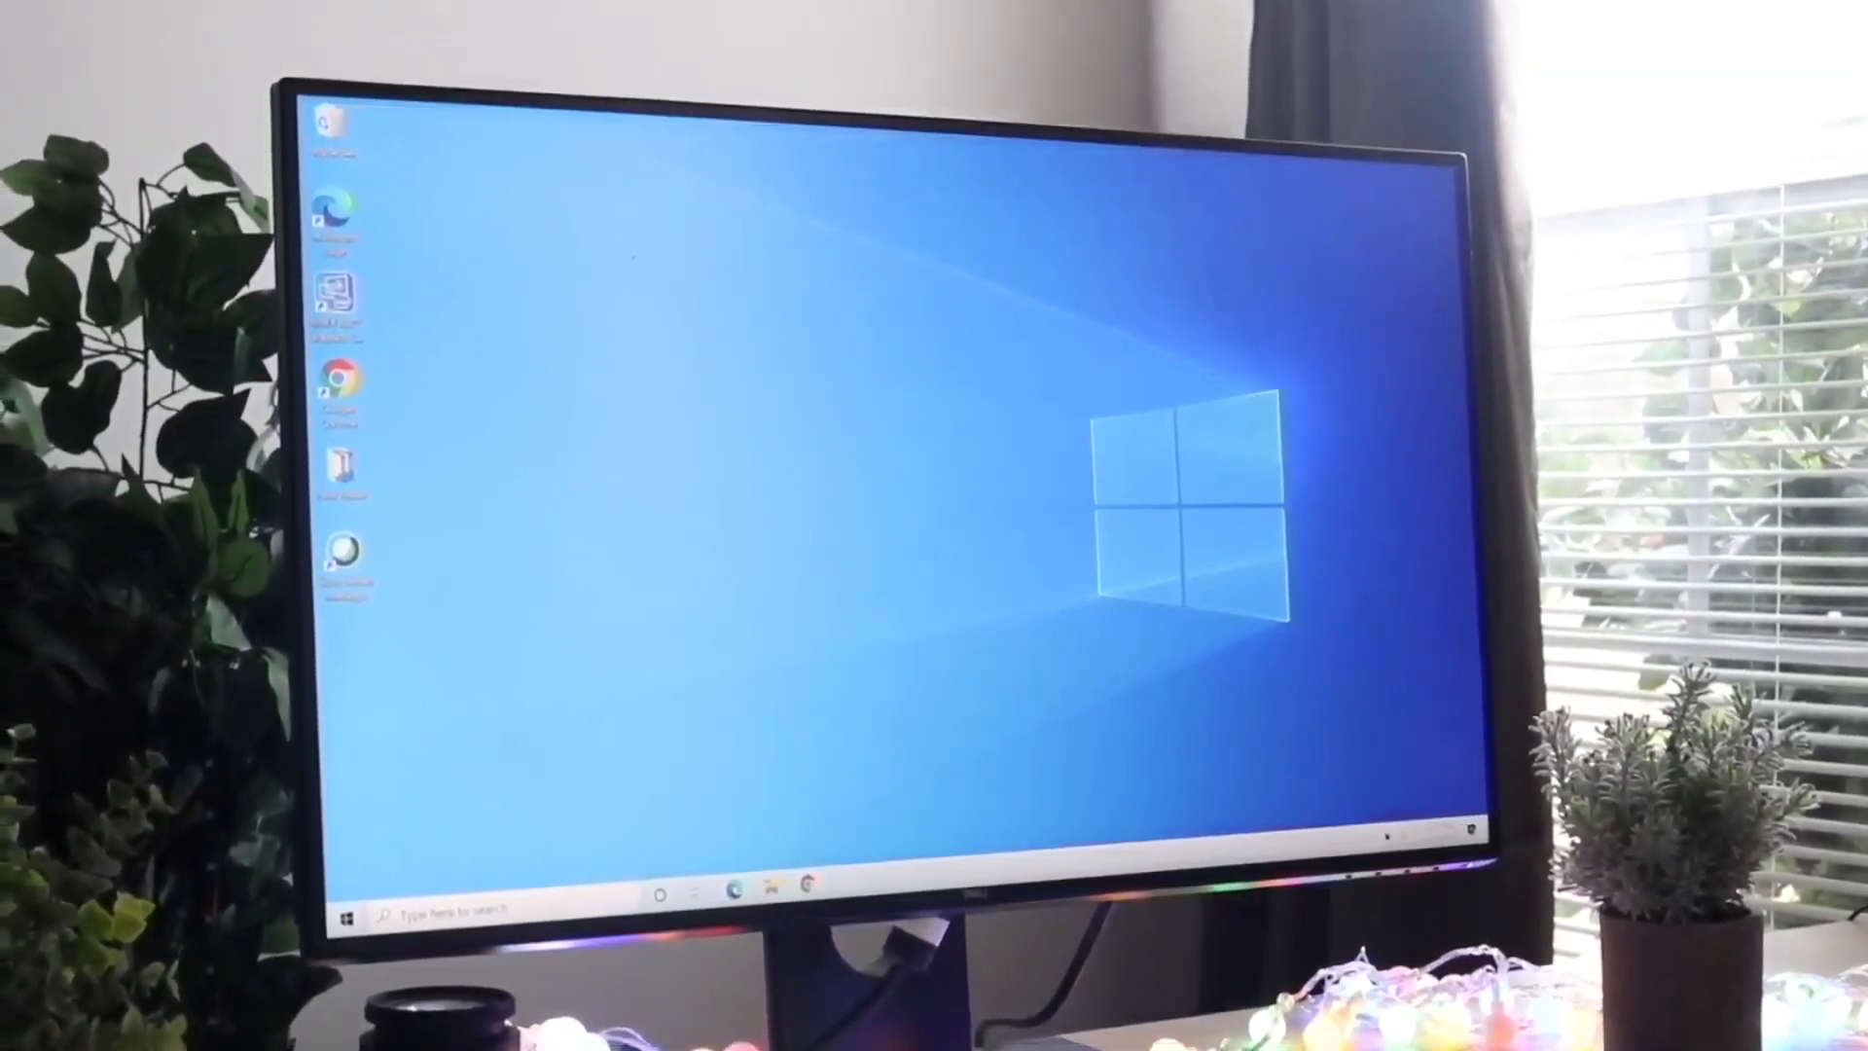
Step: View the desktop's right-click shortcut menu, then reach the taskbar search panel with suggested apps
right_click(471, 268)
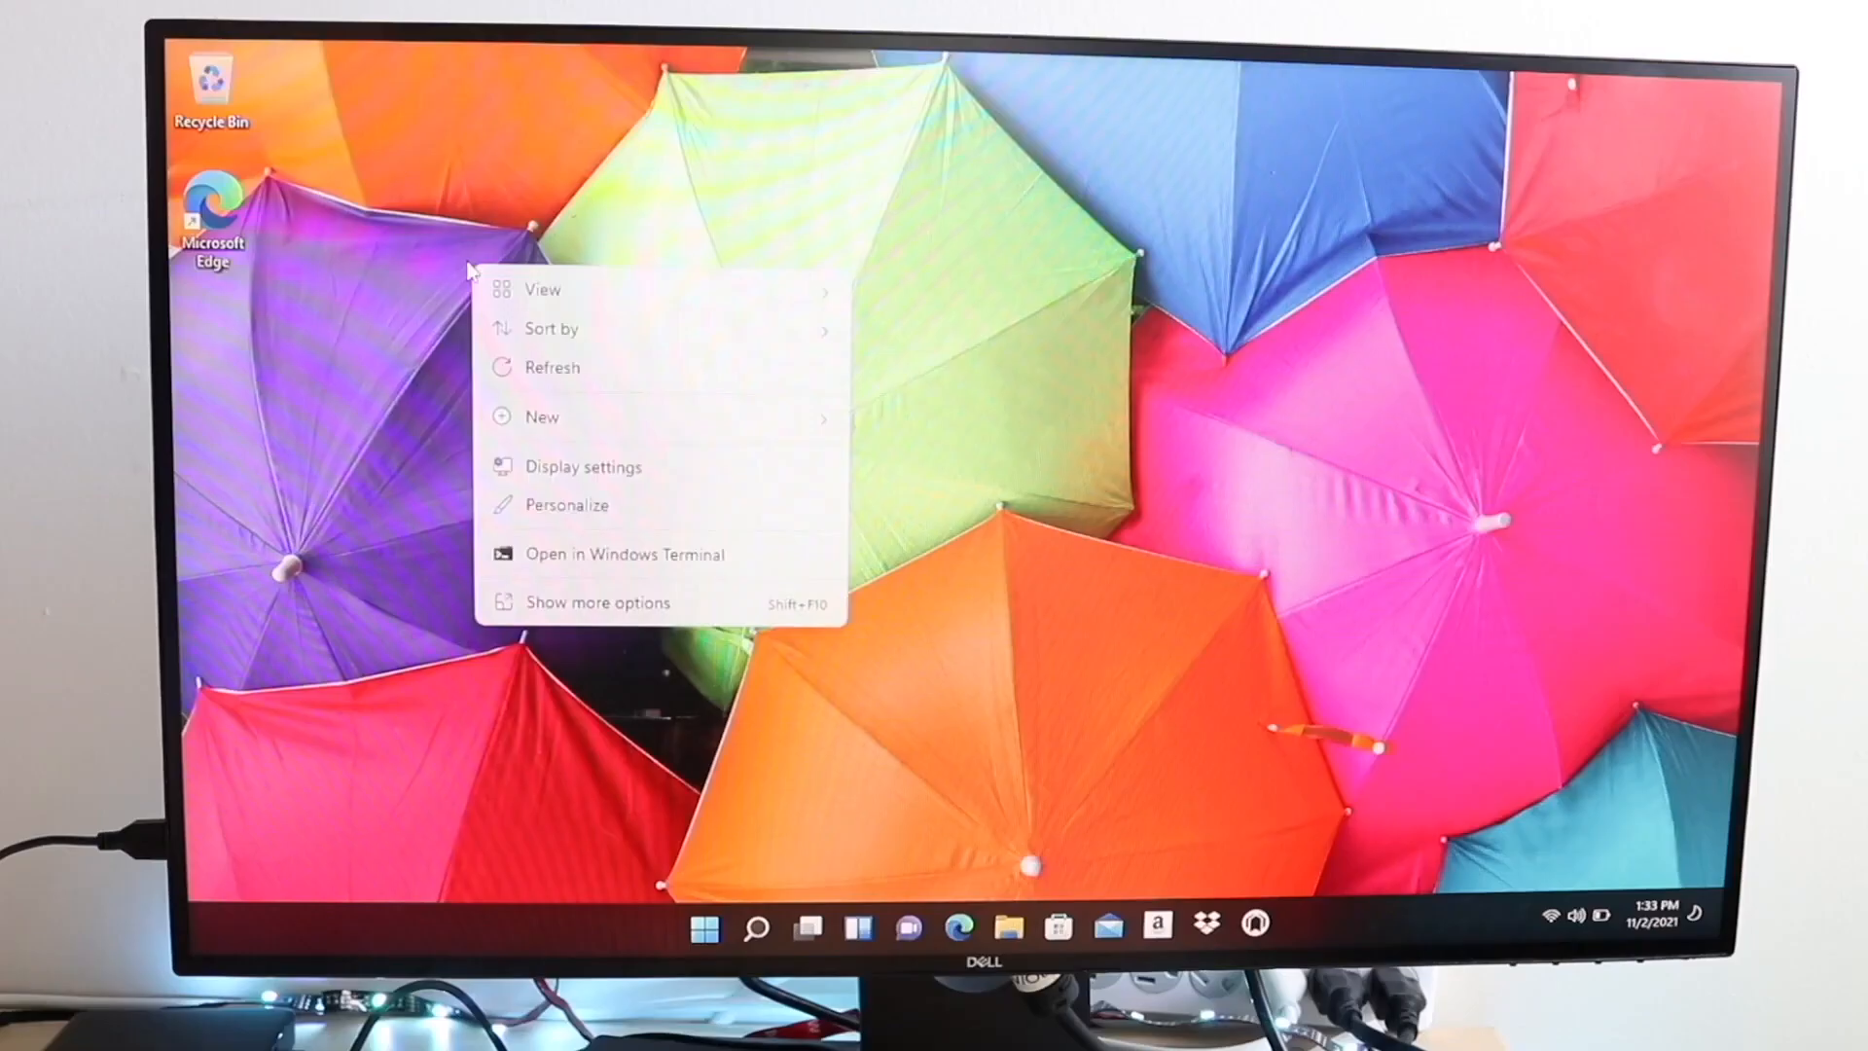
mouse_move(506, 348)
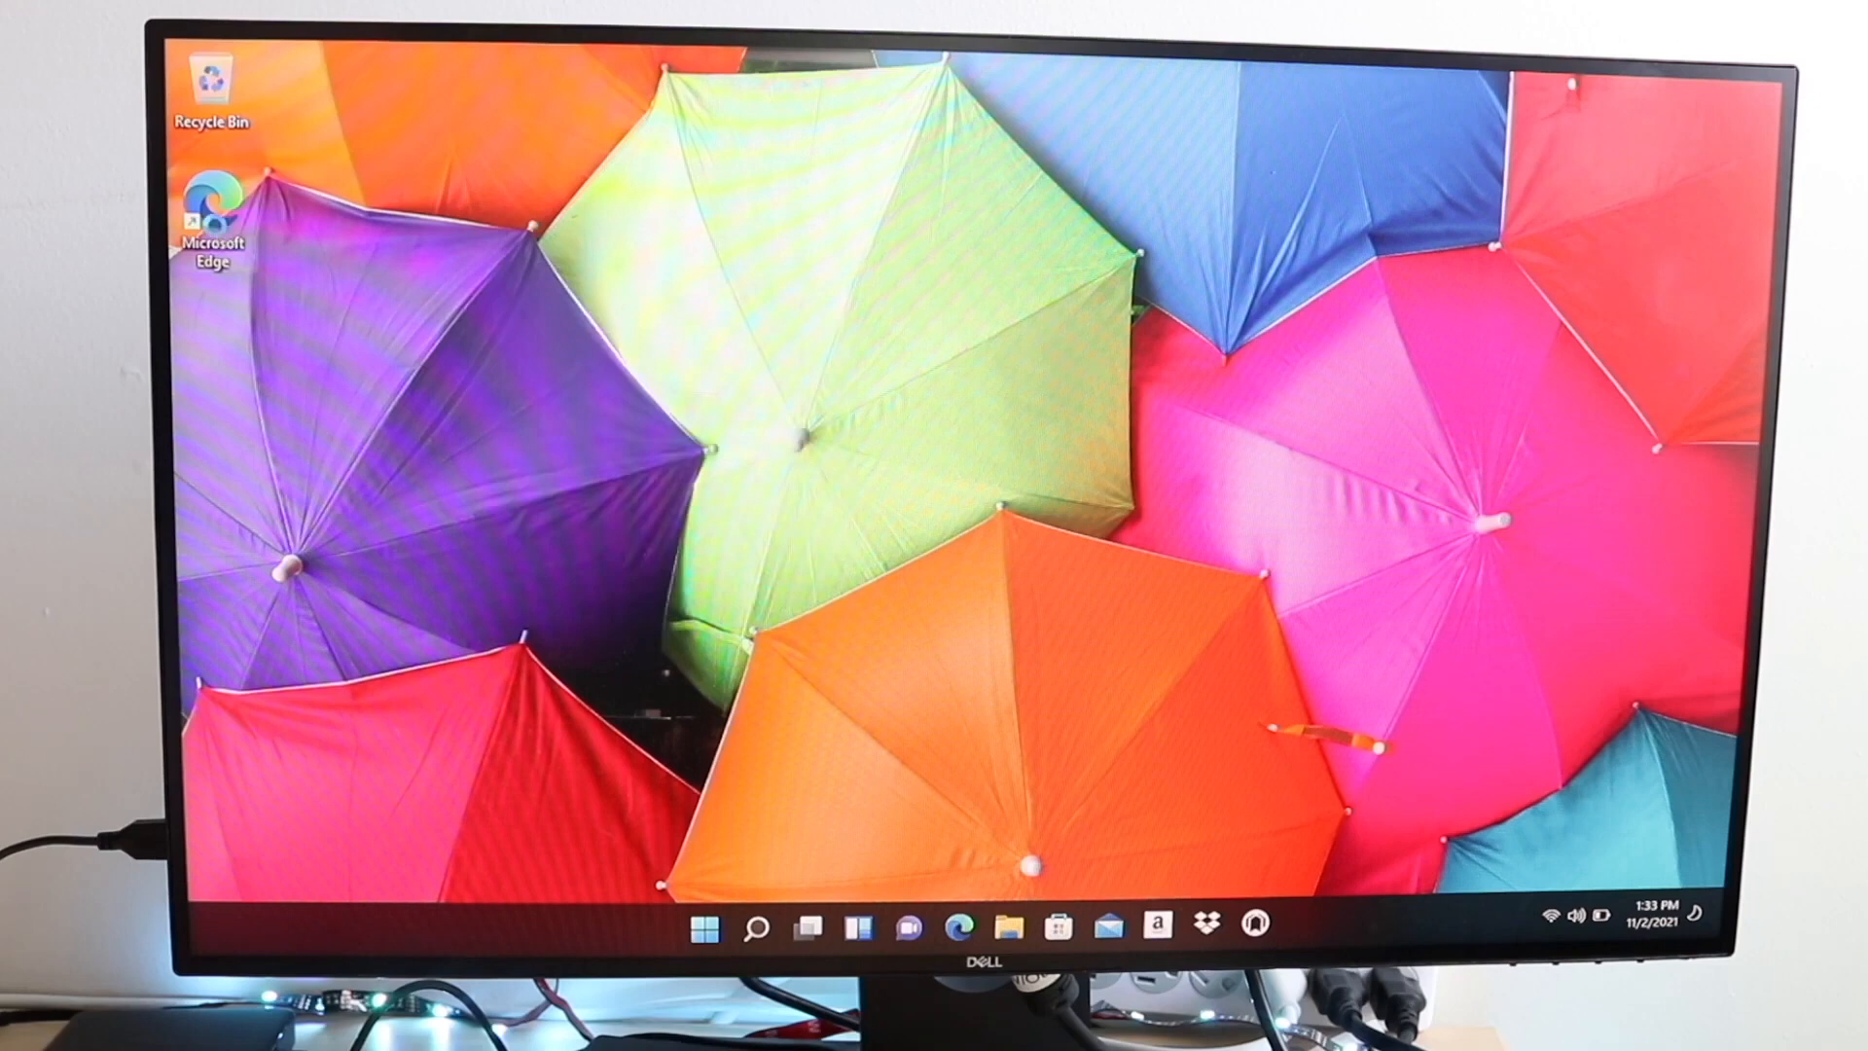
right_click(214, 214)
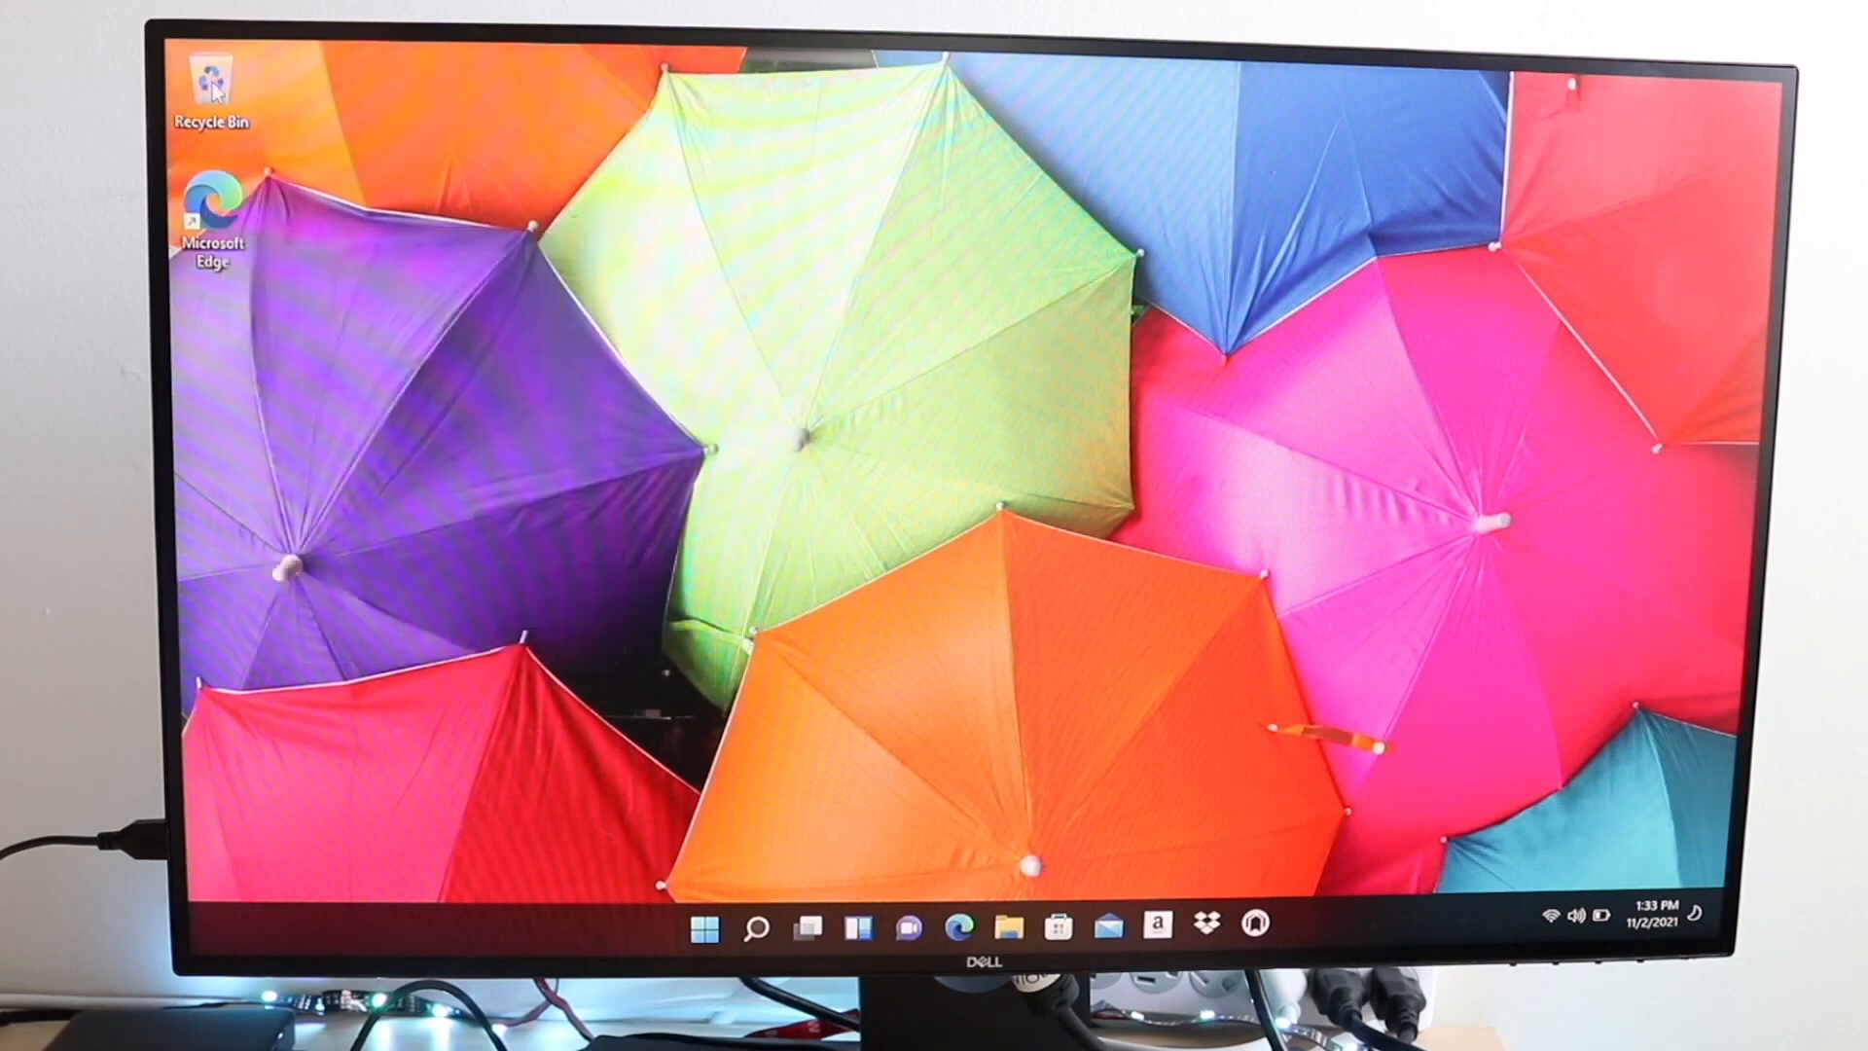
mouse_move(580, 438)
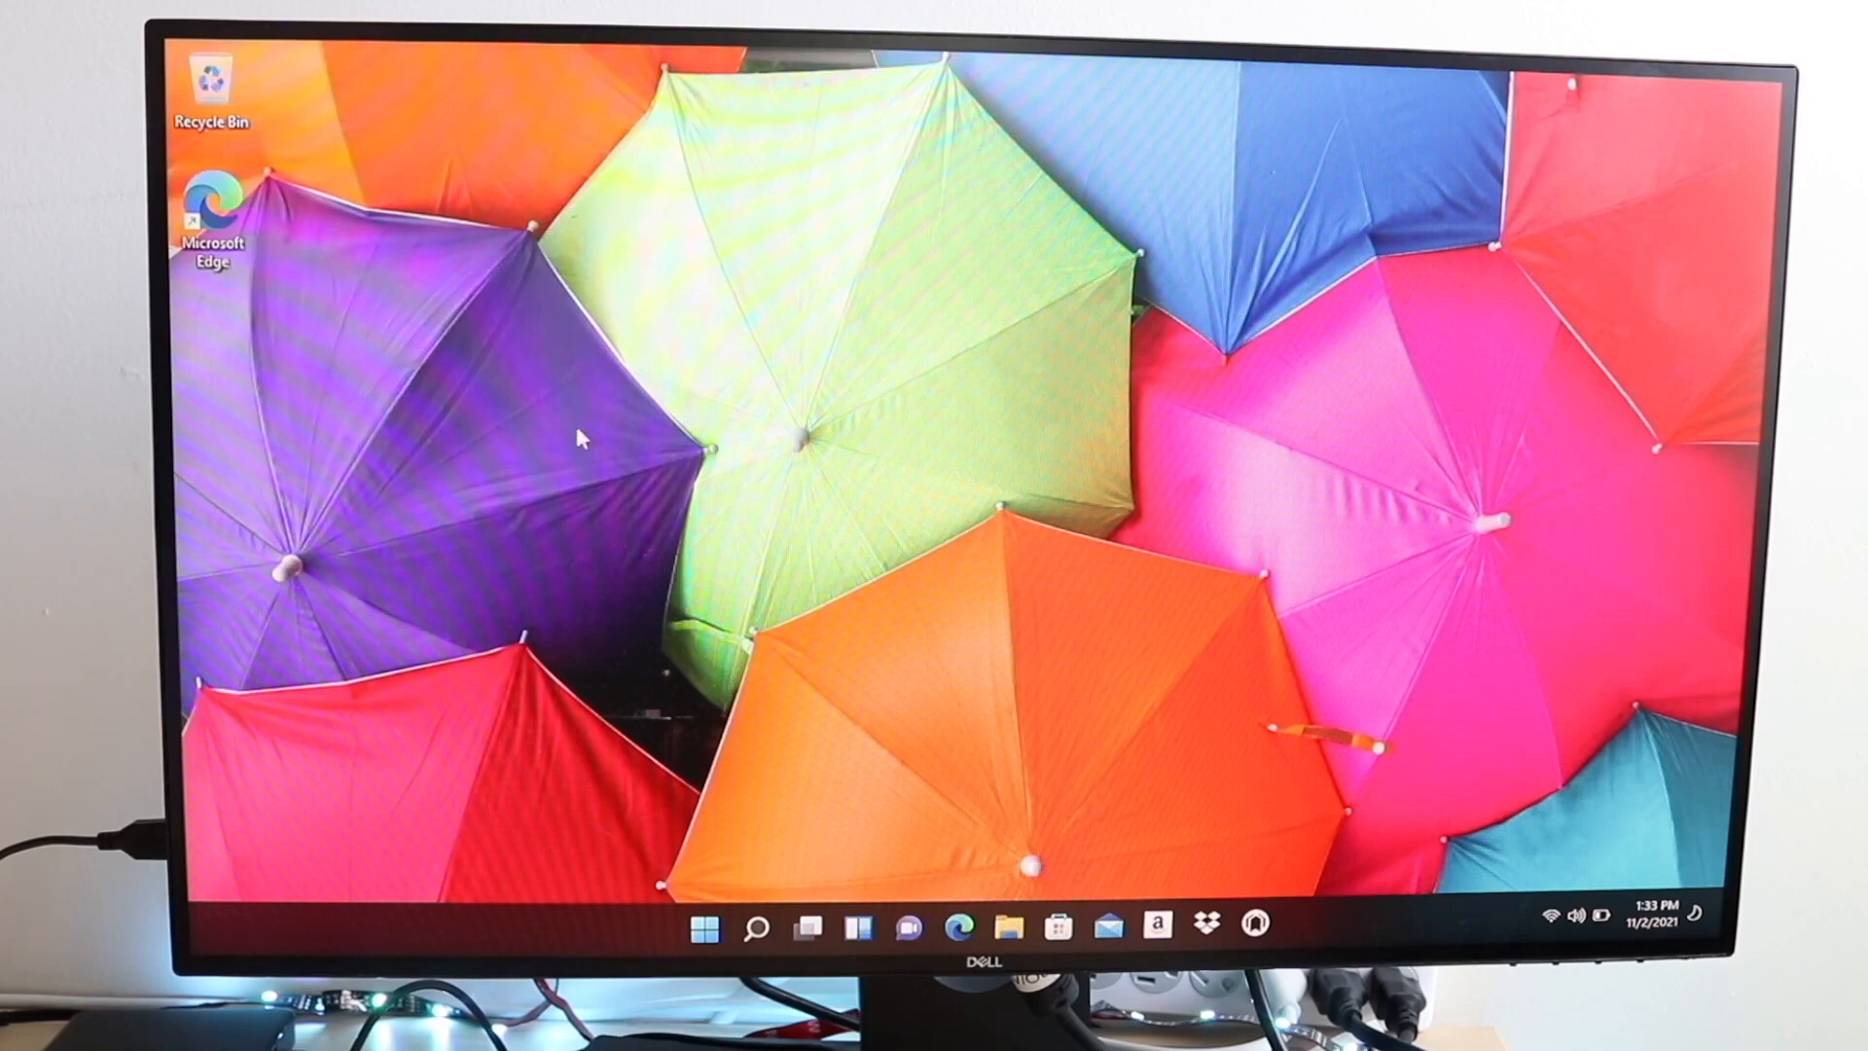
right_click(583, 438)
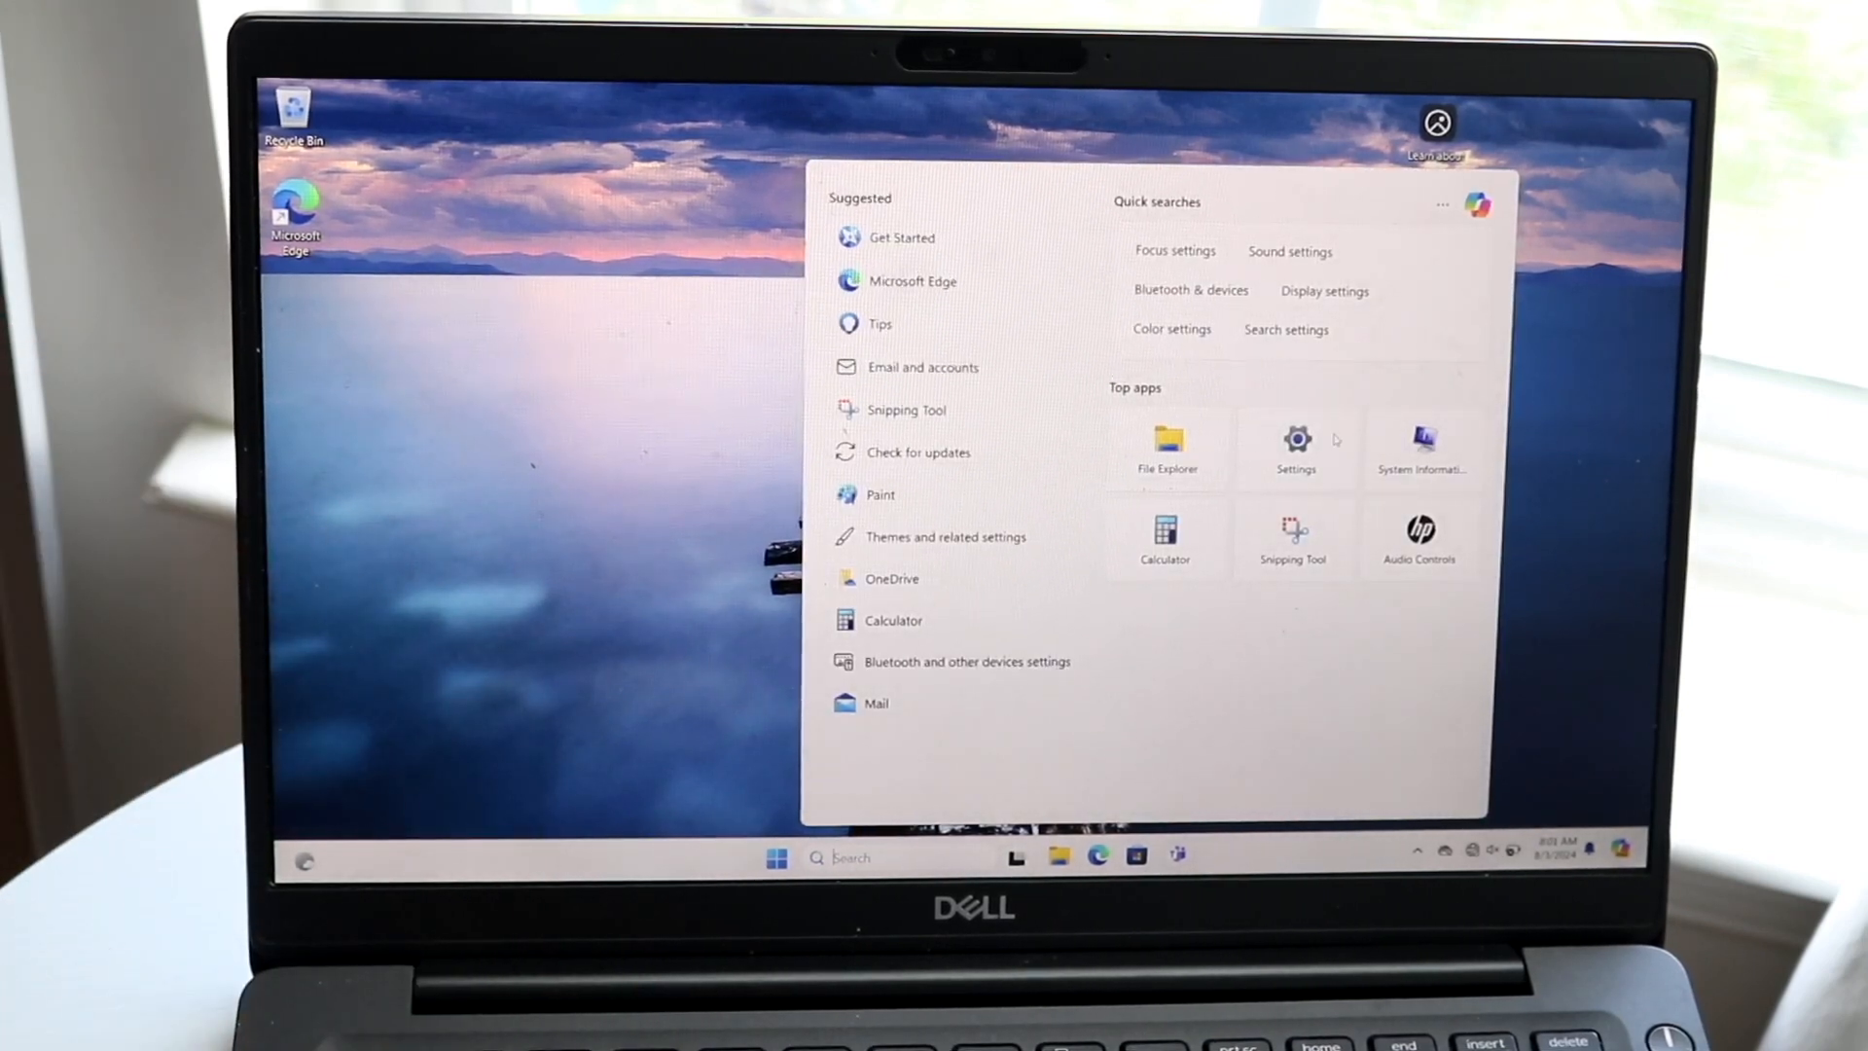
Step: Launch Settings from Top apps and go to Windows Update, which reports available updates
click(1296, 447)
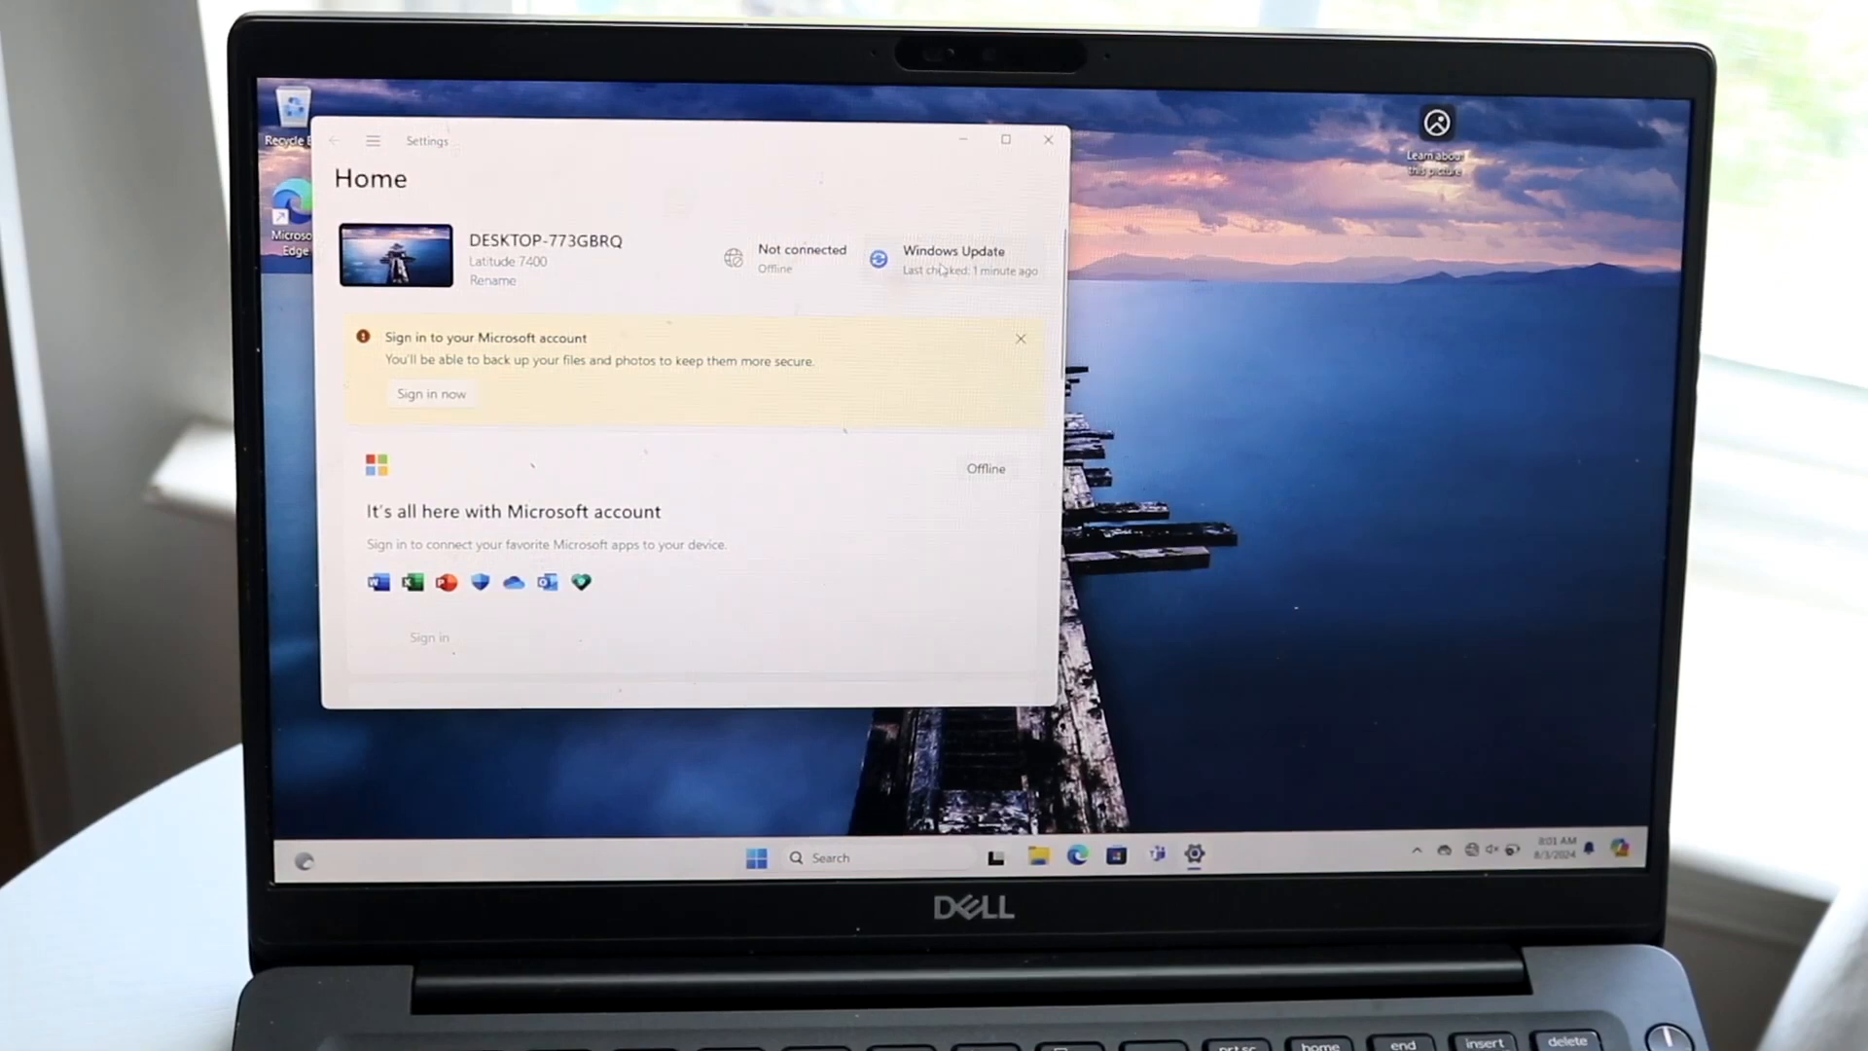
click(951, 259)
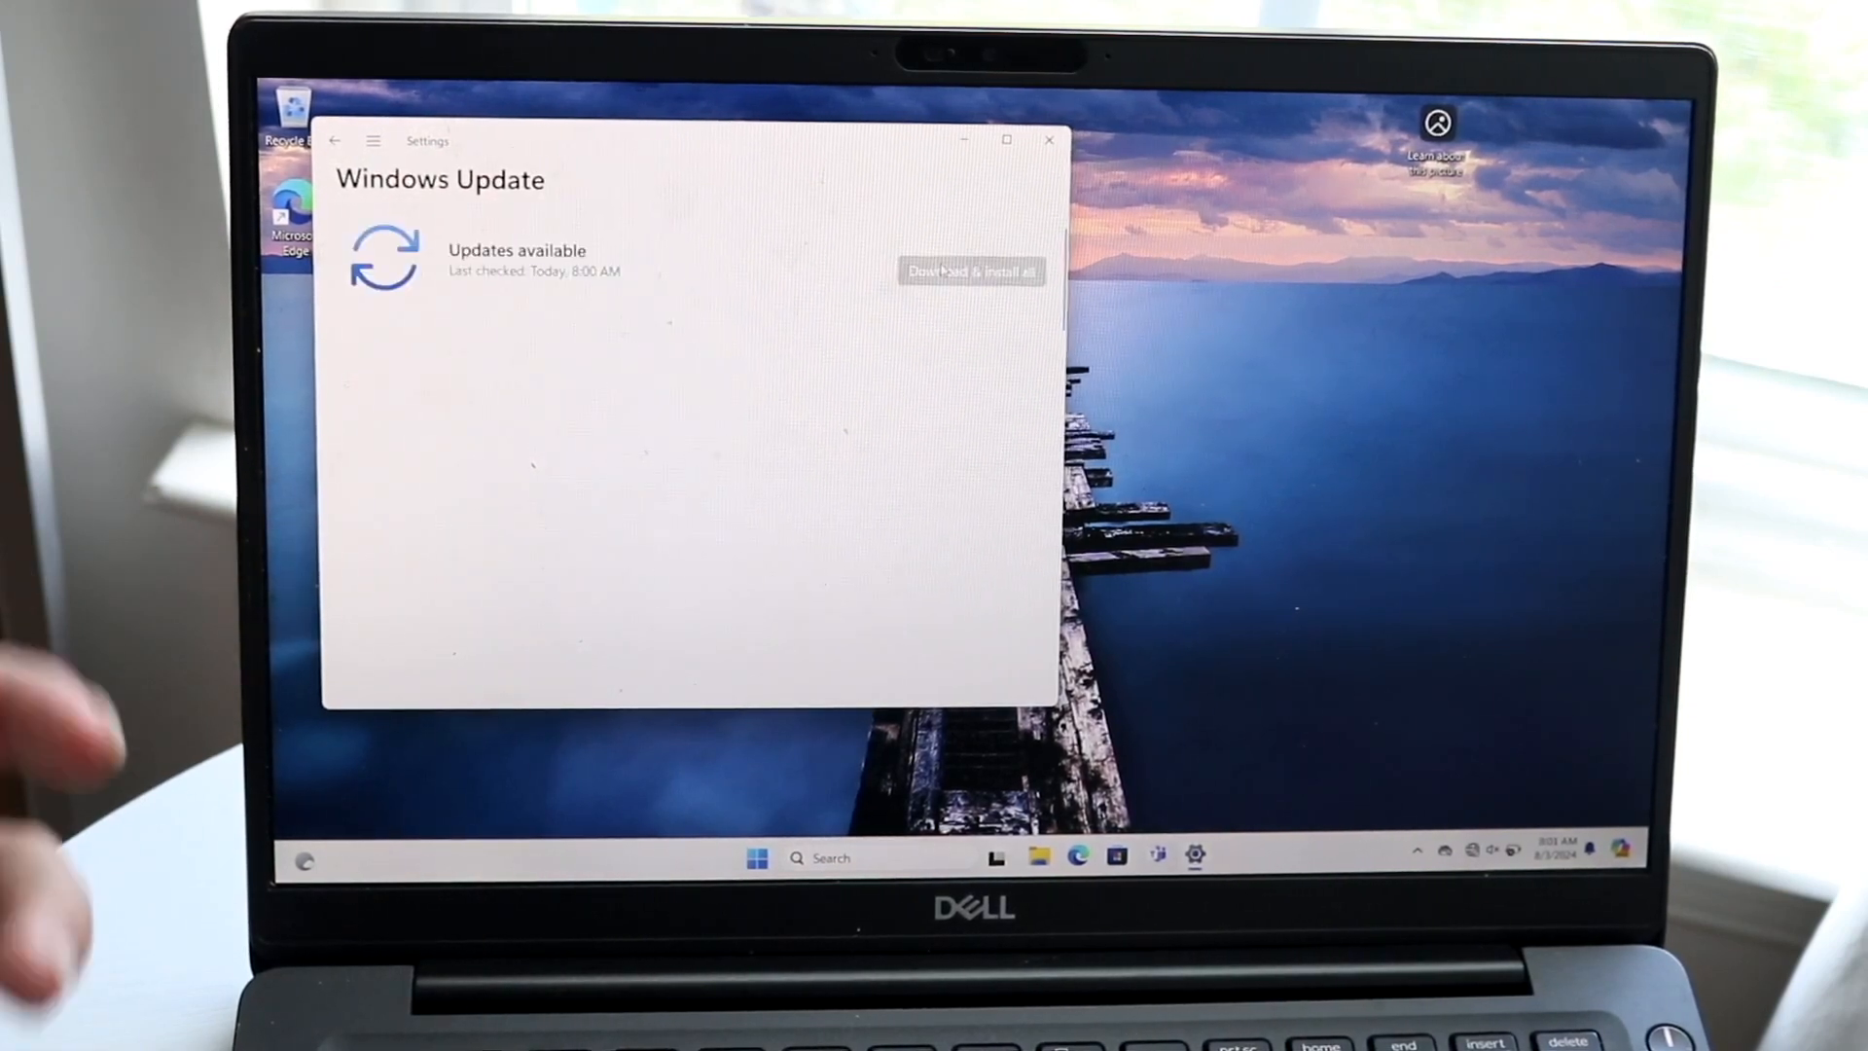
click(969, 273)
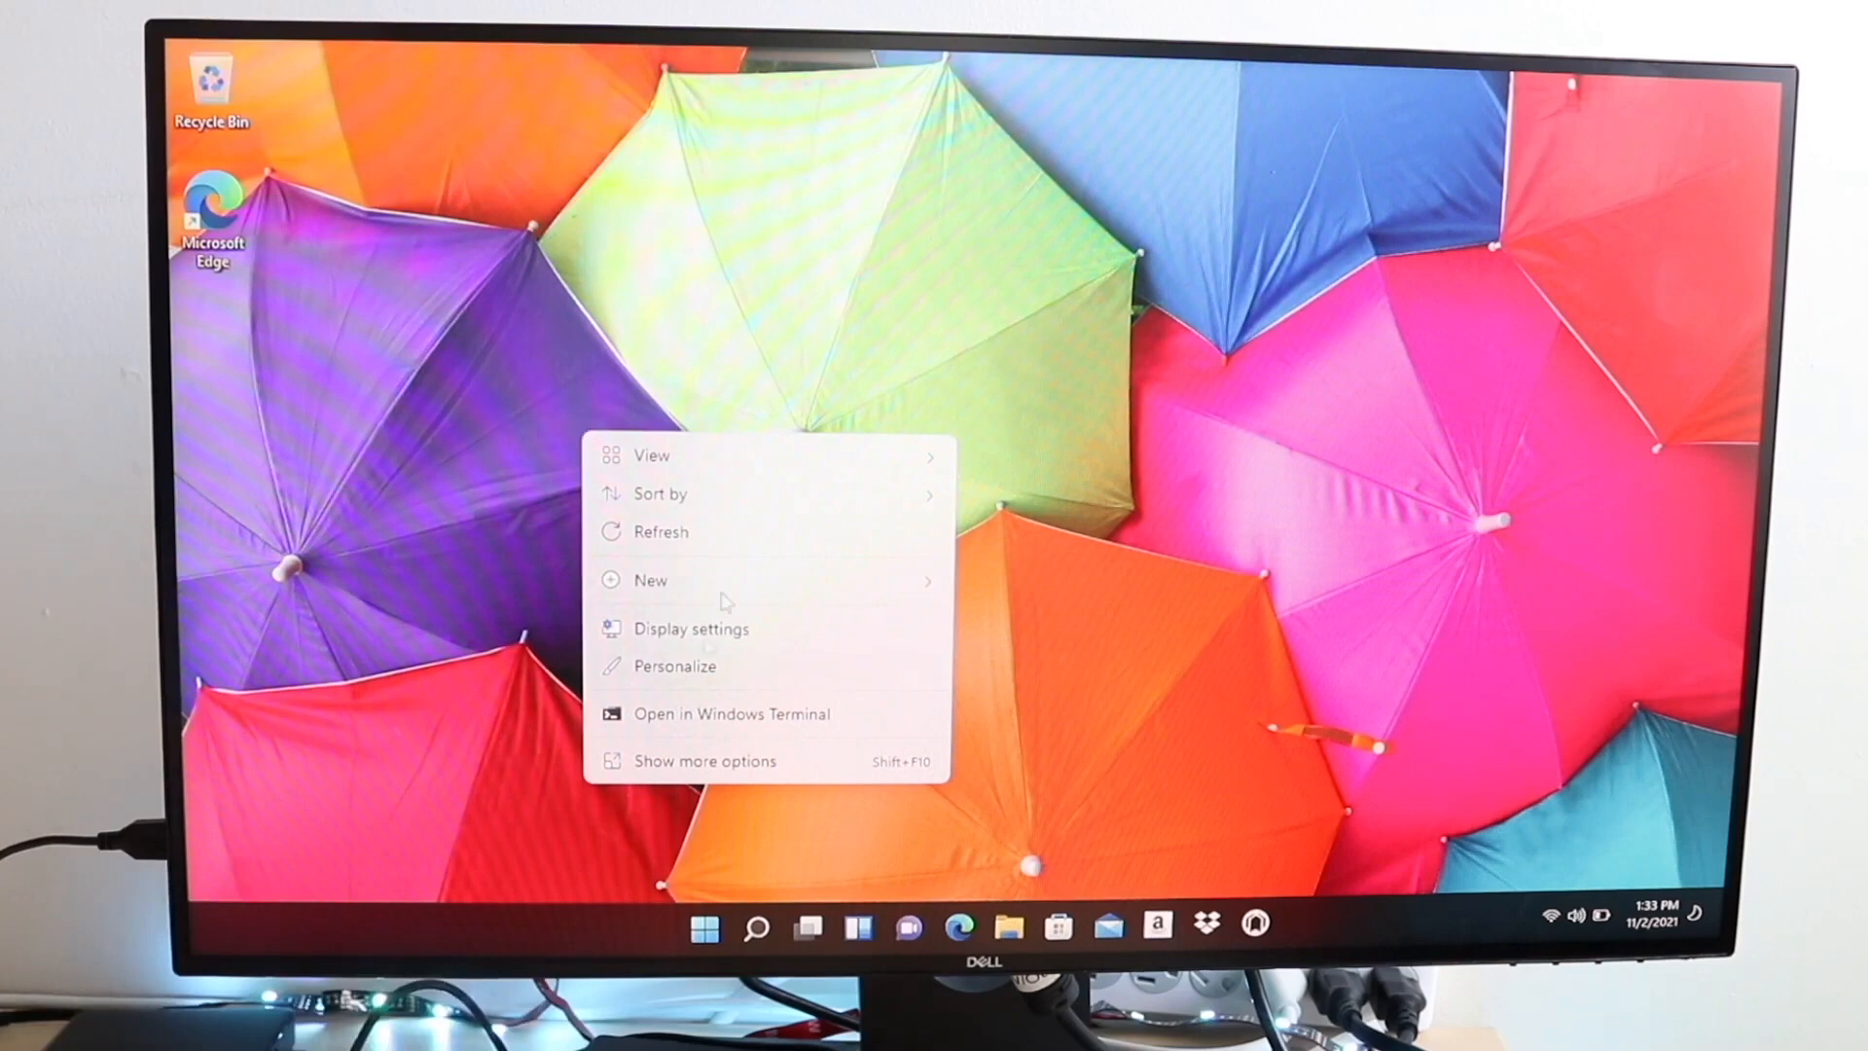
Step: Show the New item types, view the Microsoft Edge shortcut's options, then clear the desktop
click(651, 455)
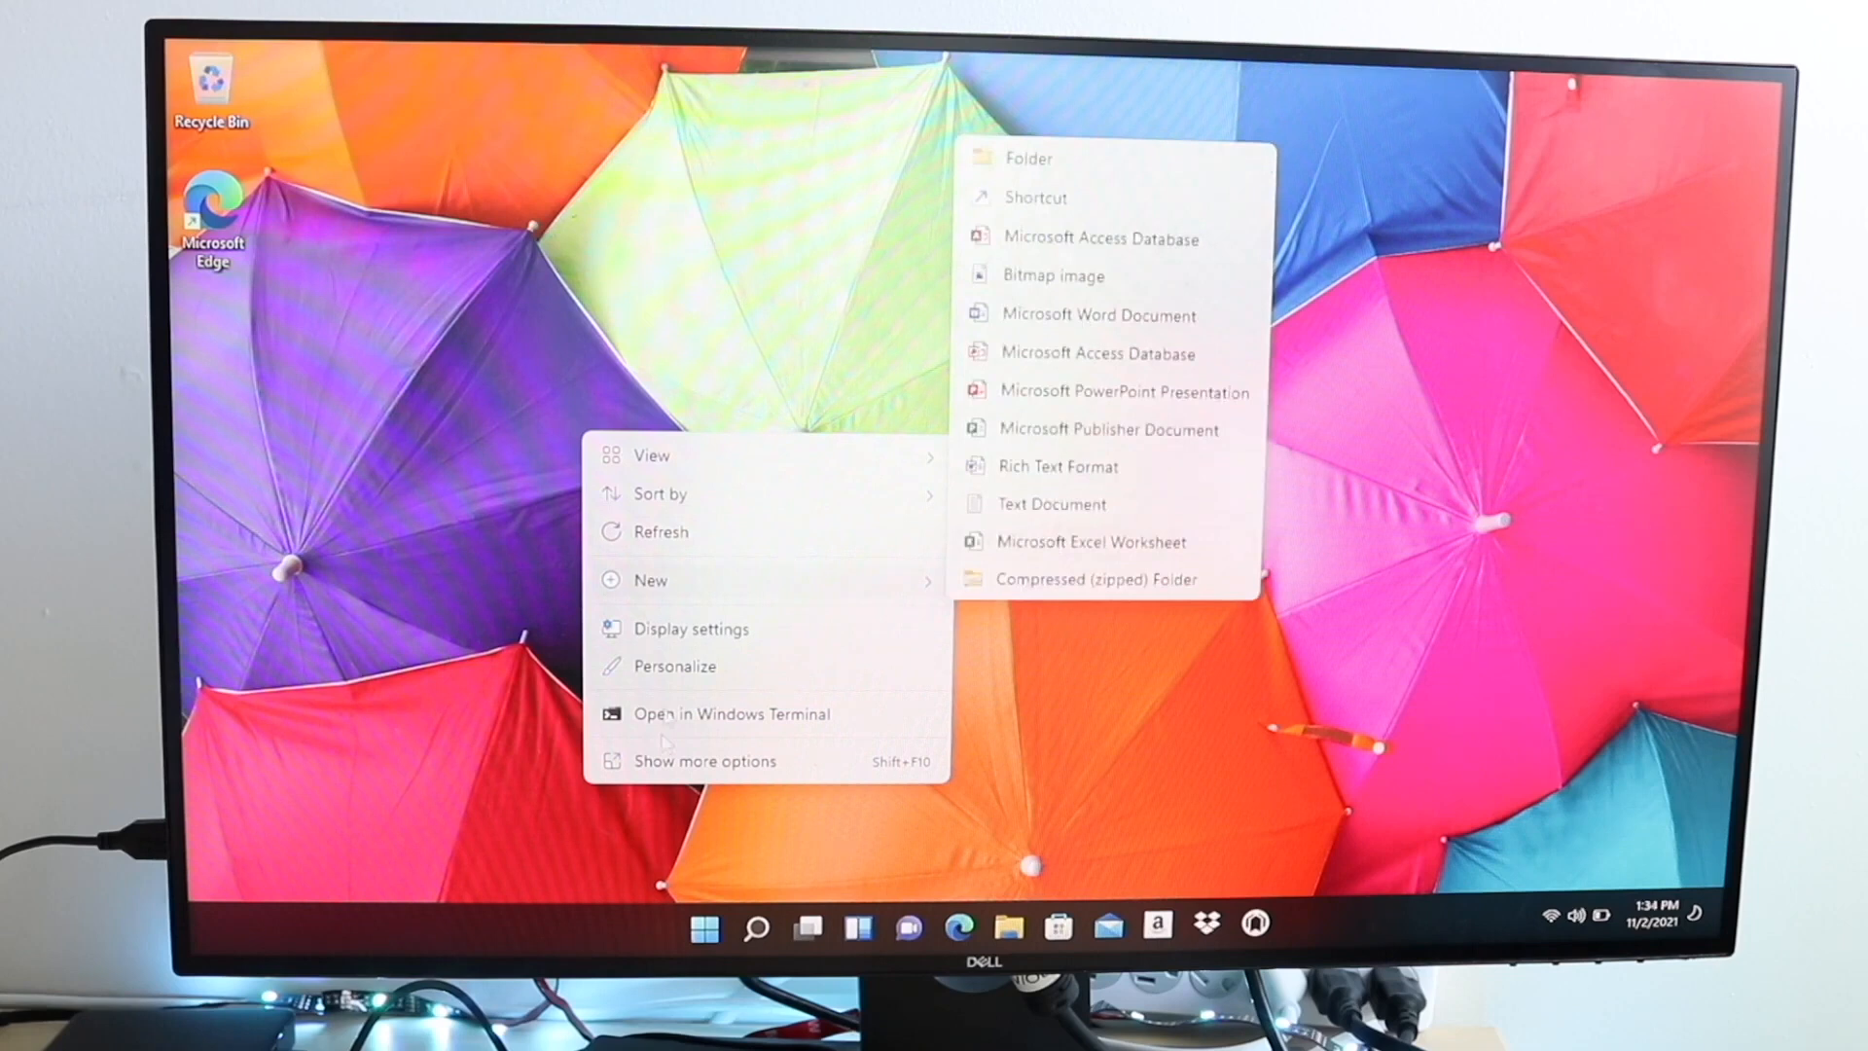
mouse_move(689, 515)
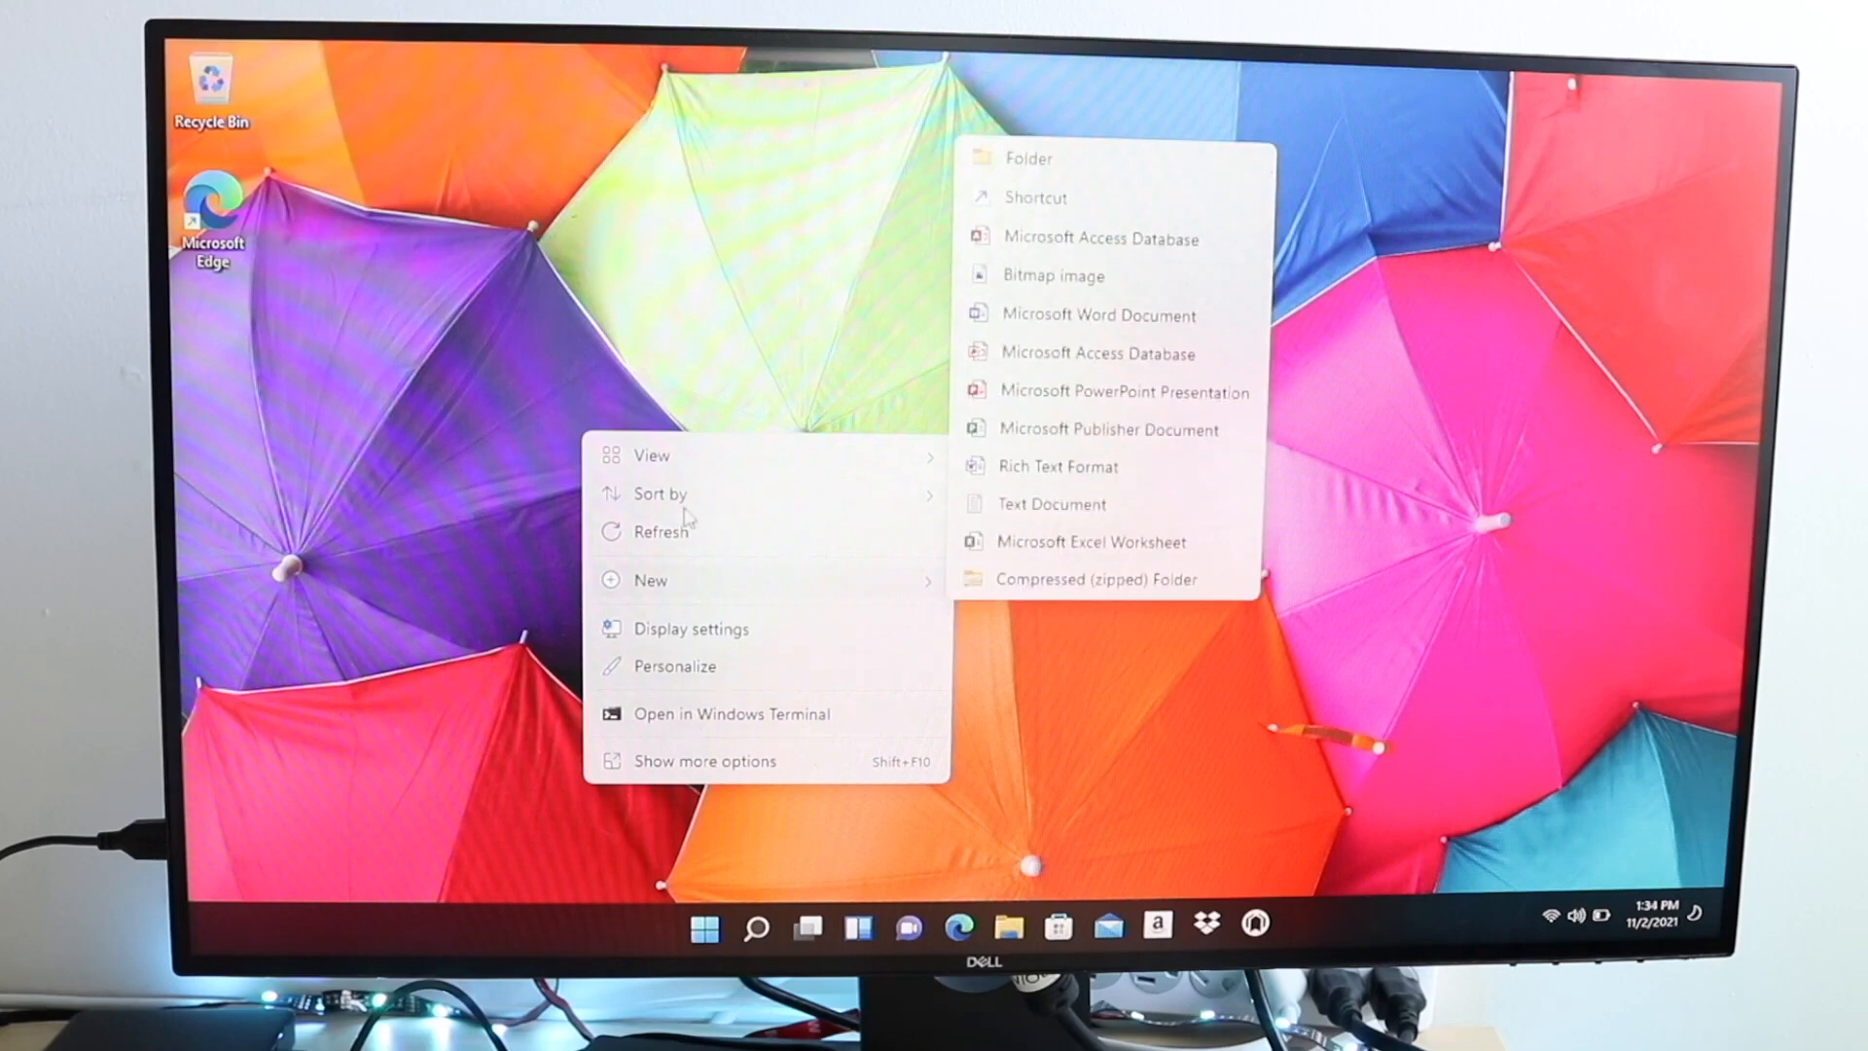
mouse_move(650, 630)
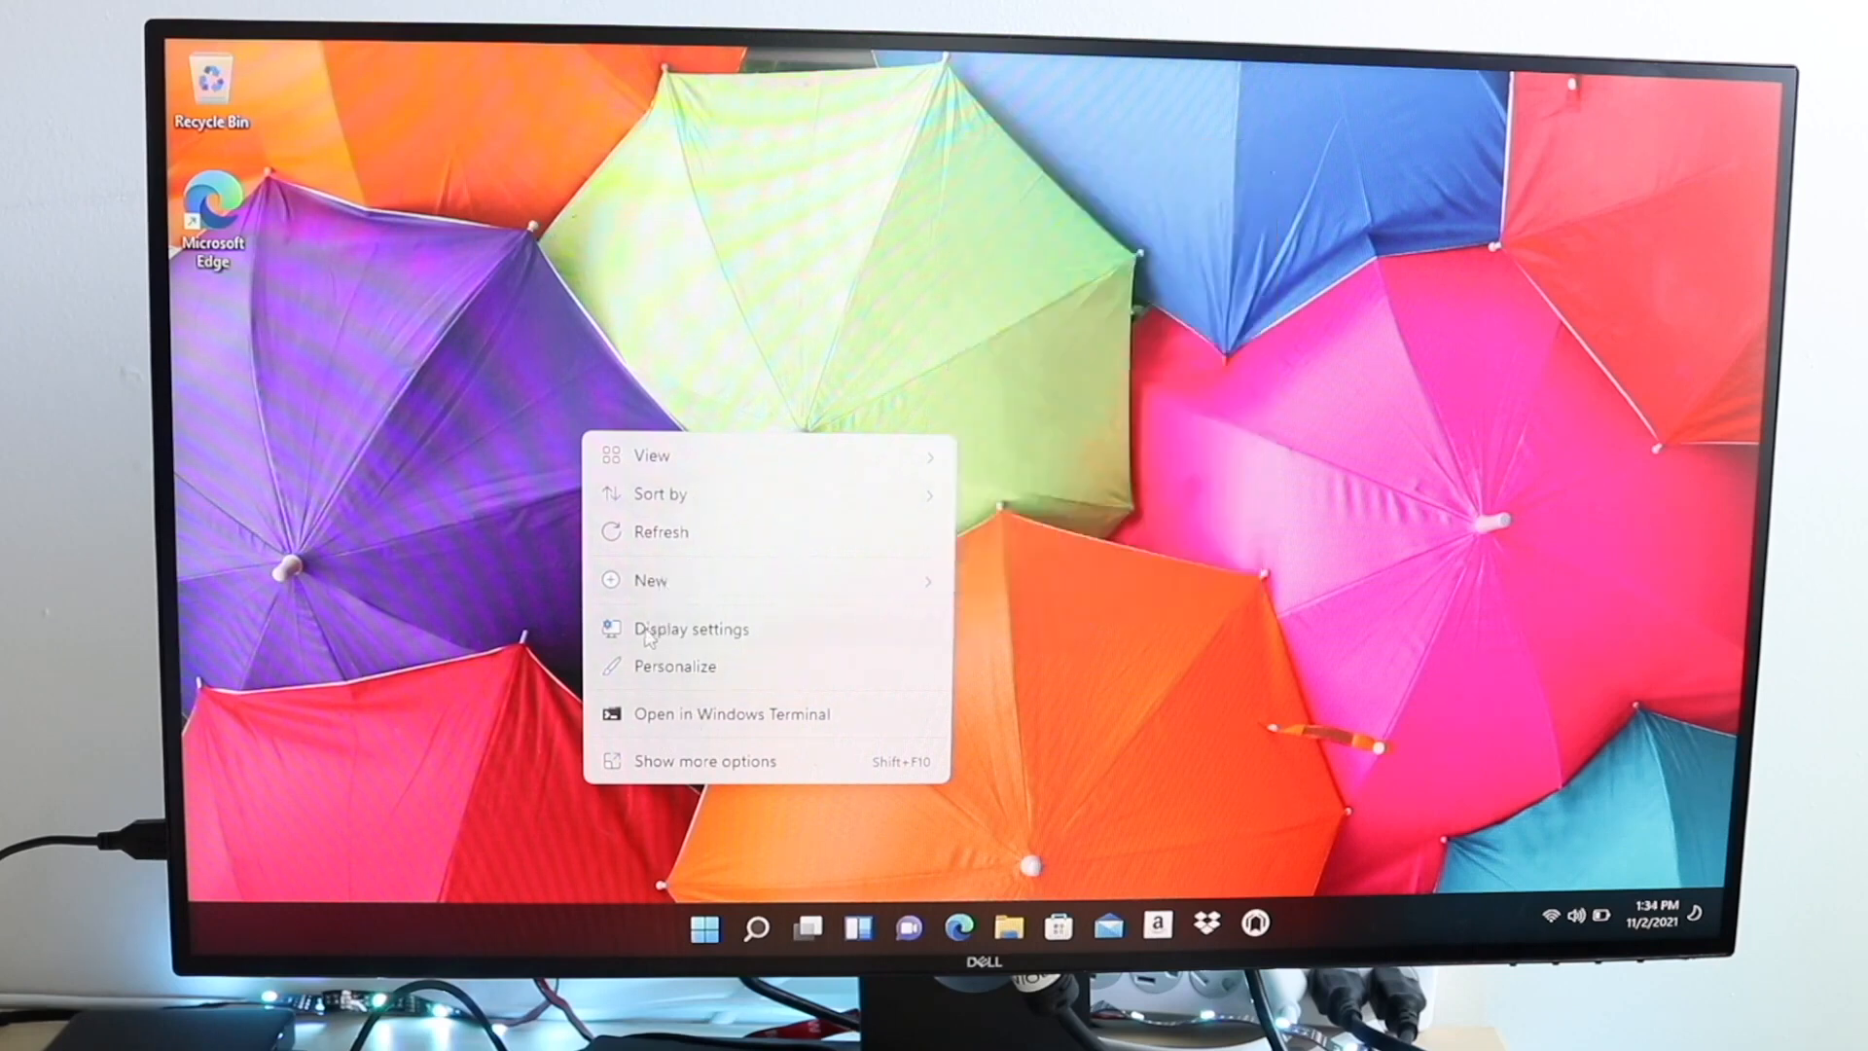
mouse_move(370, 326)
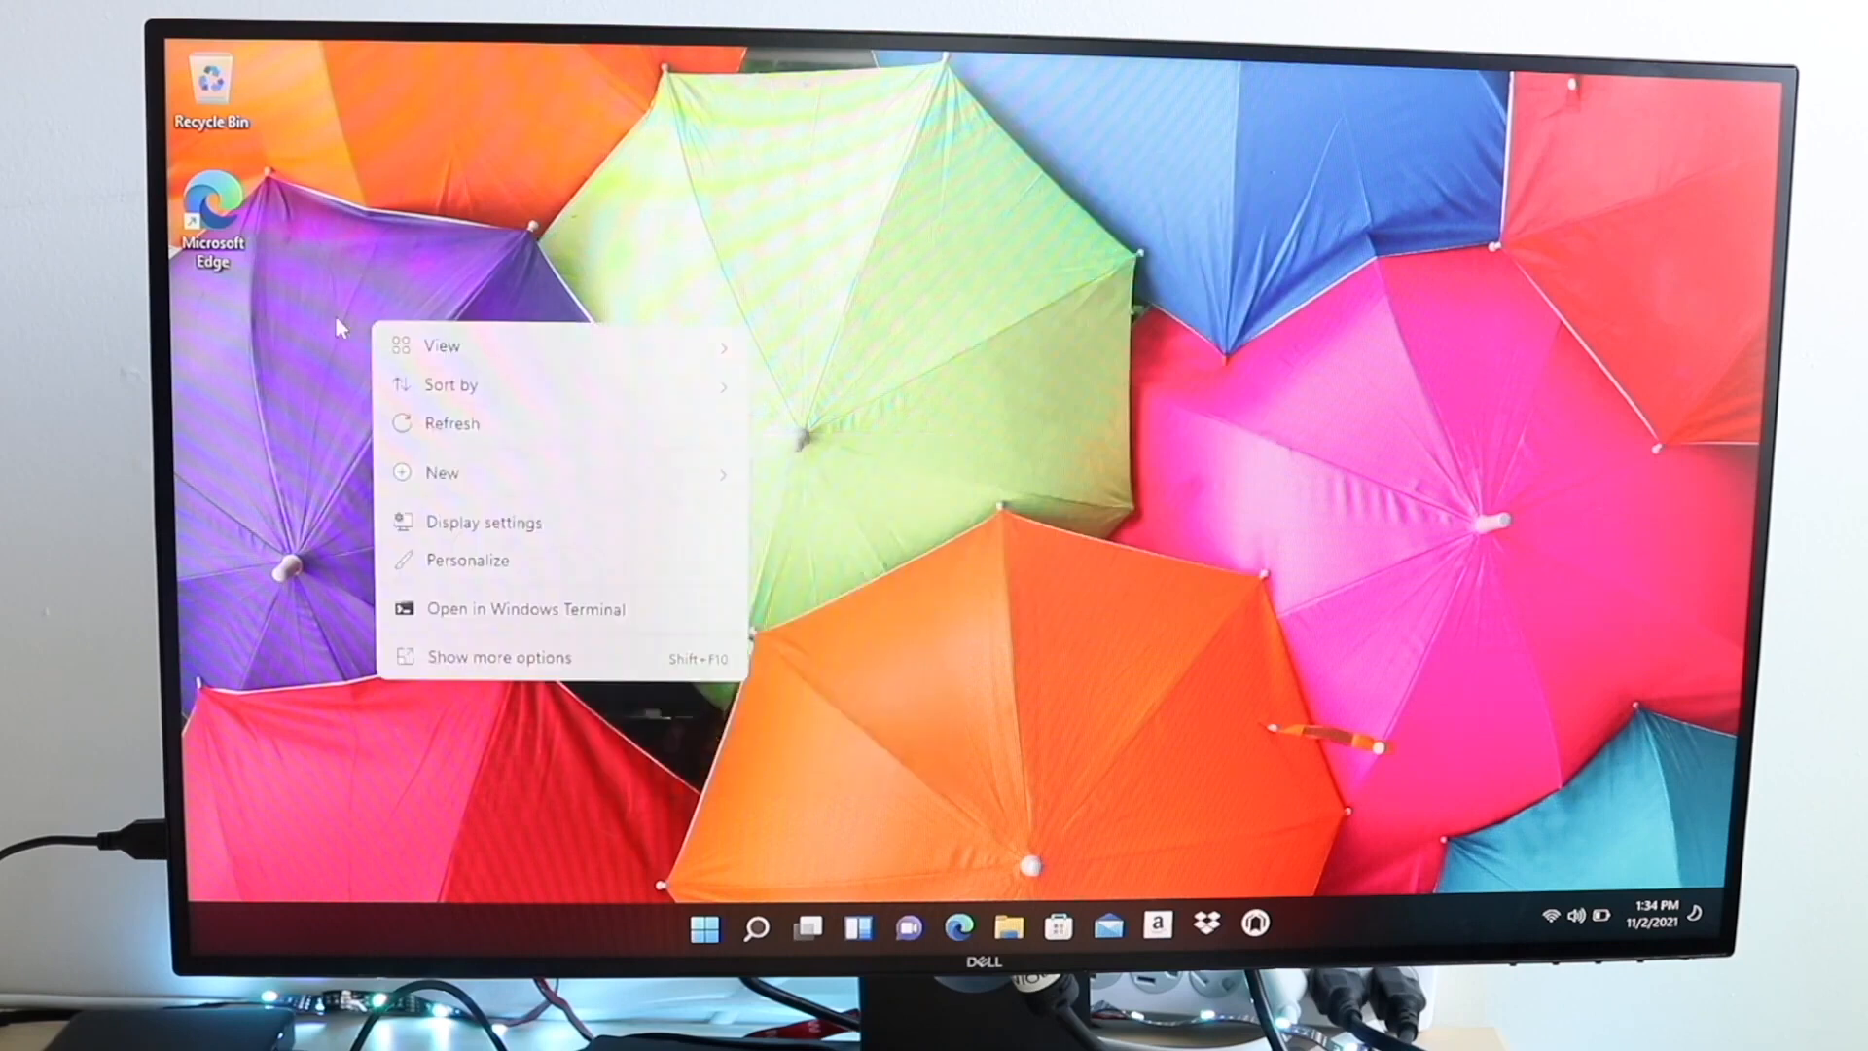
right_click(212, 196)
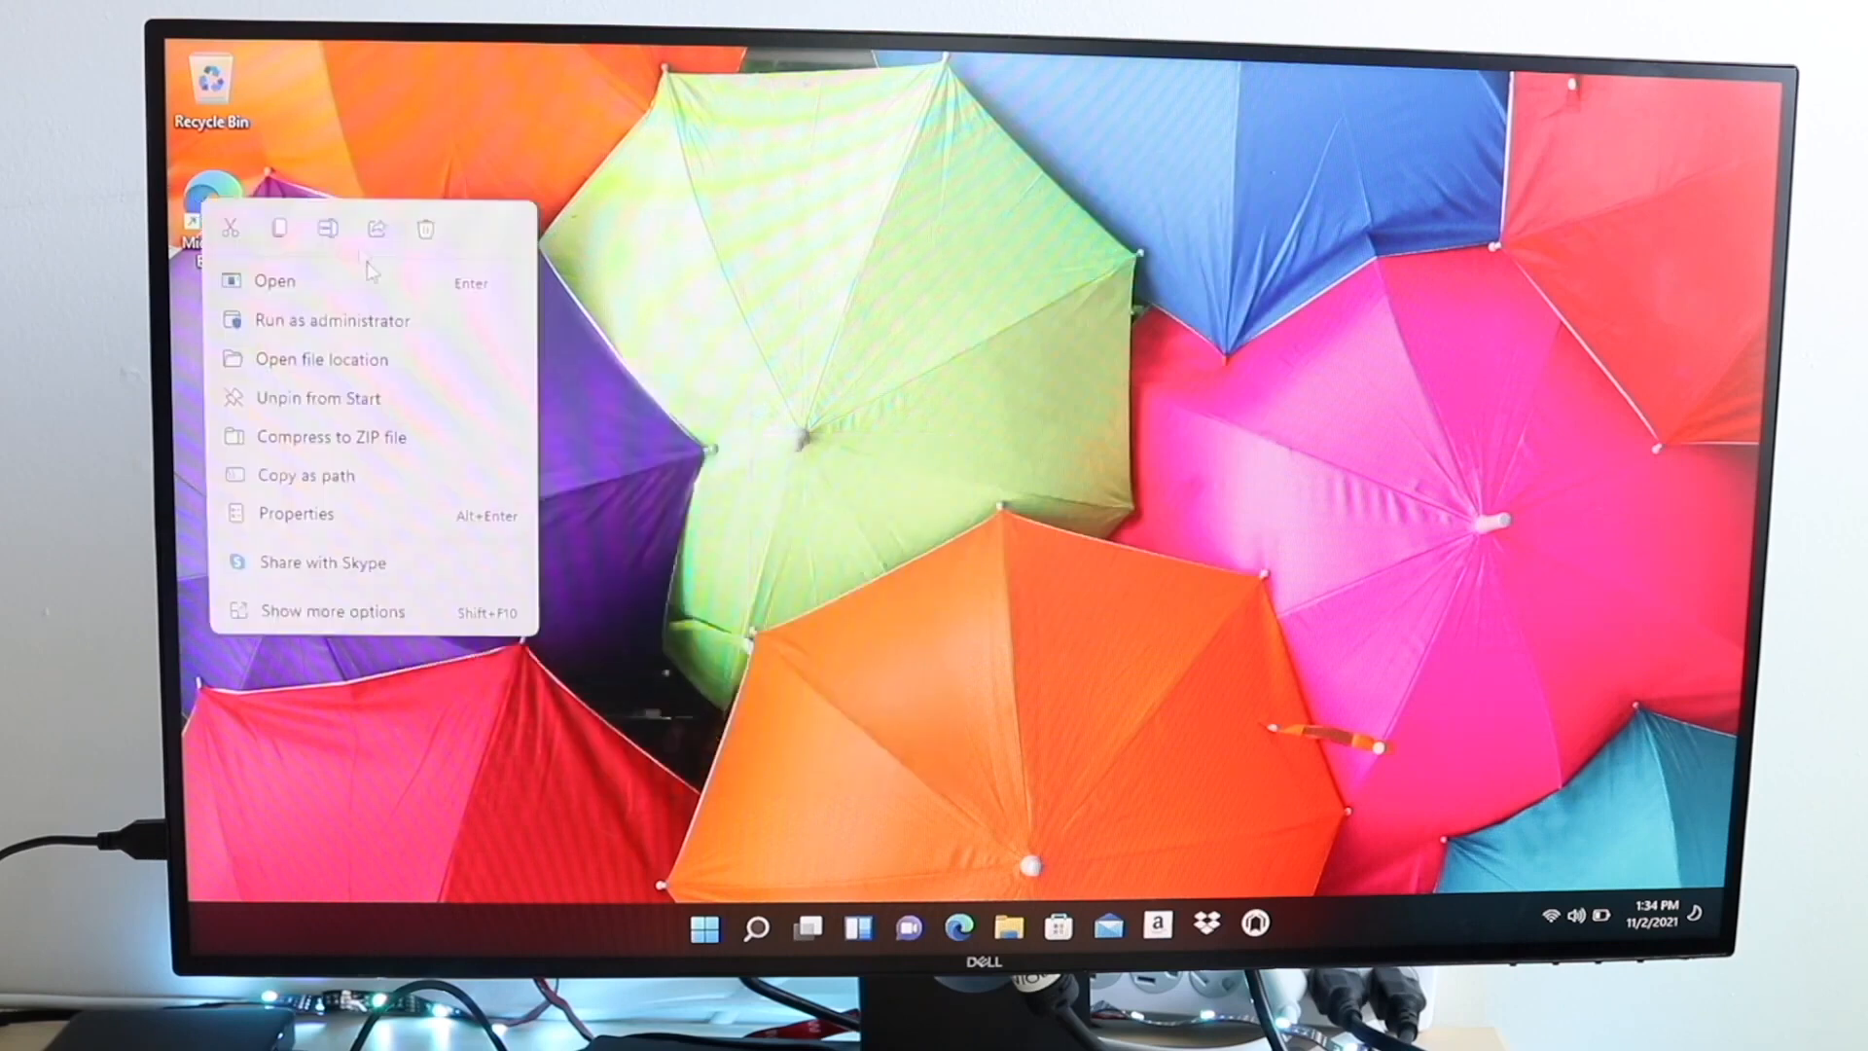
mouse_move(387, 352)
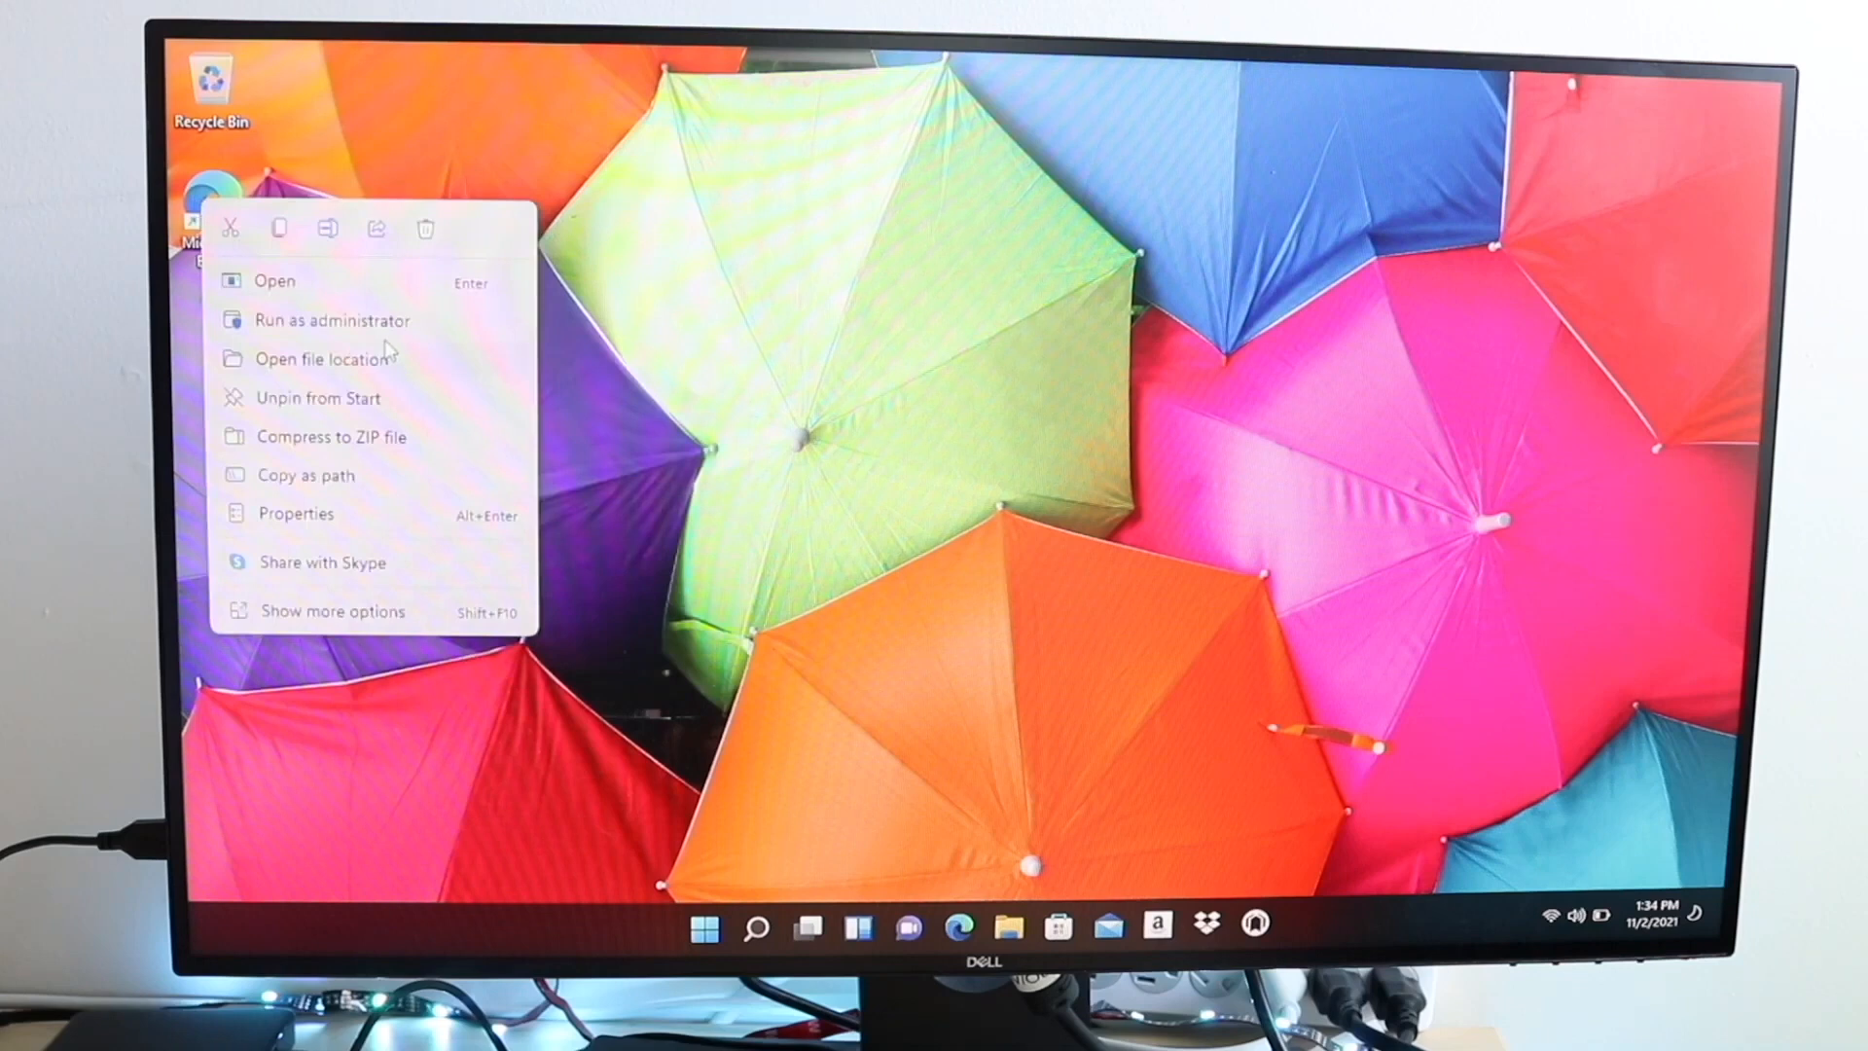
click(745, 434)
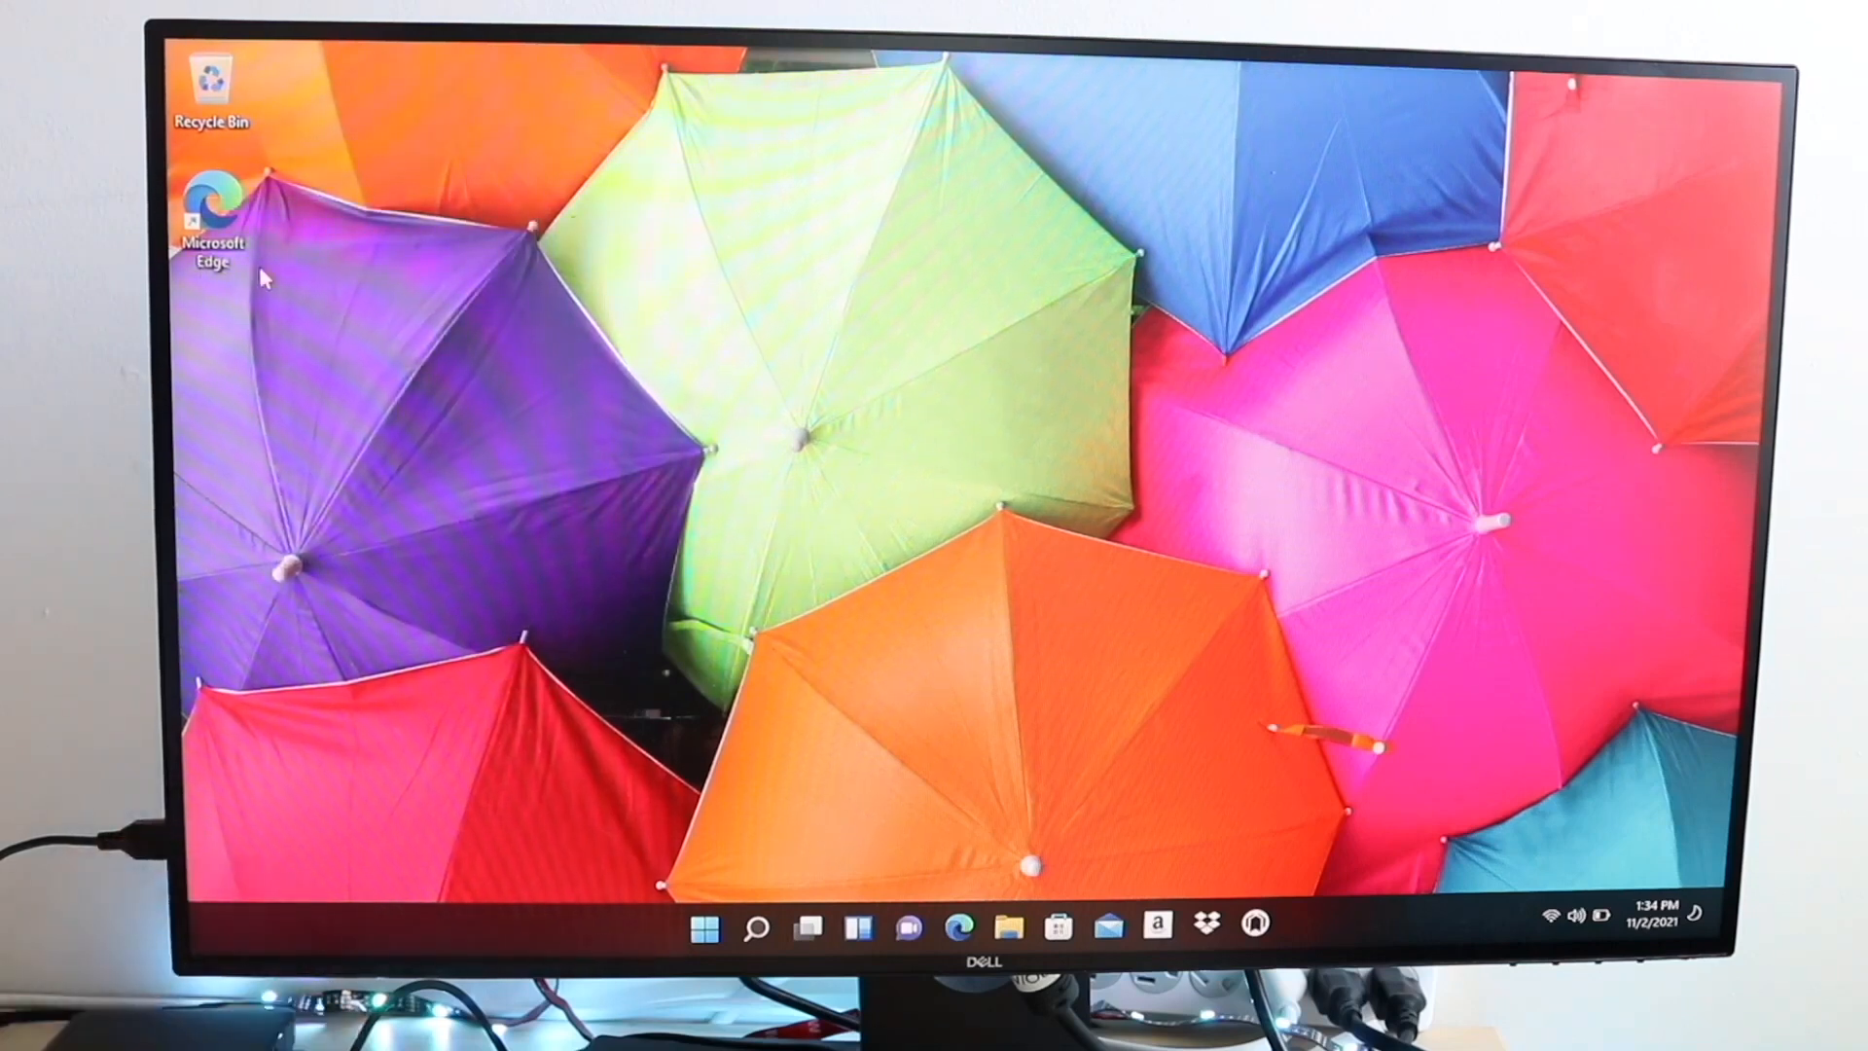
right_click(495, 363)
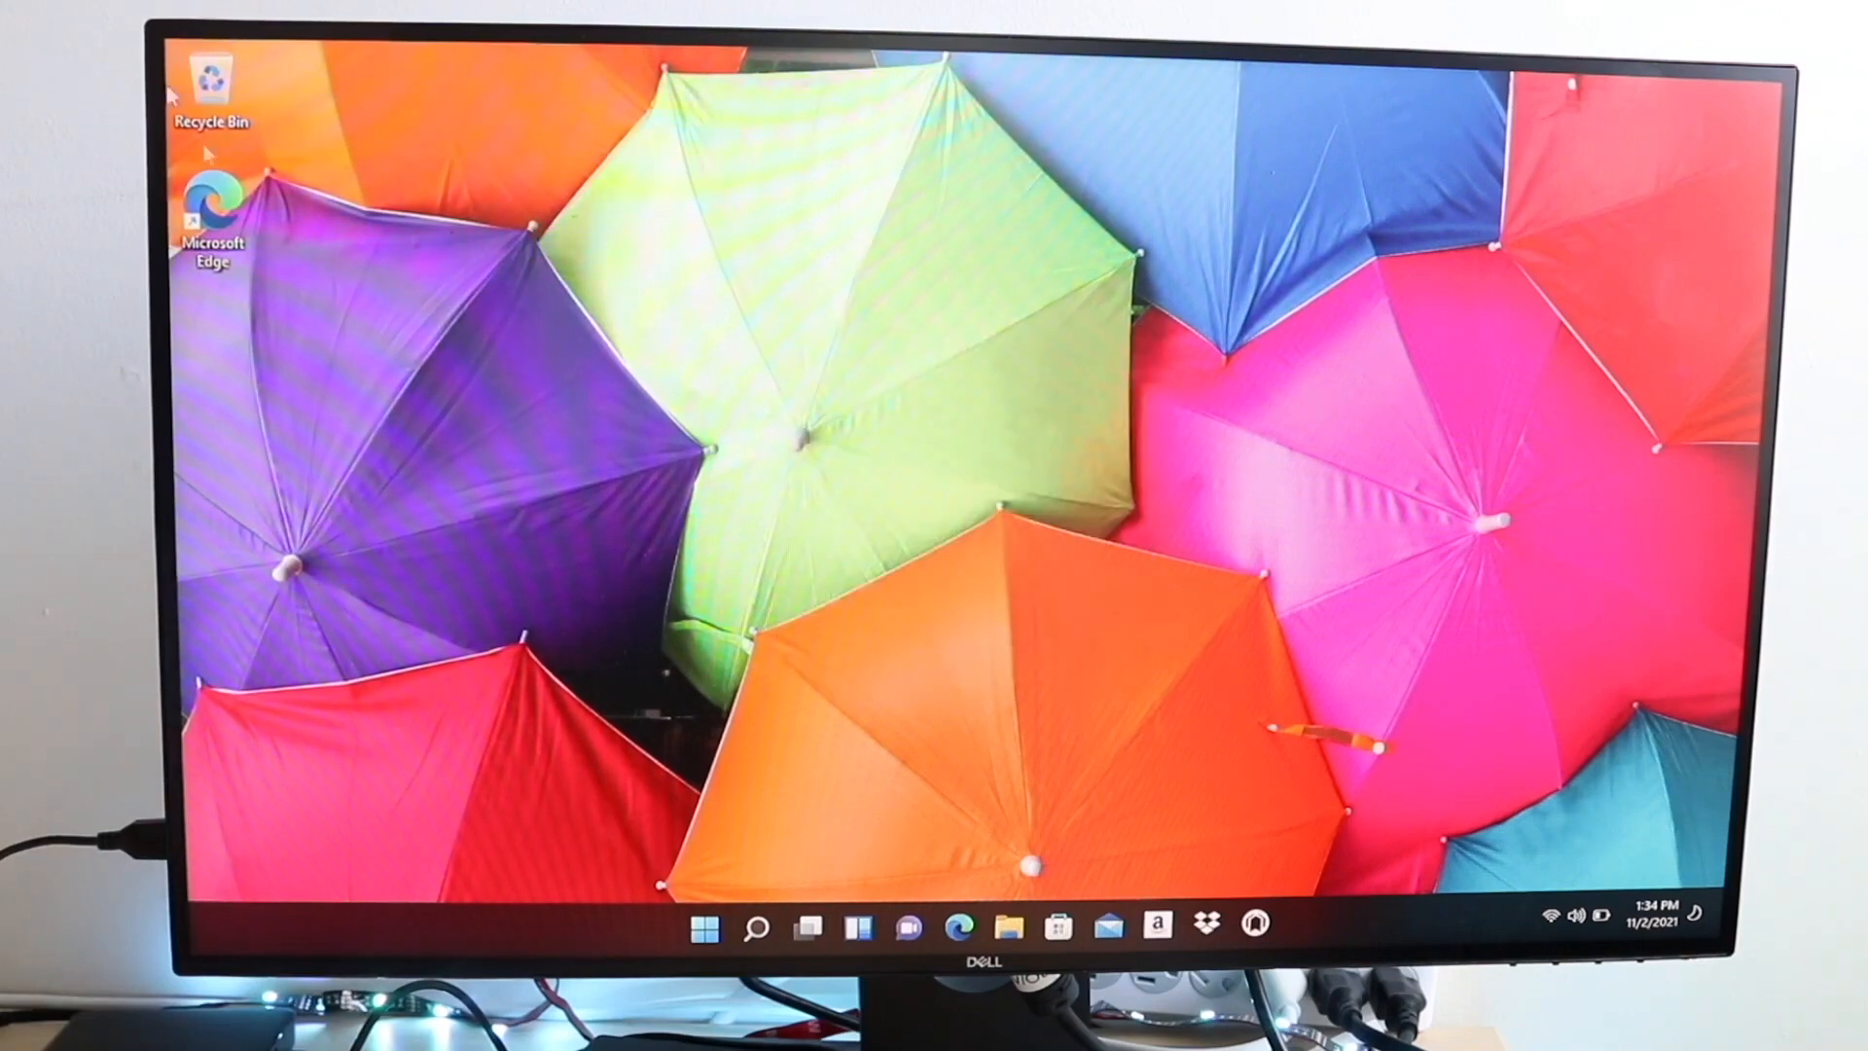
mouse_move(1066, 136)
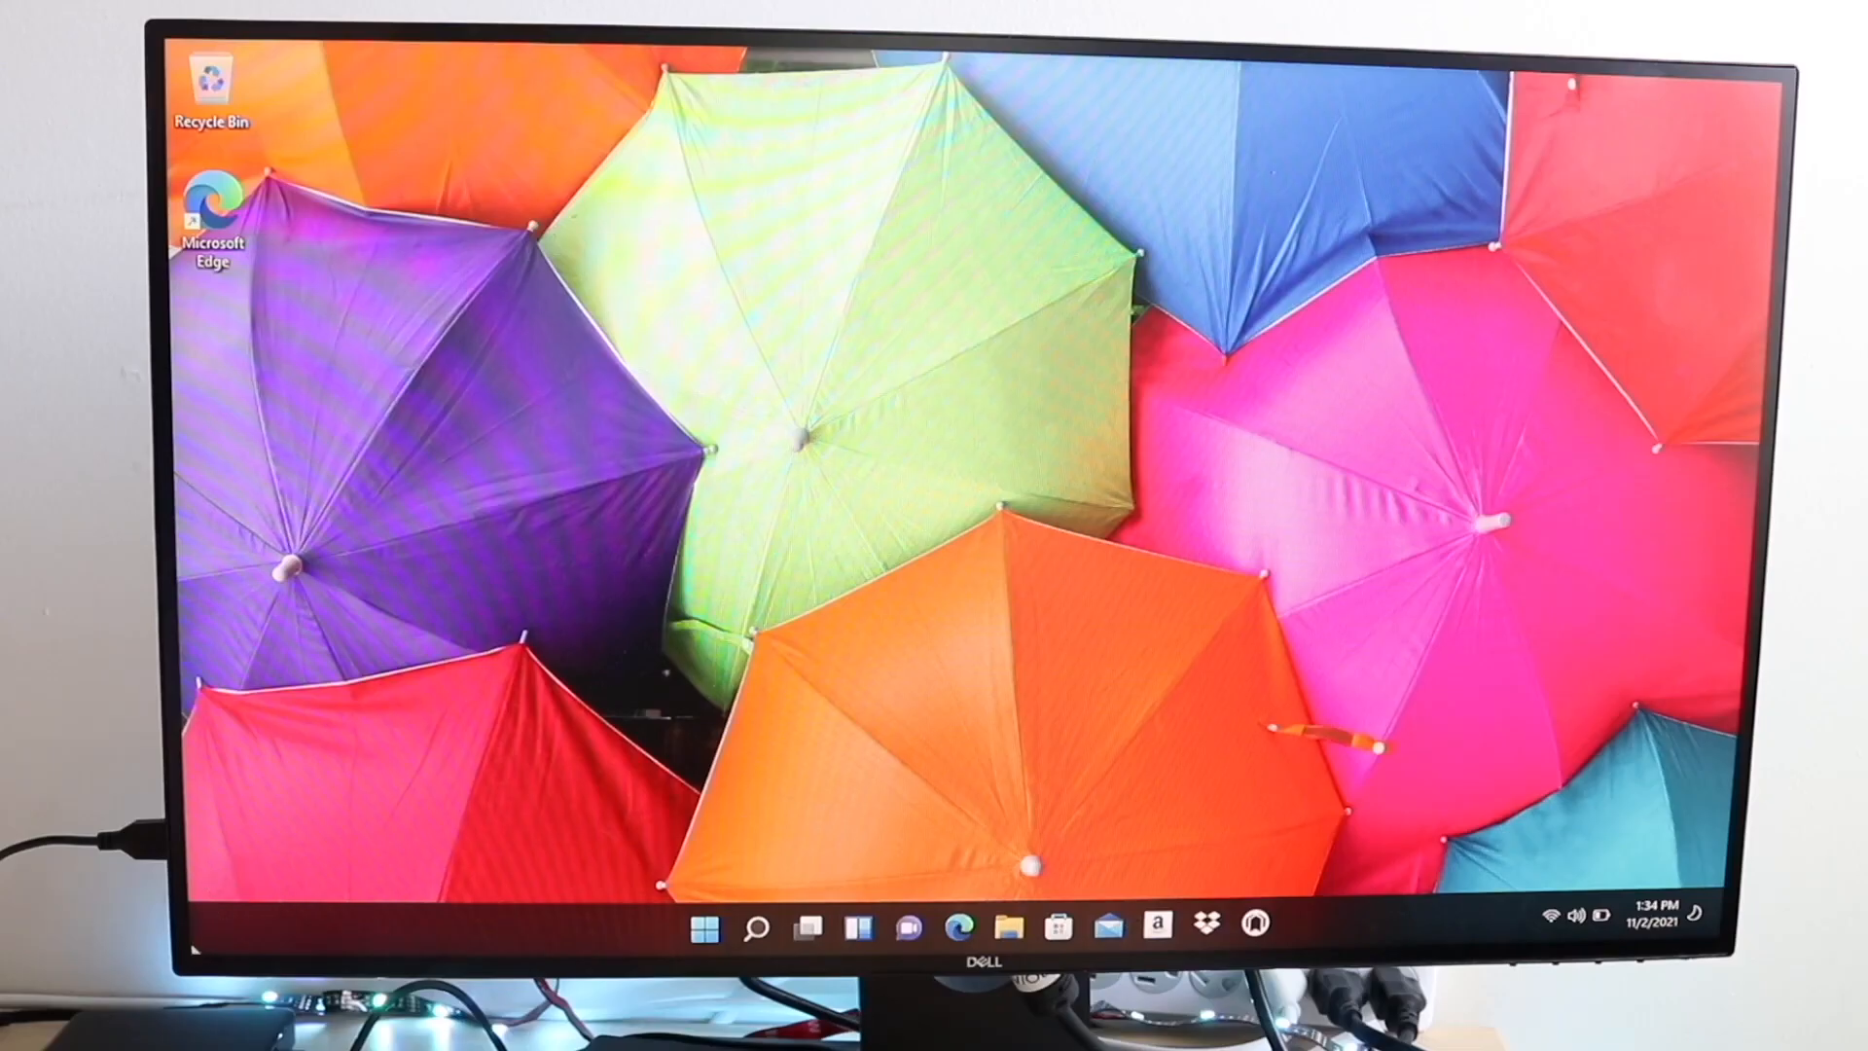
mouse_move(583, 922)
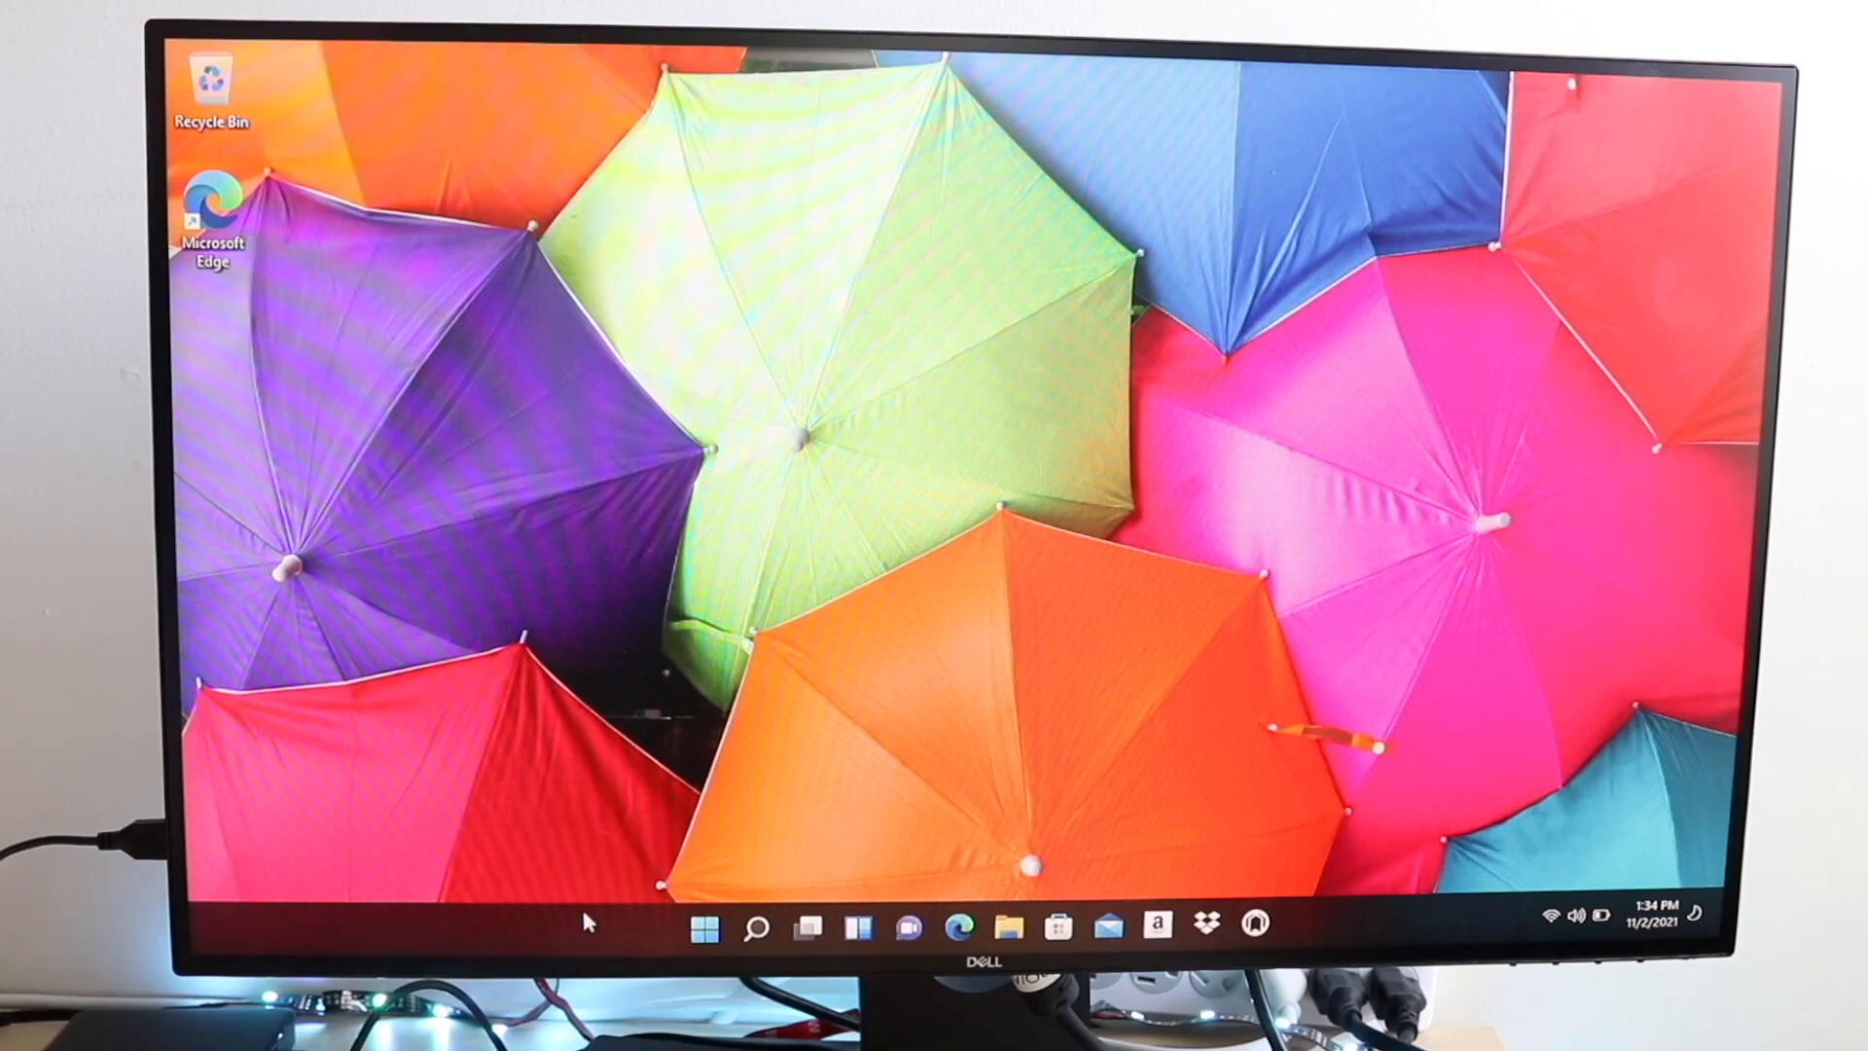
mouse_move(718, 899)
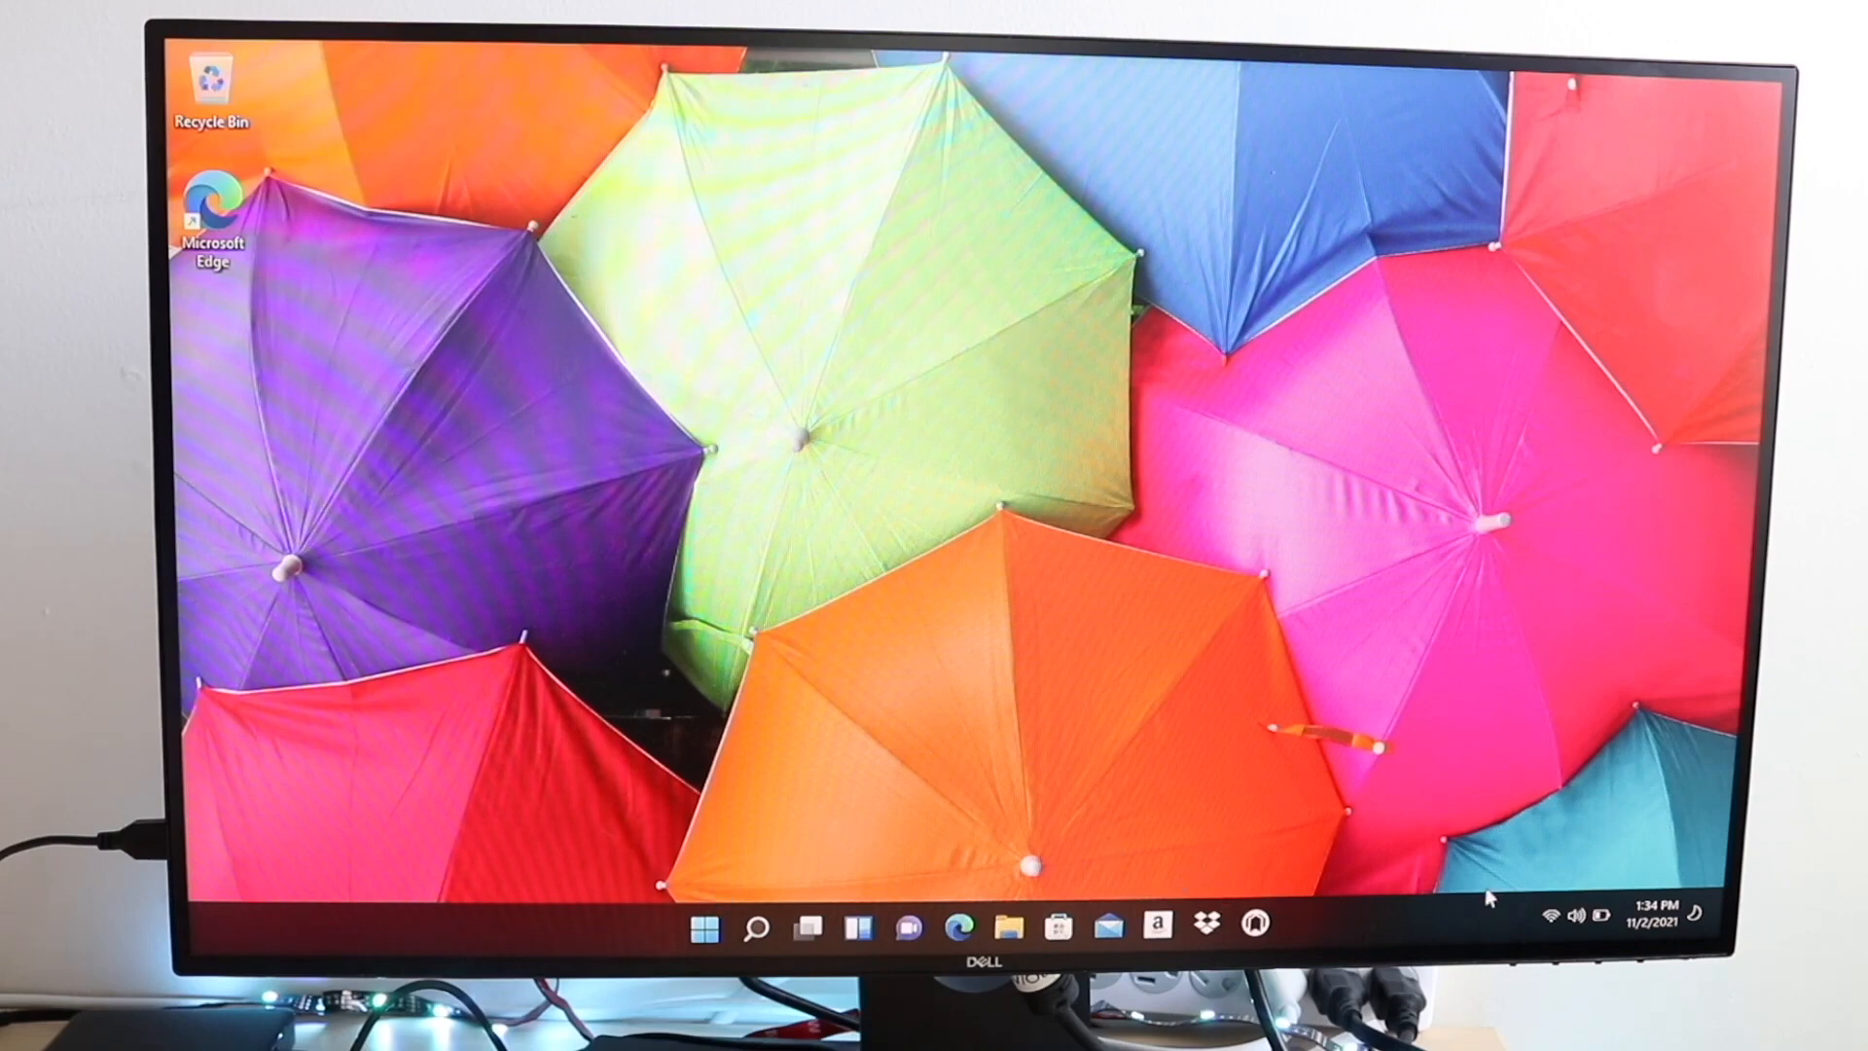
mouse_move(1609, 905)
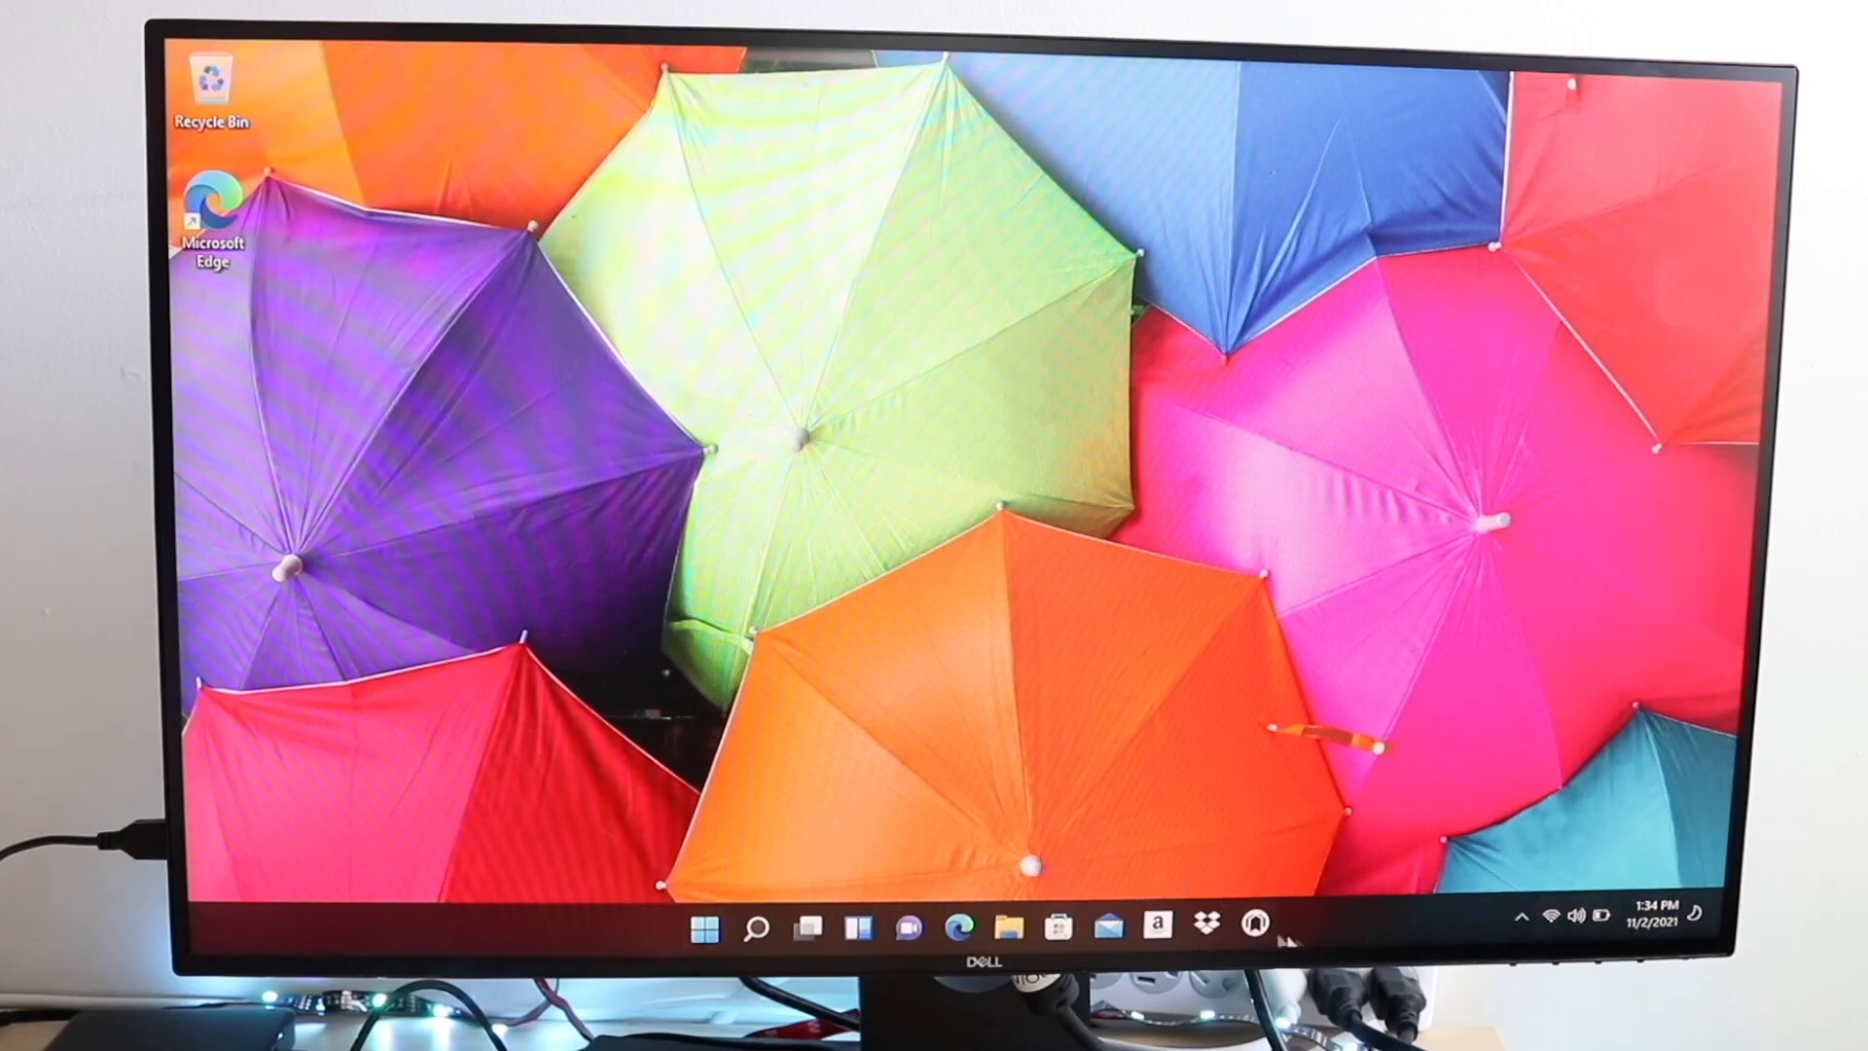
mouse_move(704, 926)
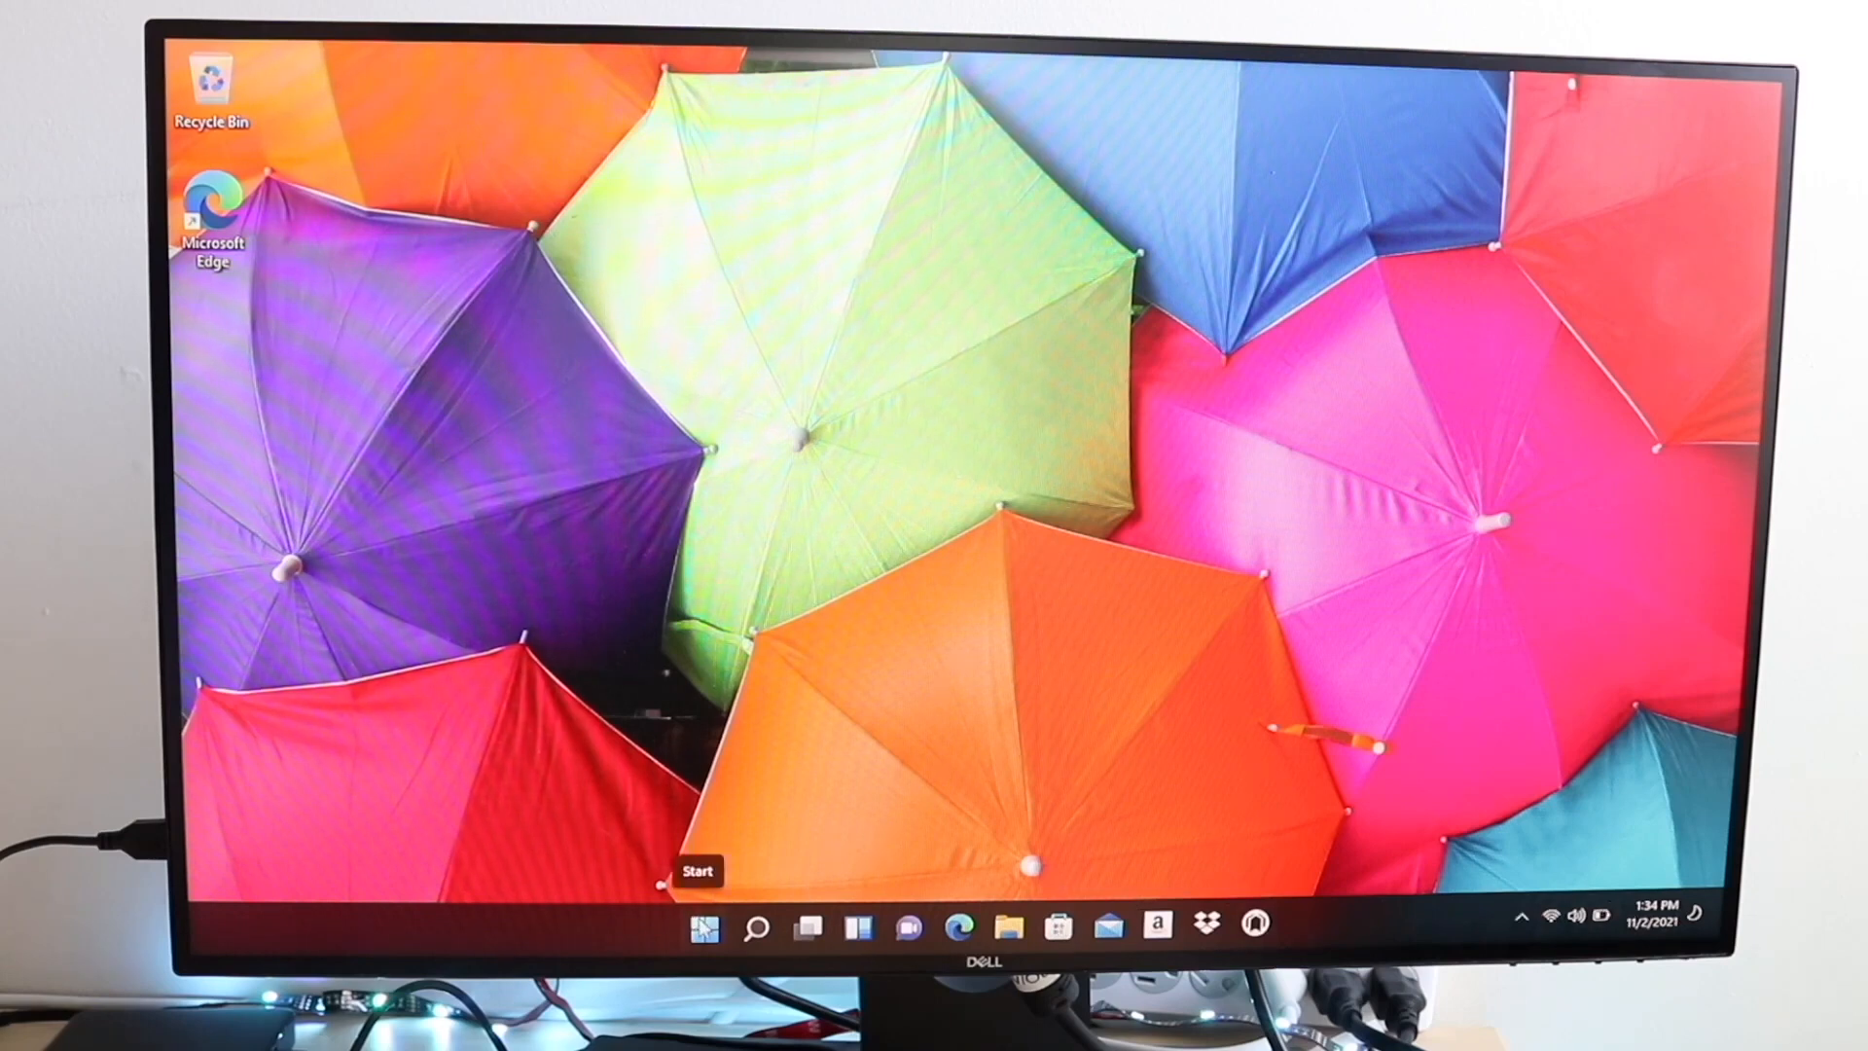
mouse_move(708, 866)
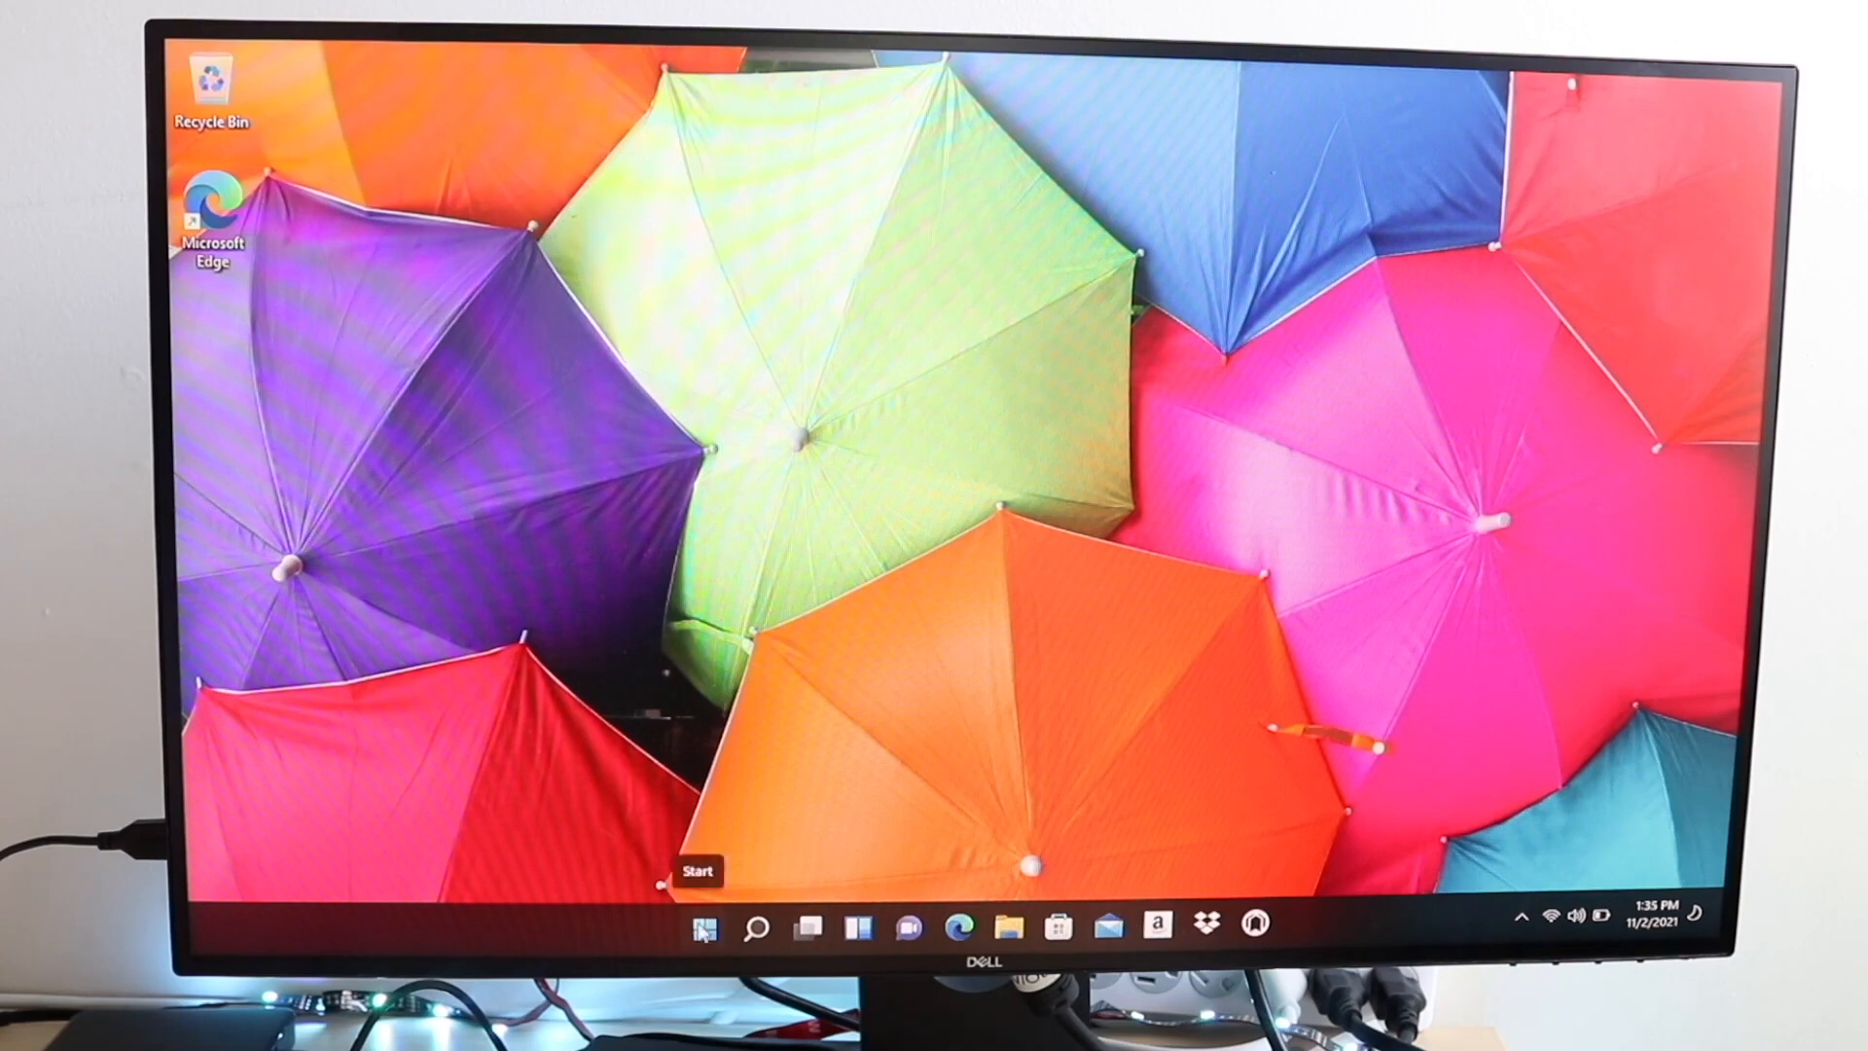
Step: Show the Start button's power-user menu with Task Manager, Device Manager, Run and shutdown options
right_click(704, 928)
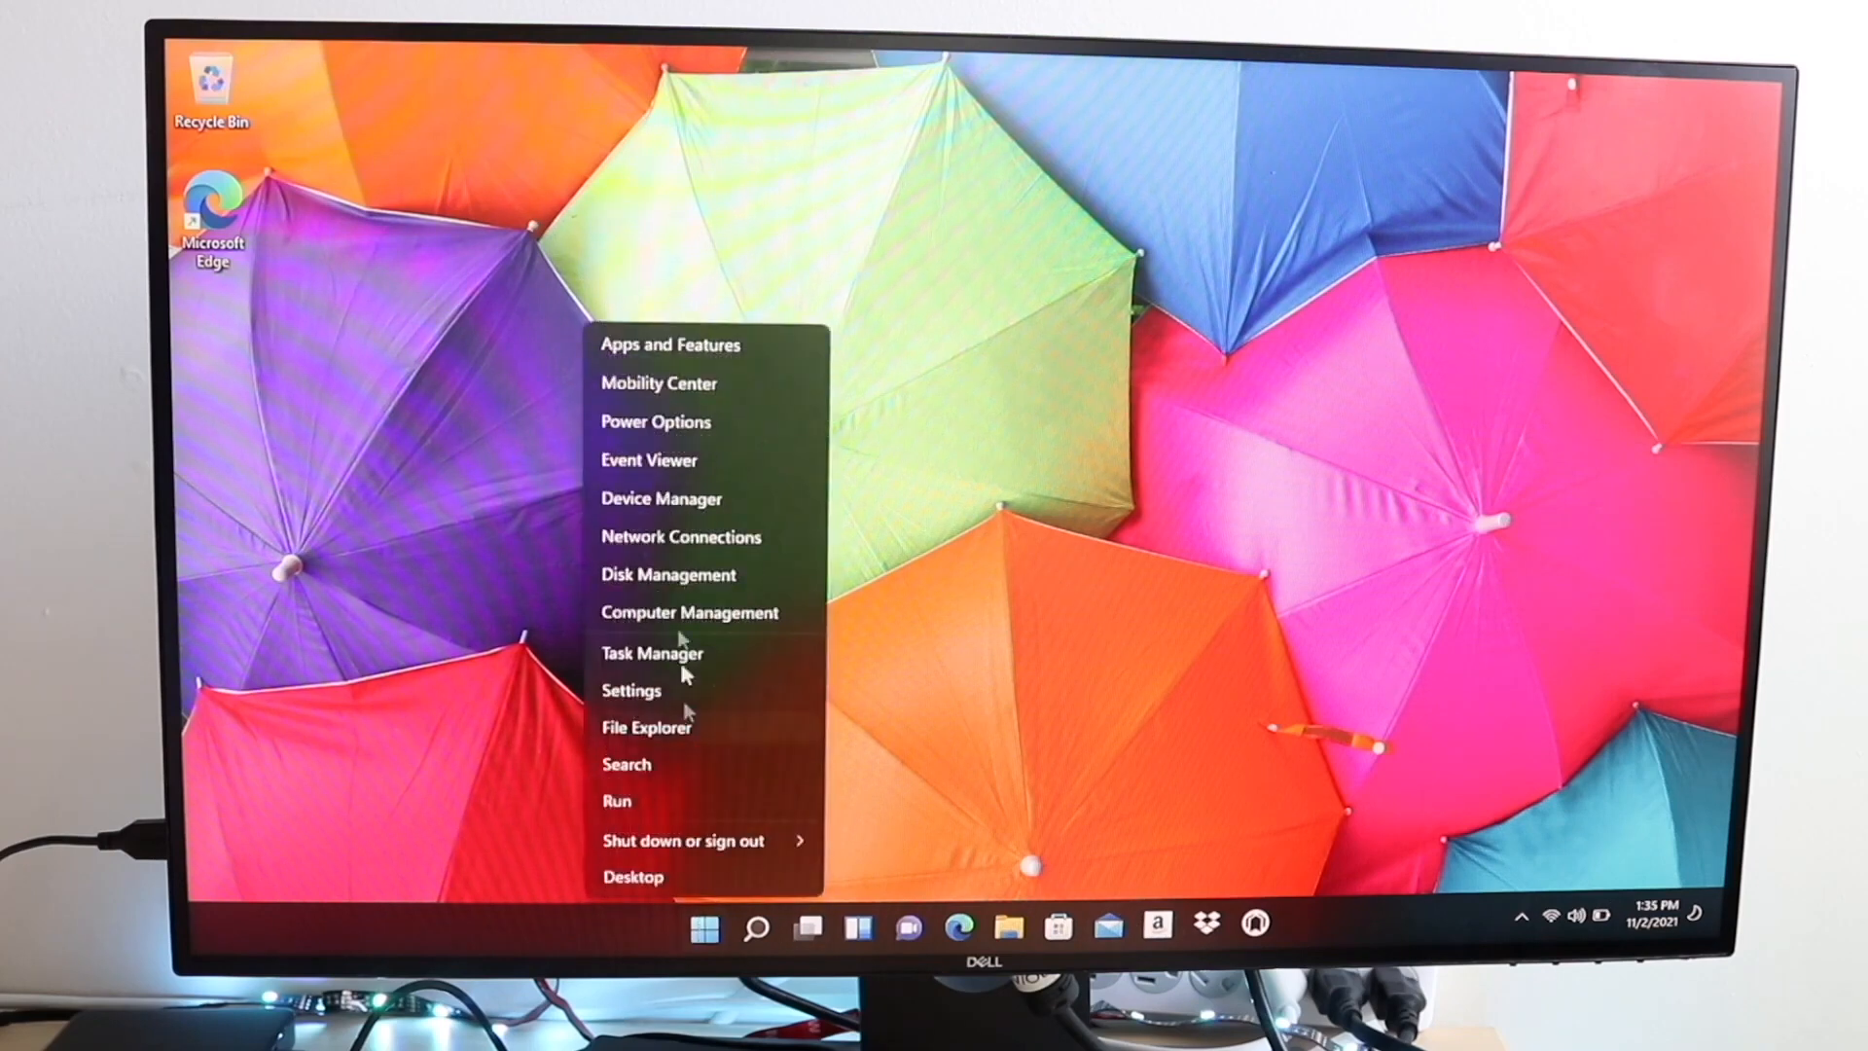
mouse_move(704, 945)
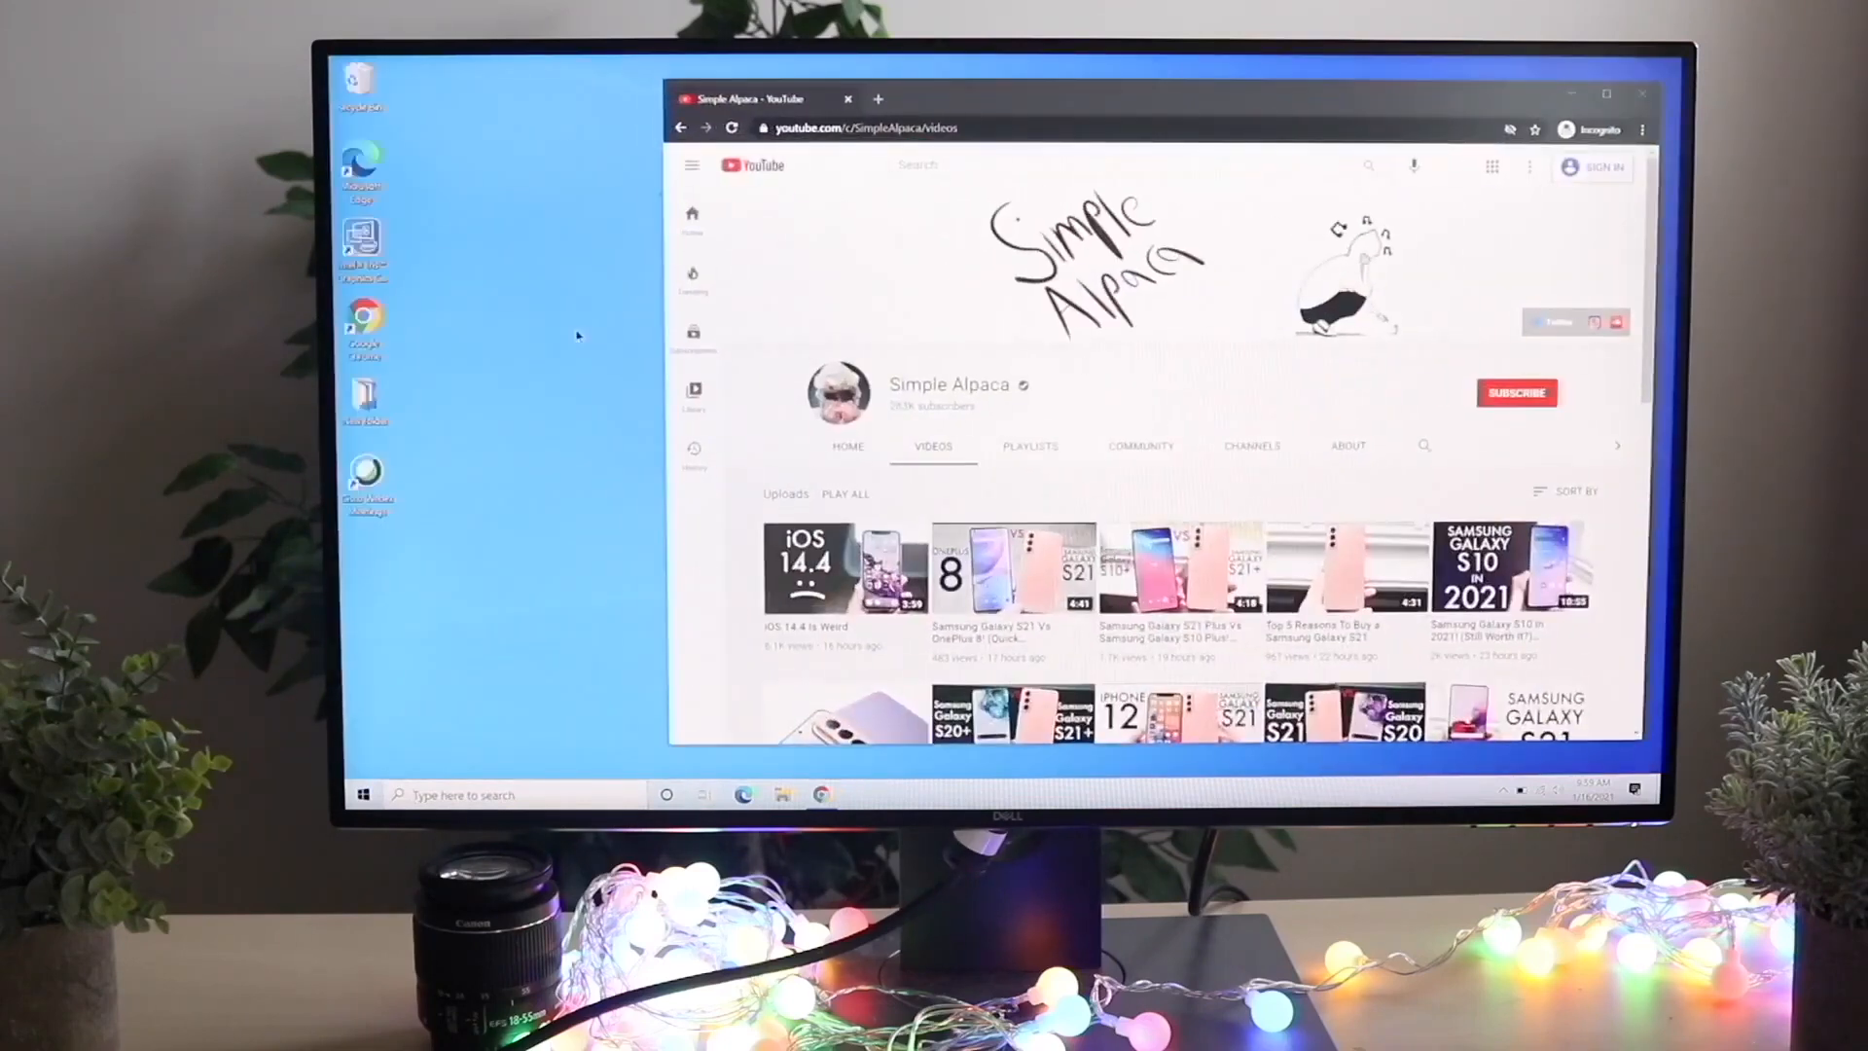
Step: Browse down through the Start menu's installed app list
click(363, 793)
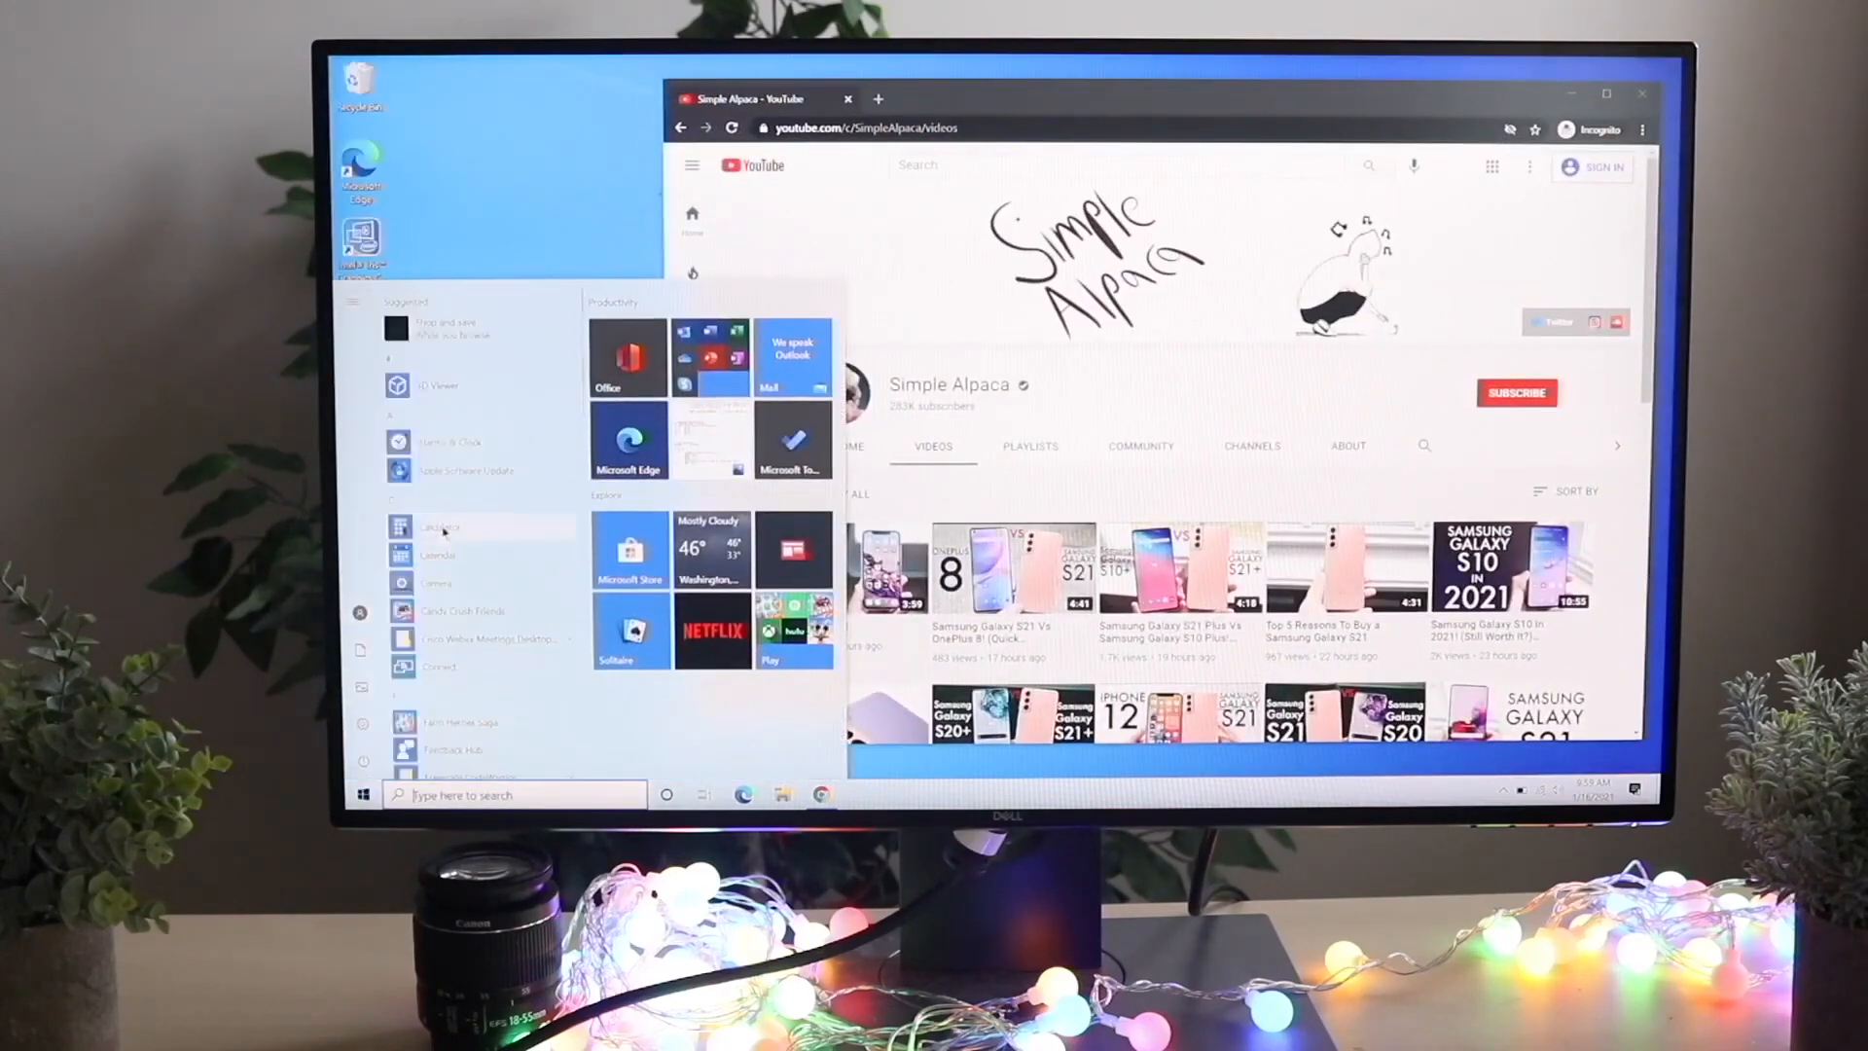
scroll(down, 3)
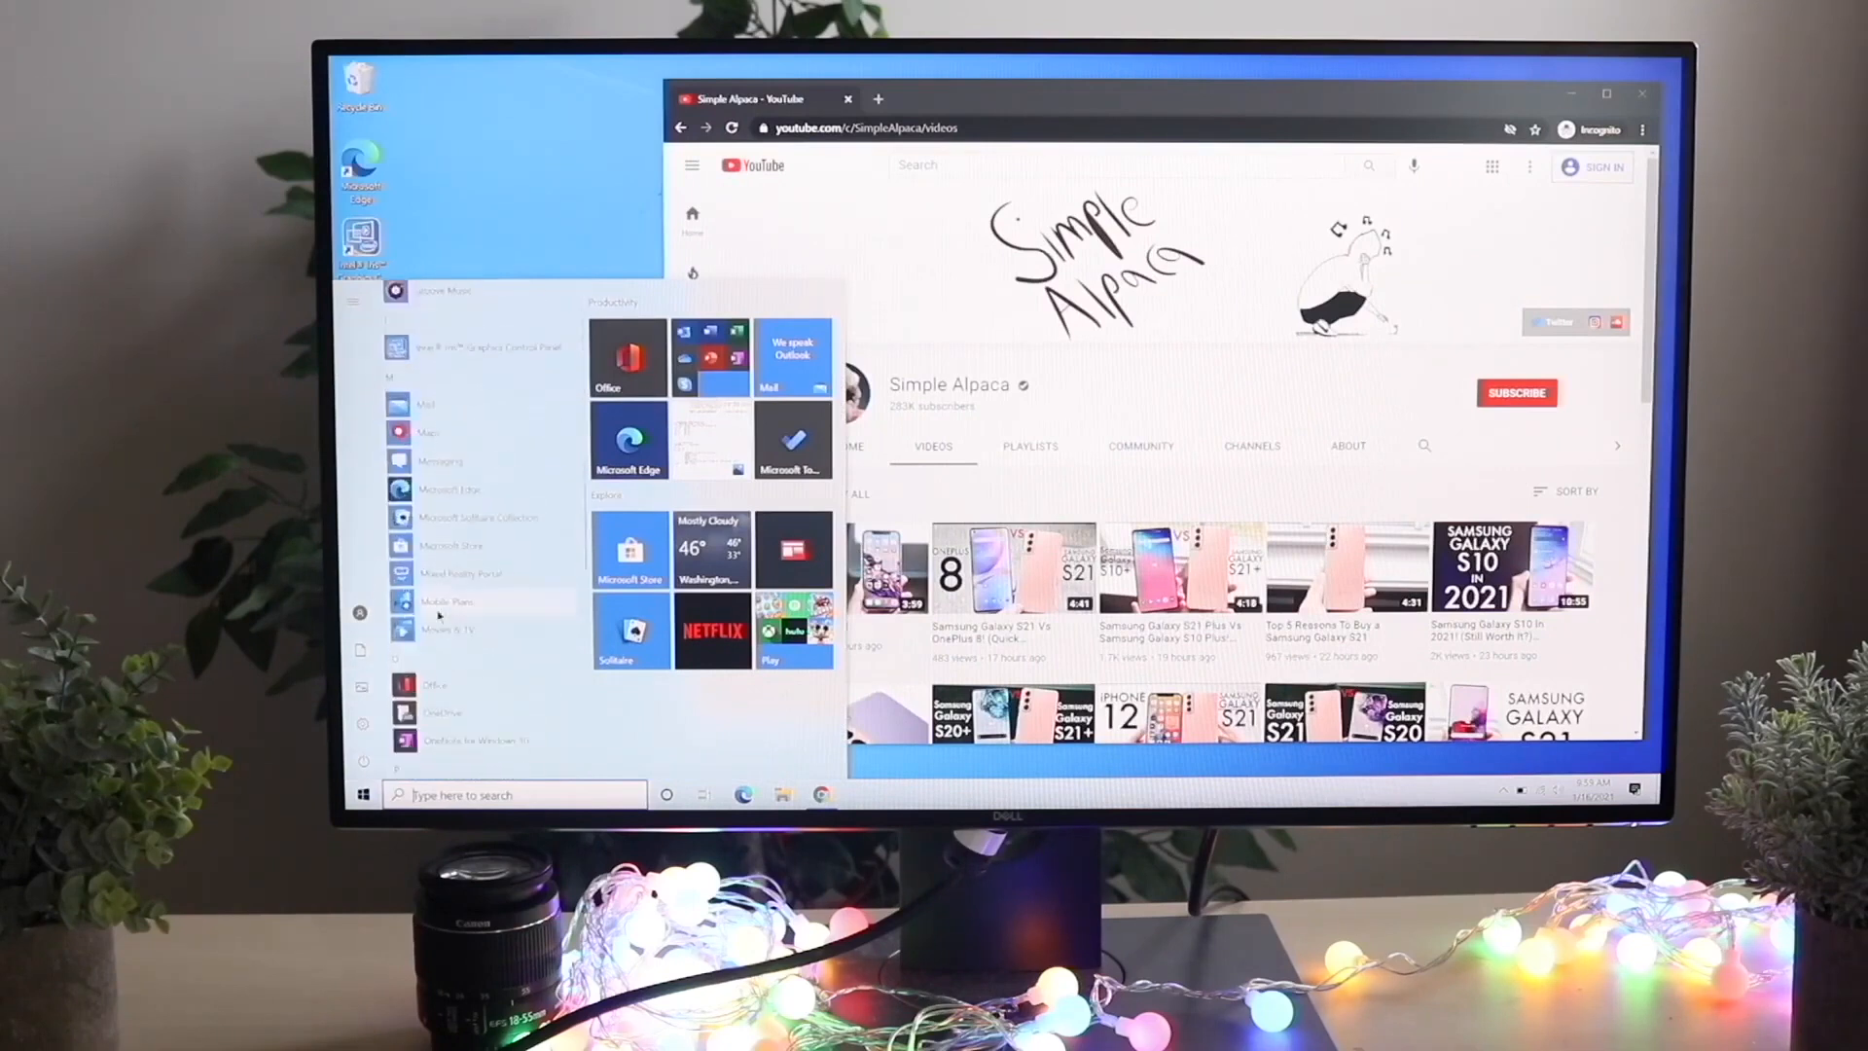
scroll(down, 3)
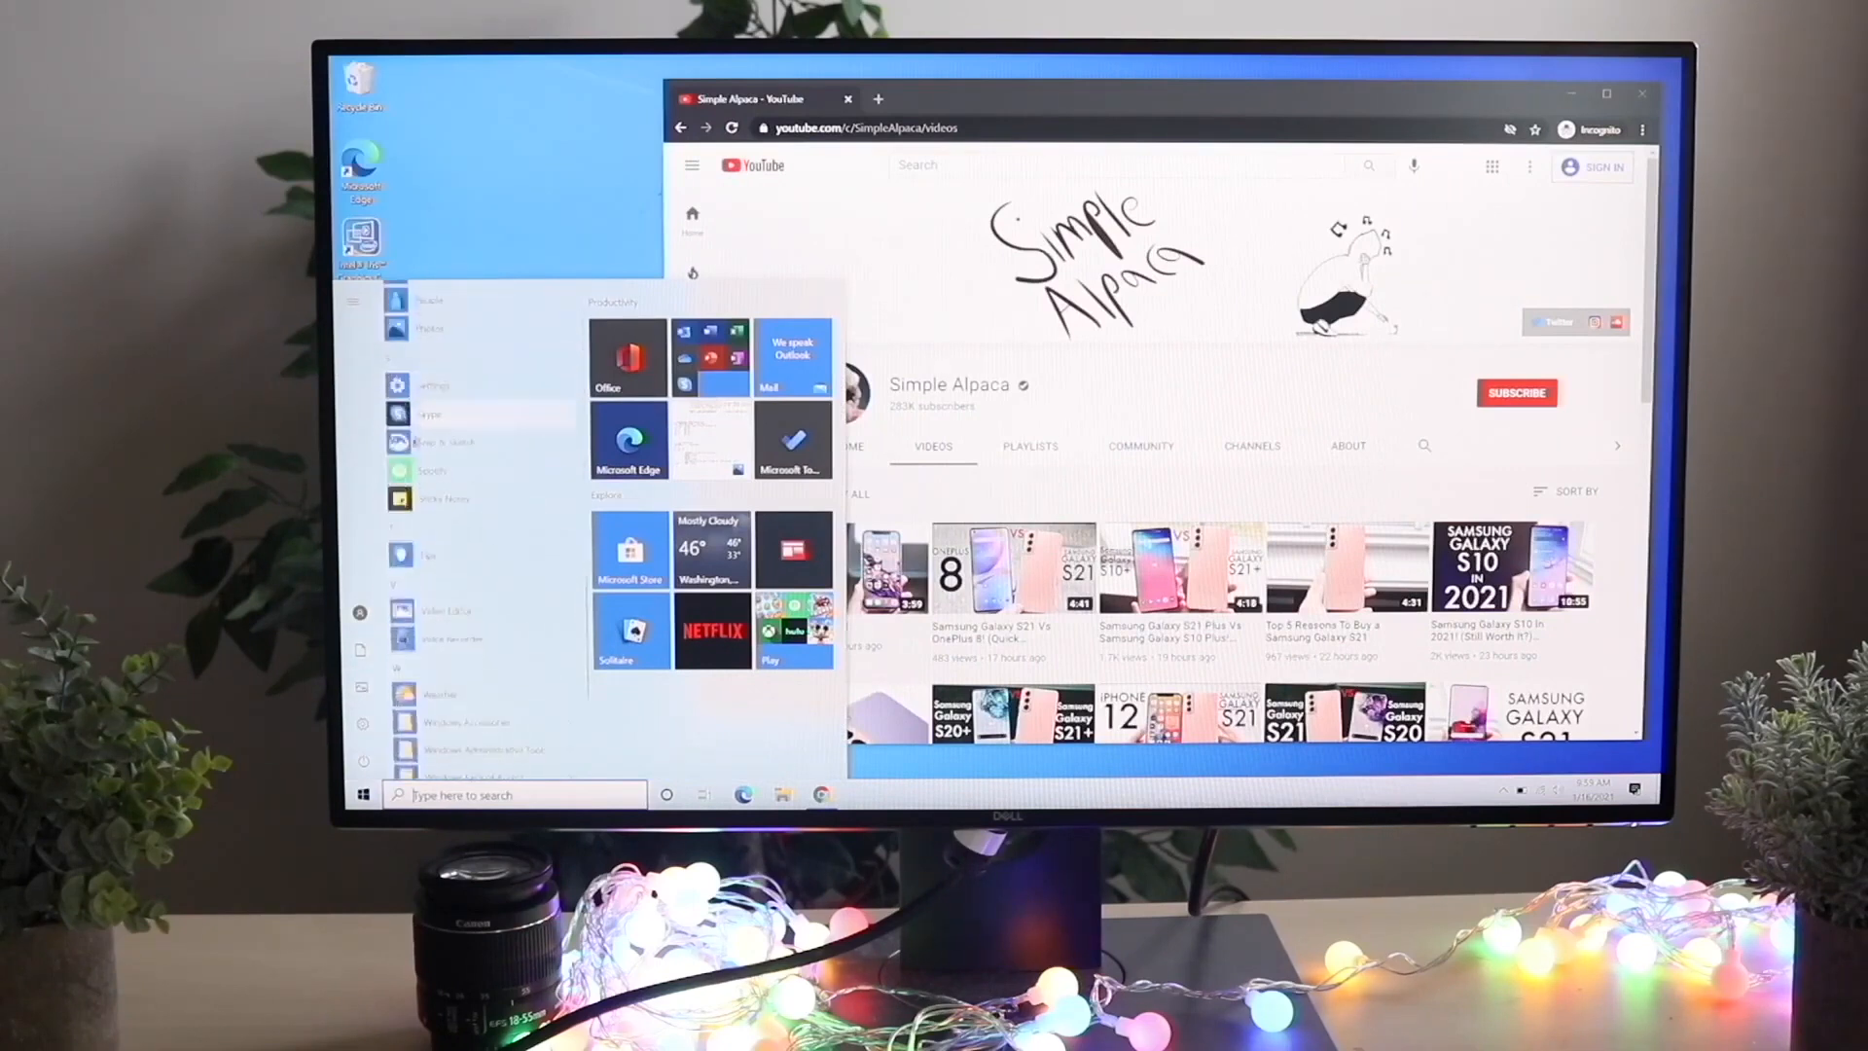
scroll(down, 3)
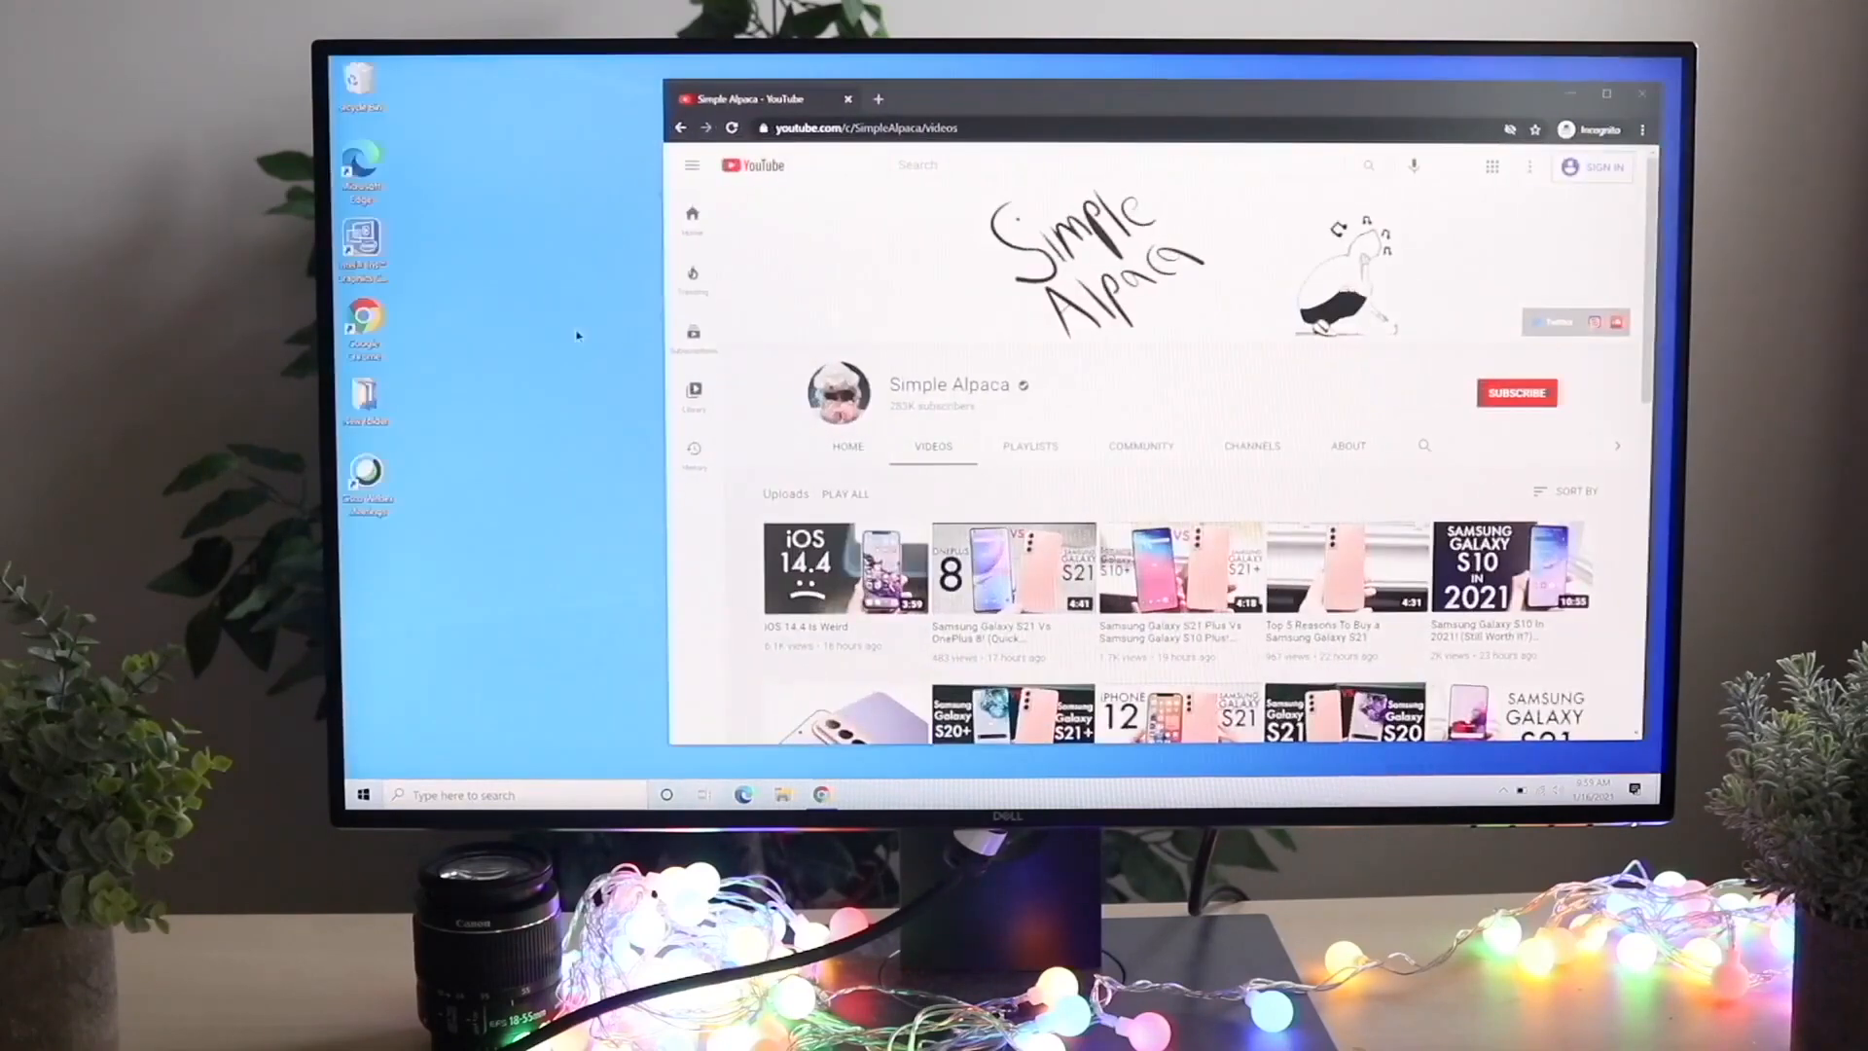
Step: Launch the Microsoft Store from its Start menu tile
click(364, 794)
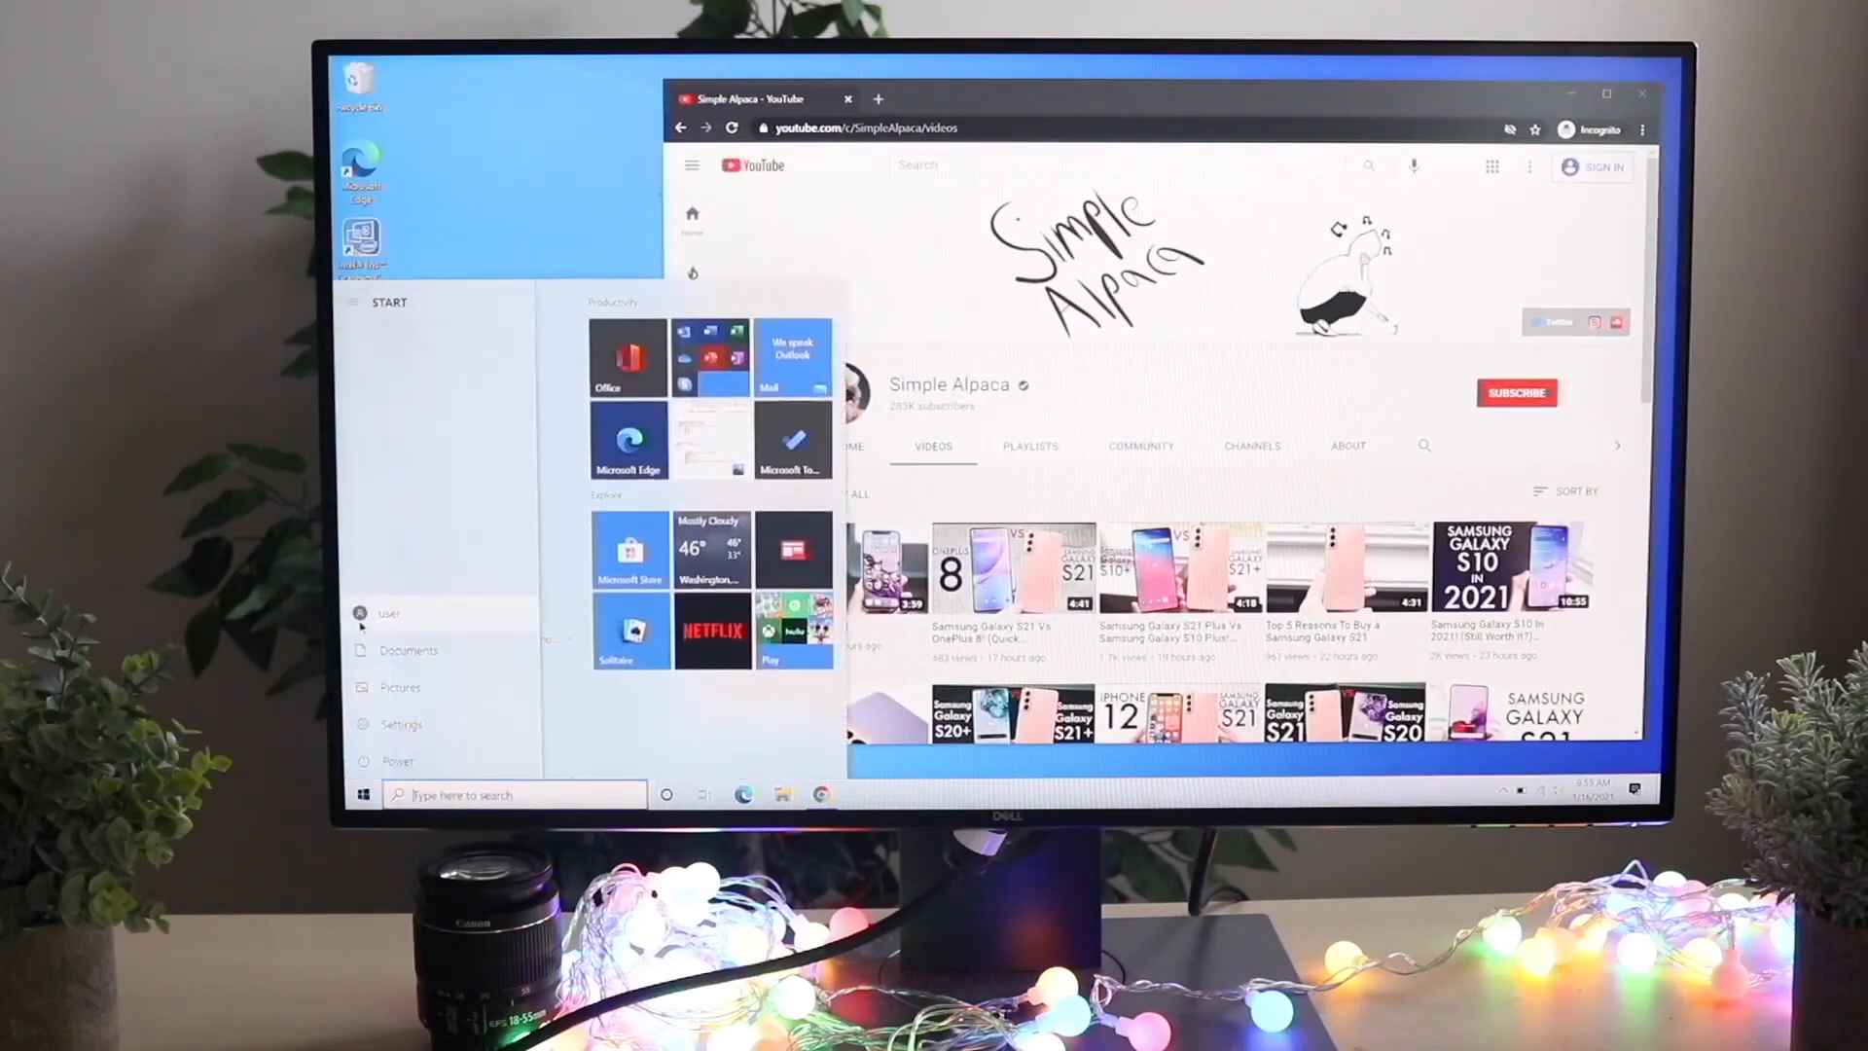
click(628, 549)
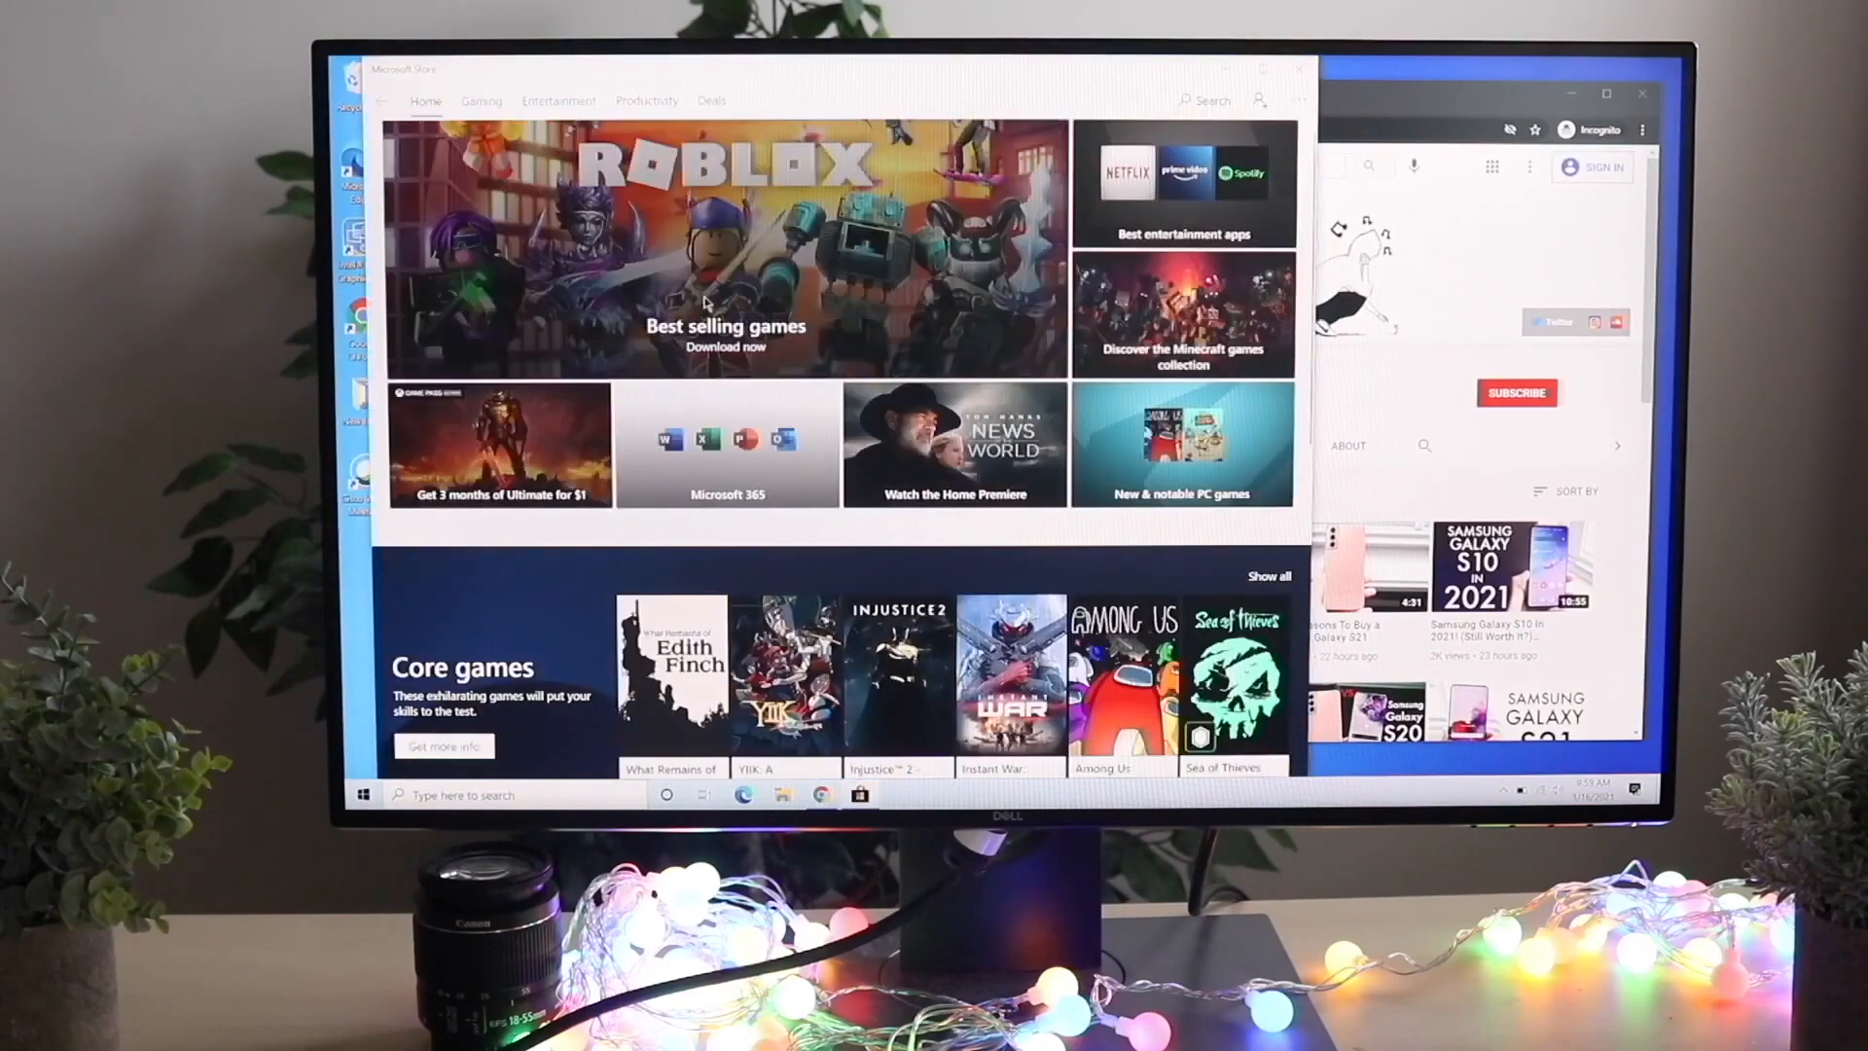
scroll(down, 3)
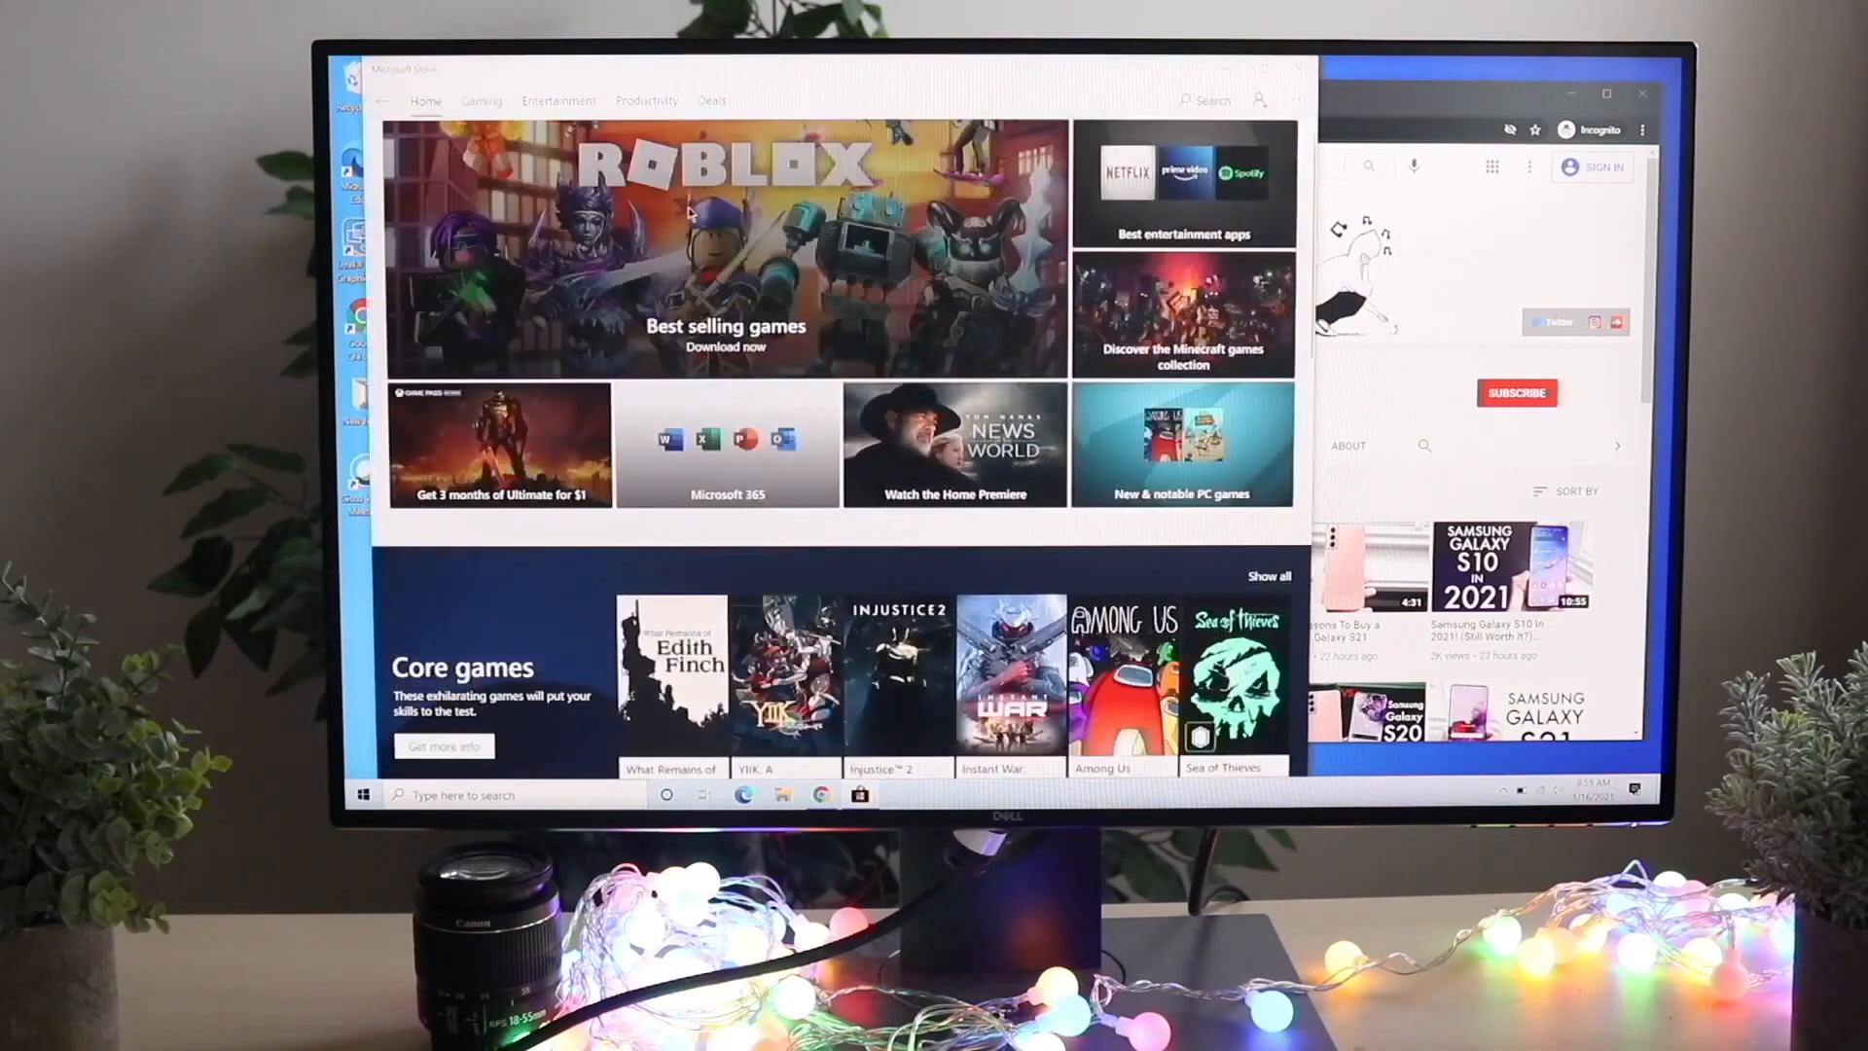
click(723, 333)
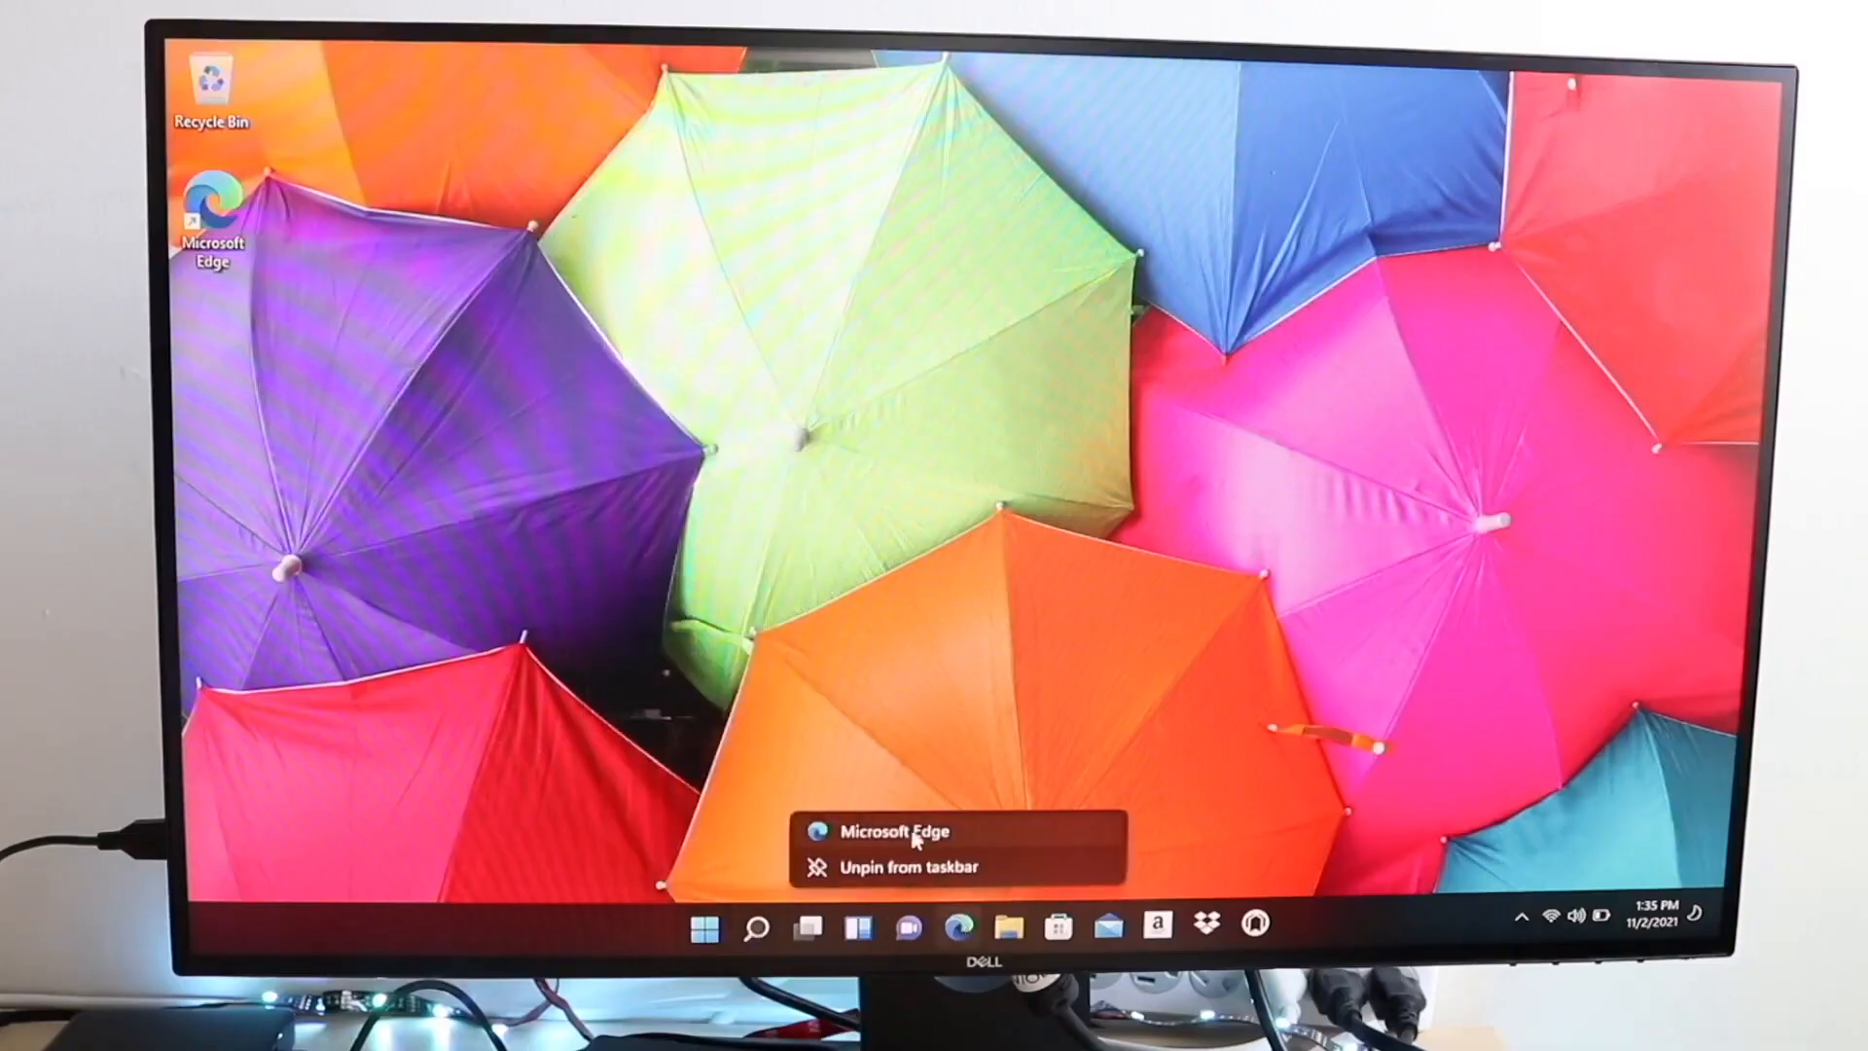
mouse_move(893, 866)
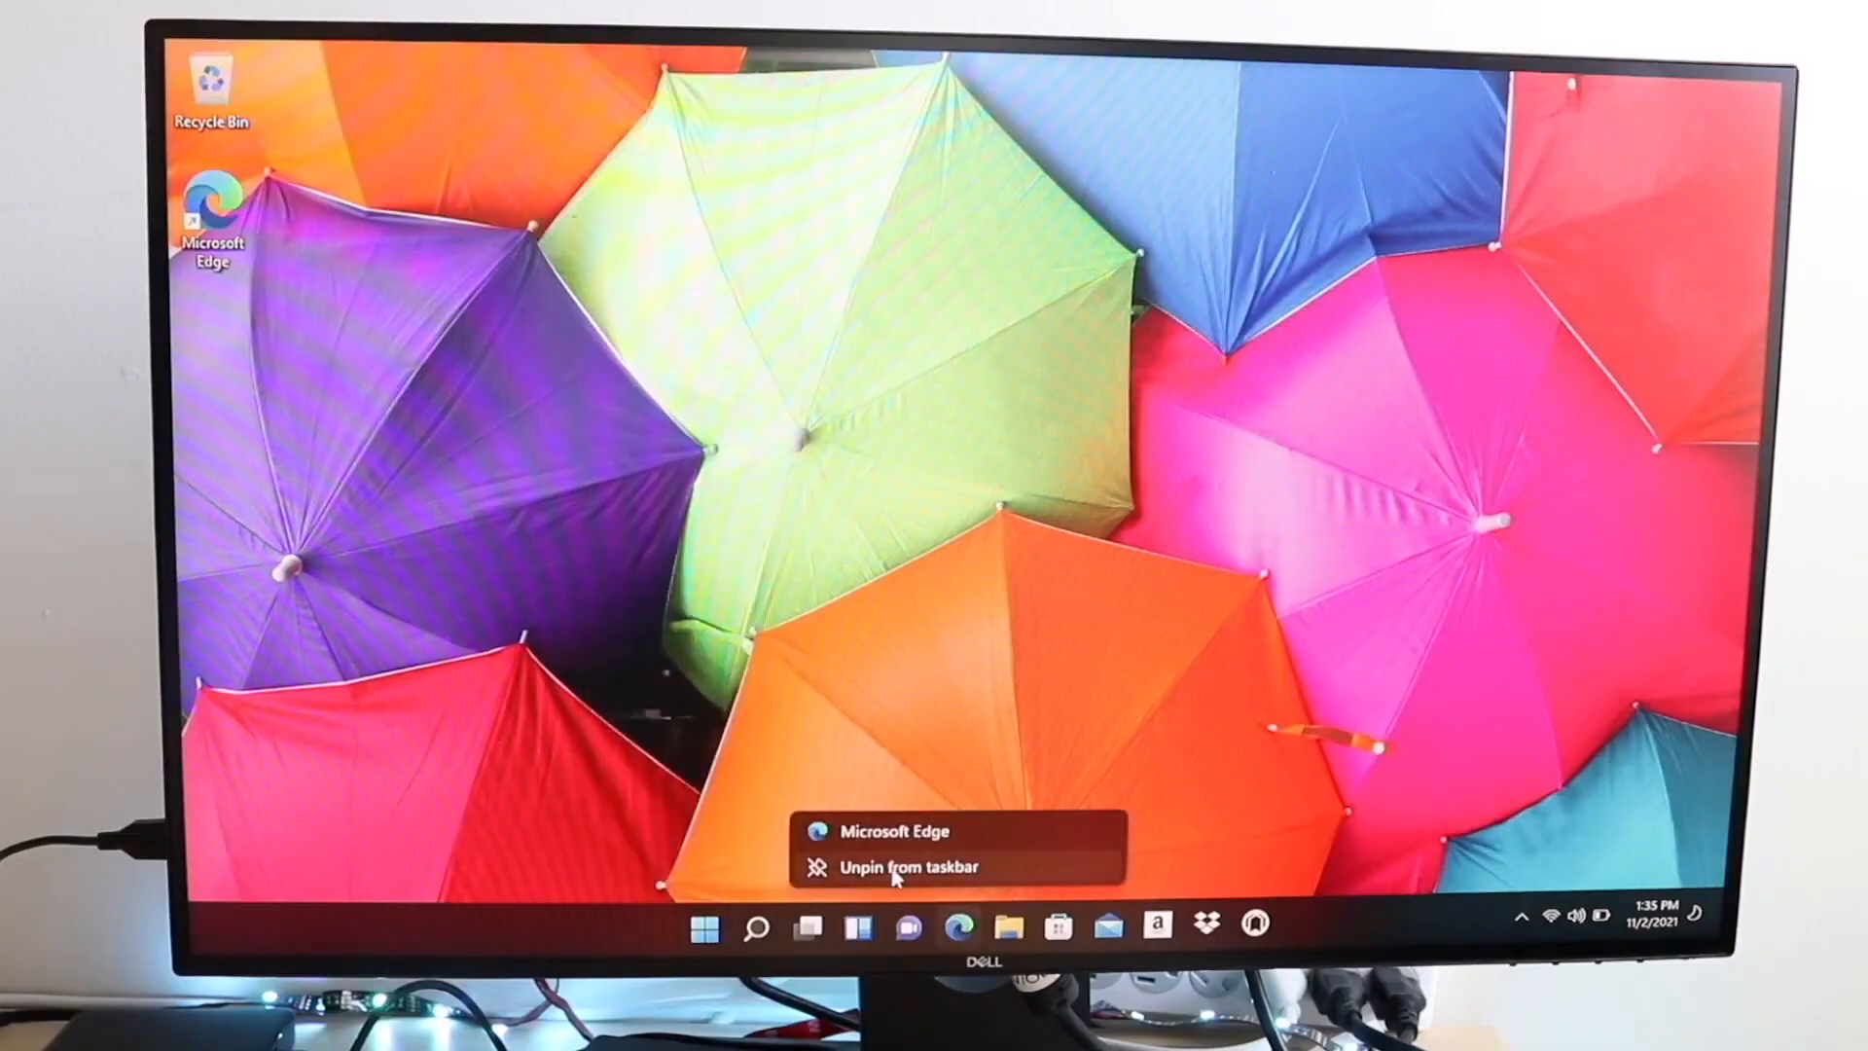
Step: Unpin Microsoft Edge from the taskbar and bring up the Teams chat welcome window
click(895, 863)
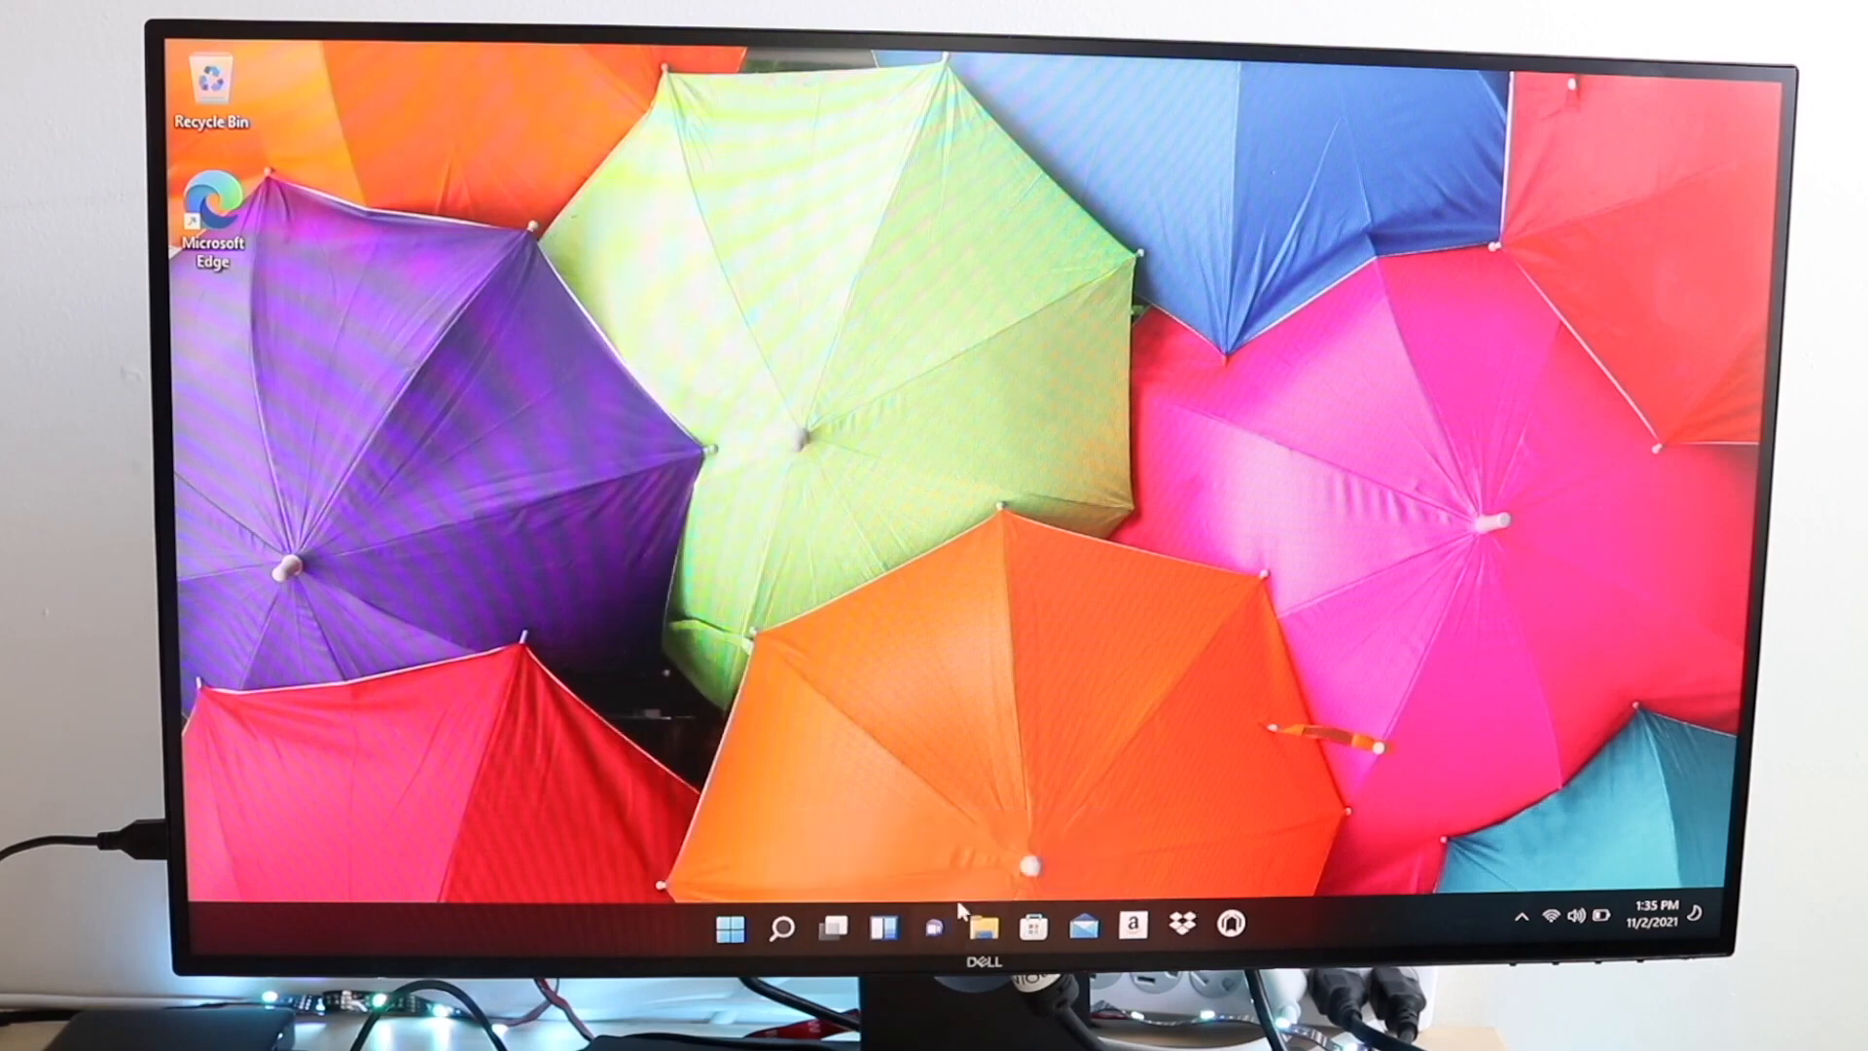
click(934, 928)
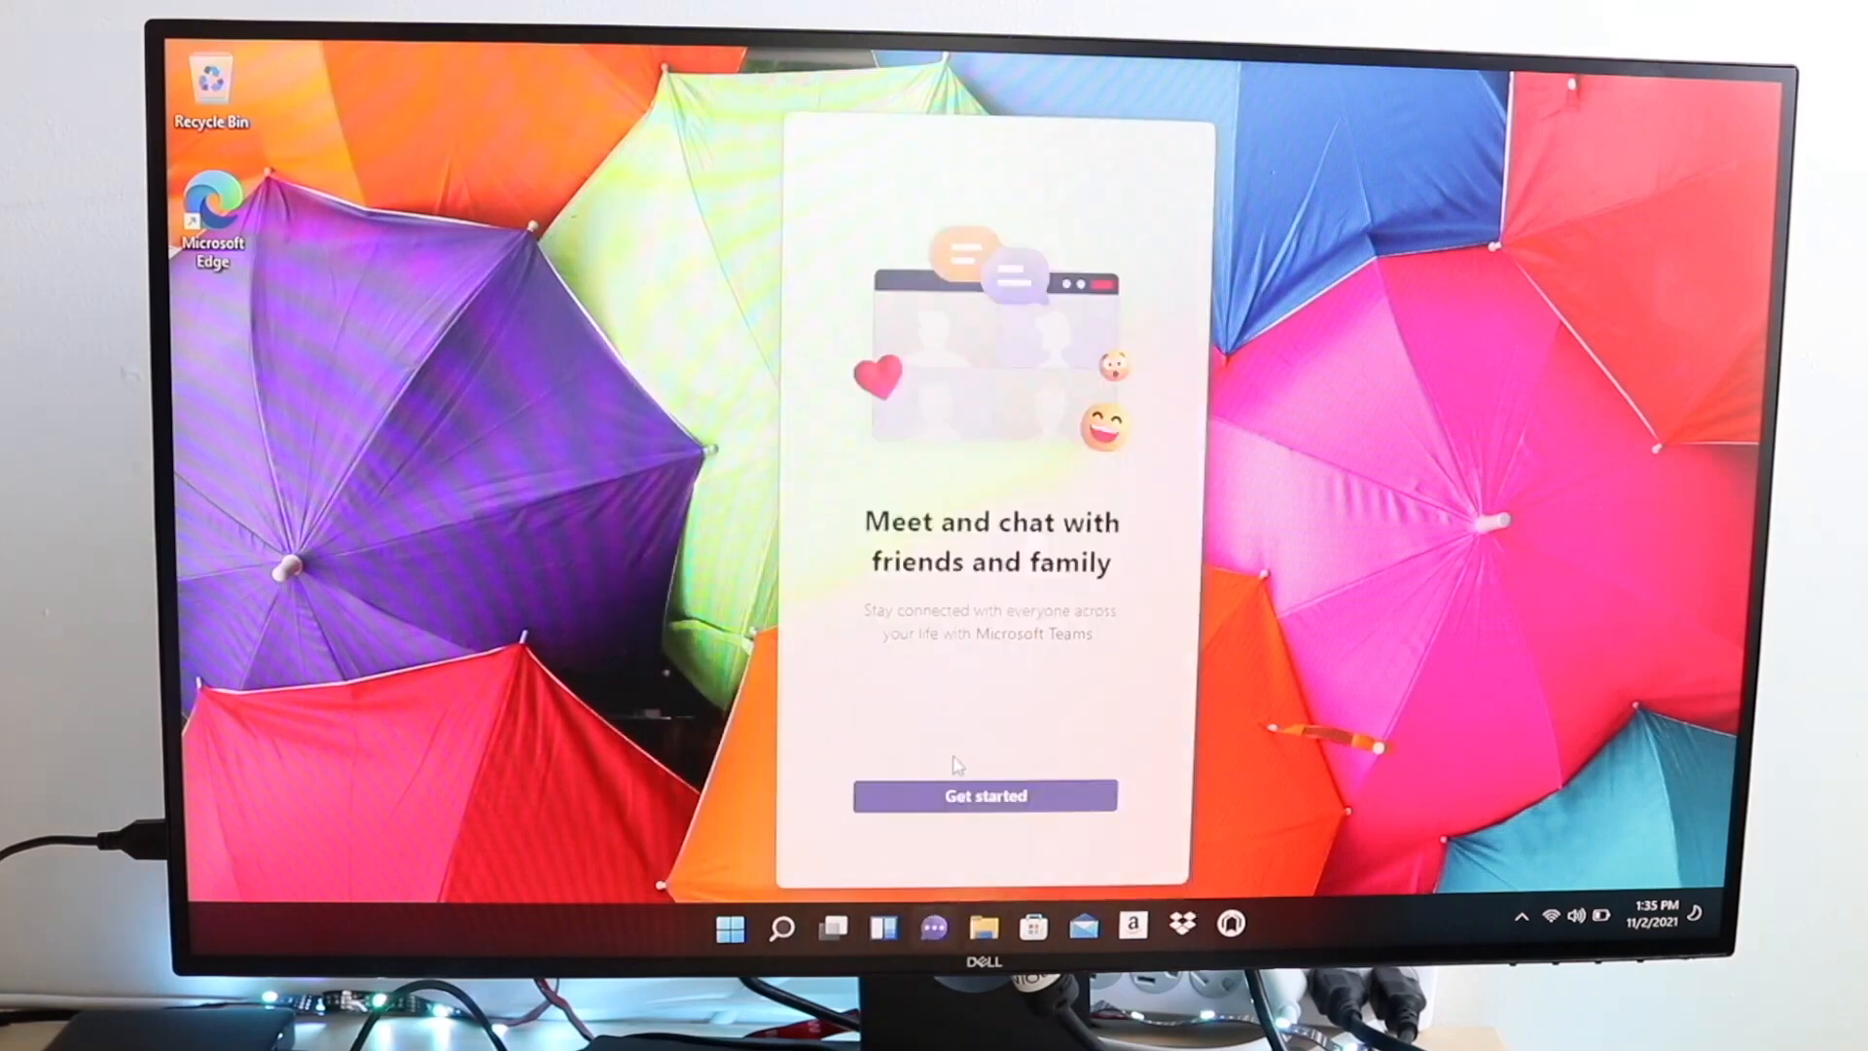
mouse_move(938, 922)
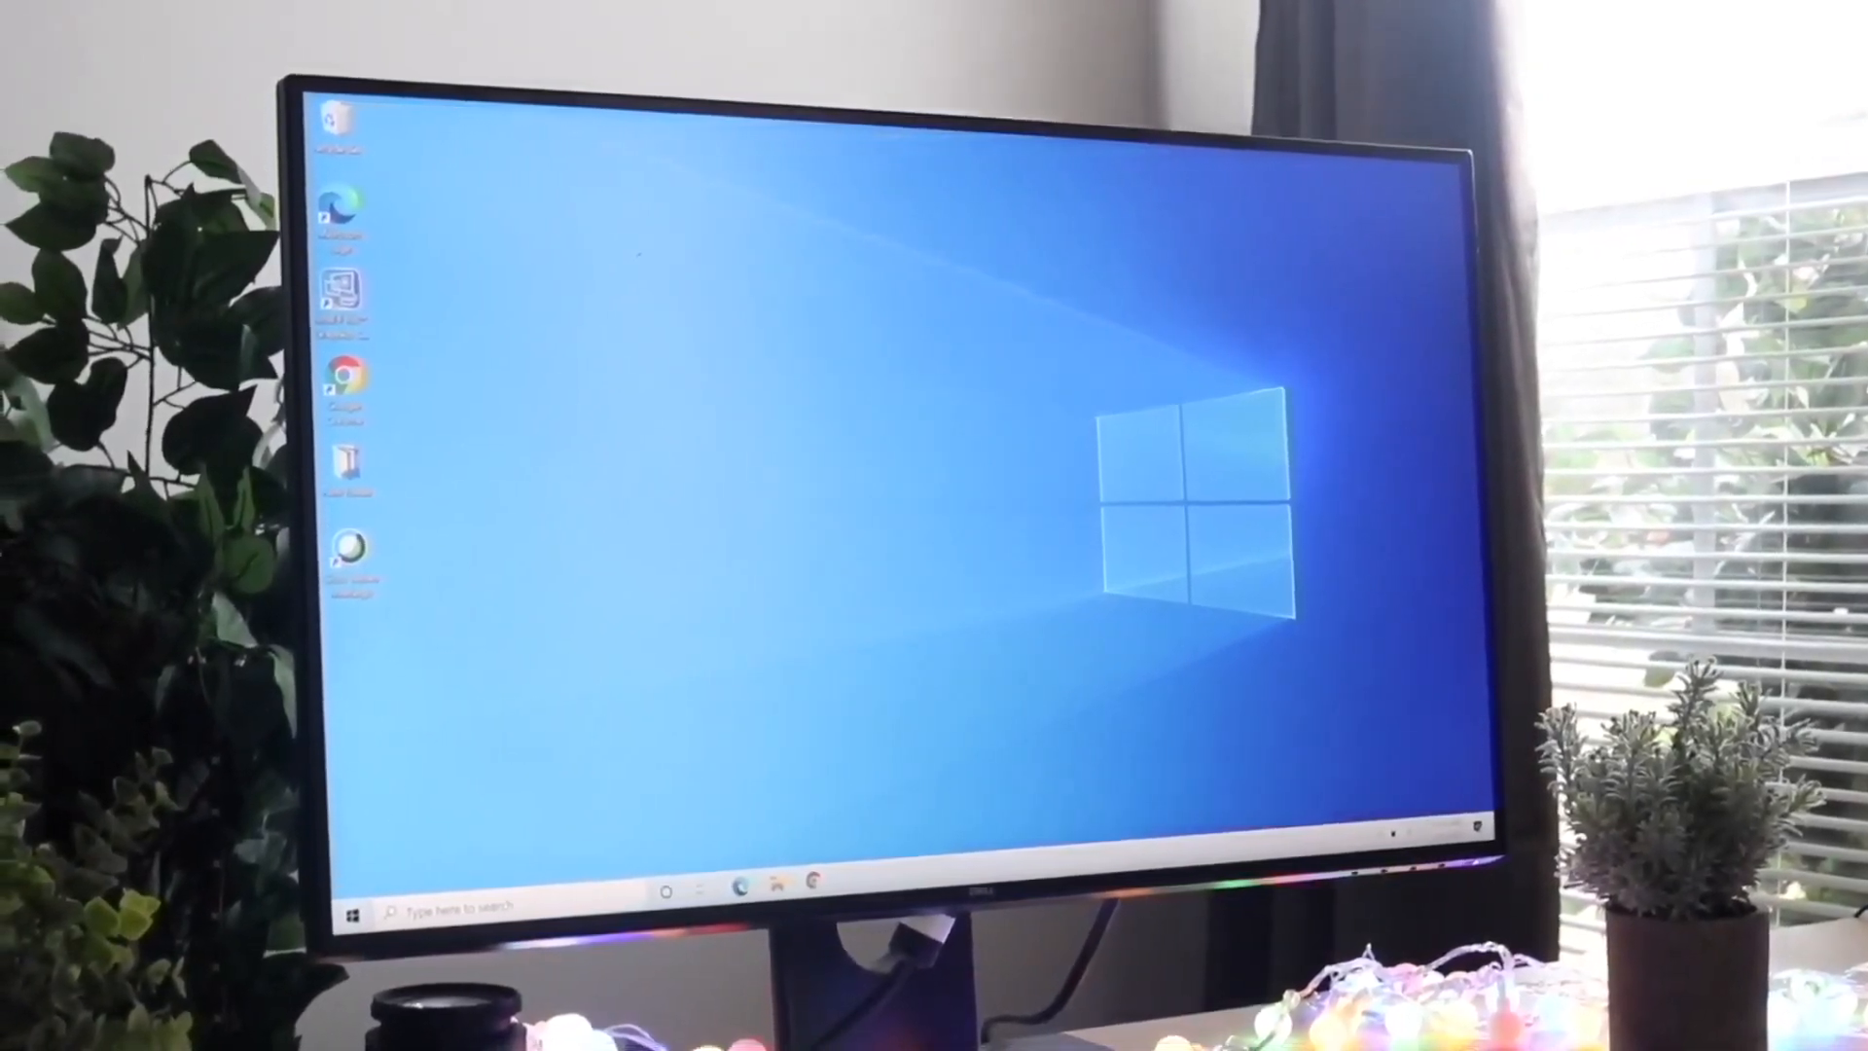
Step: Dismiss the Teams window and show the desktop shortcut menu with view, sort, new and personalize choices
right_click(655, 476)
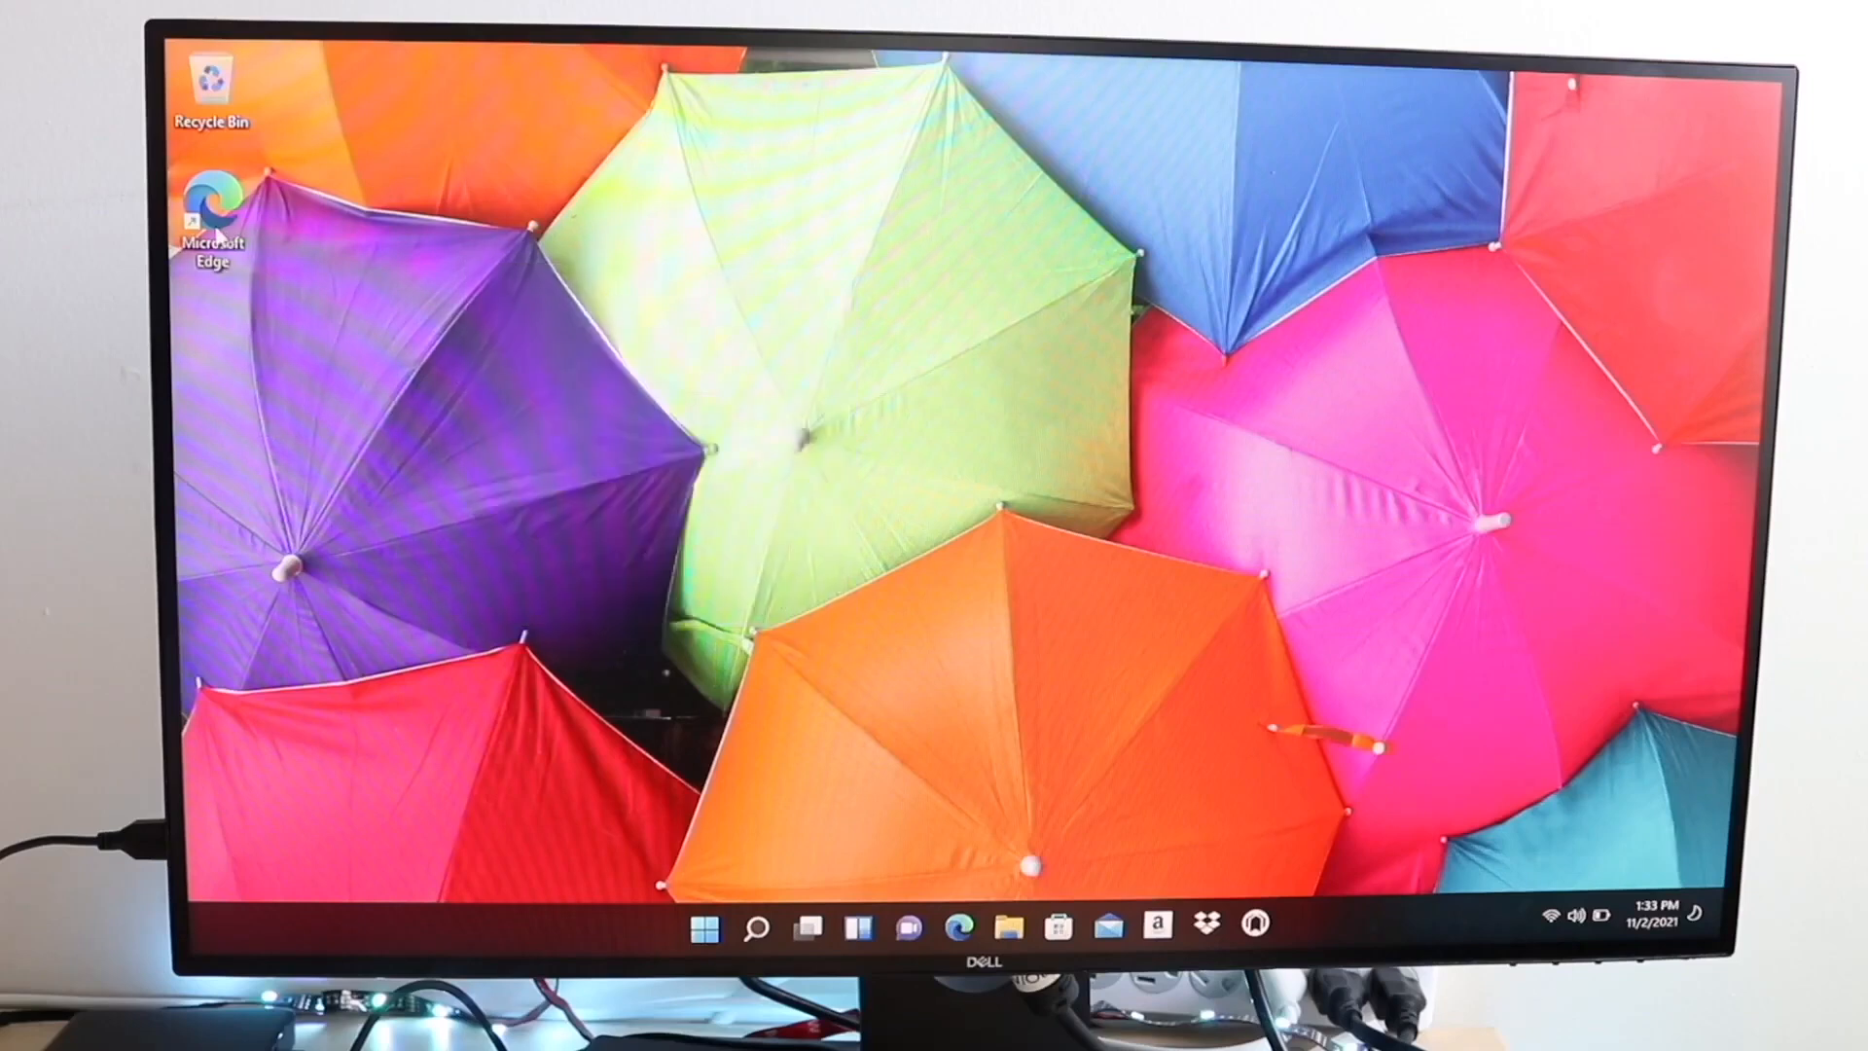
right_click(212, 209)
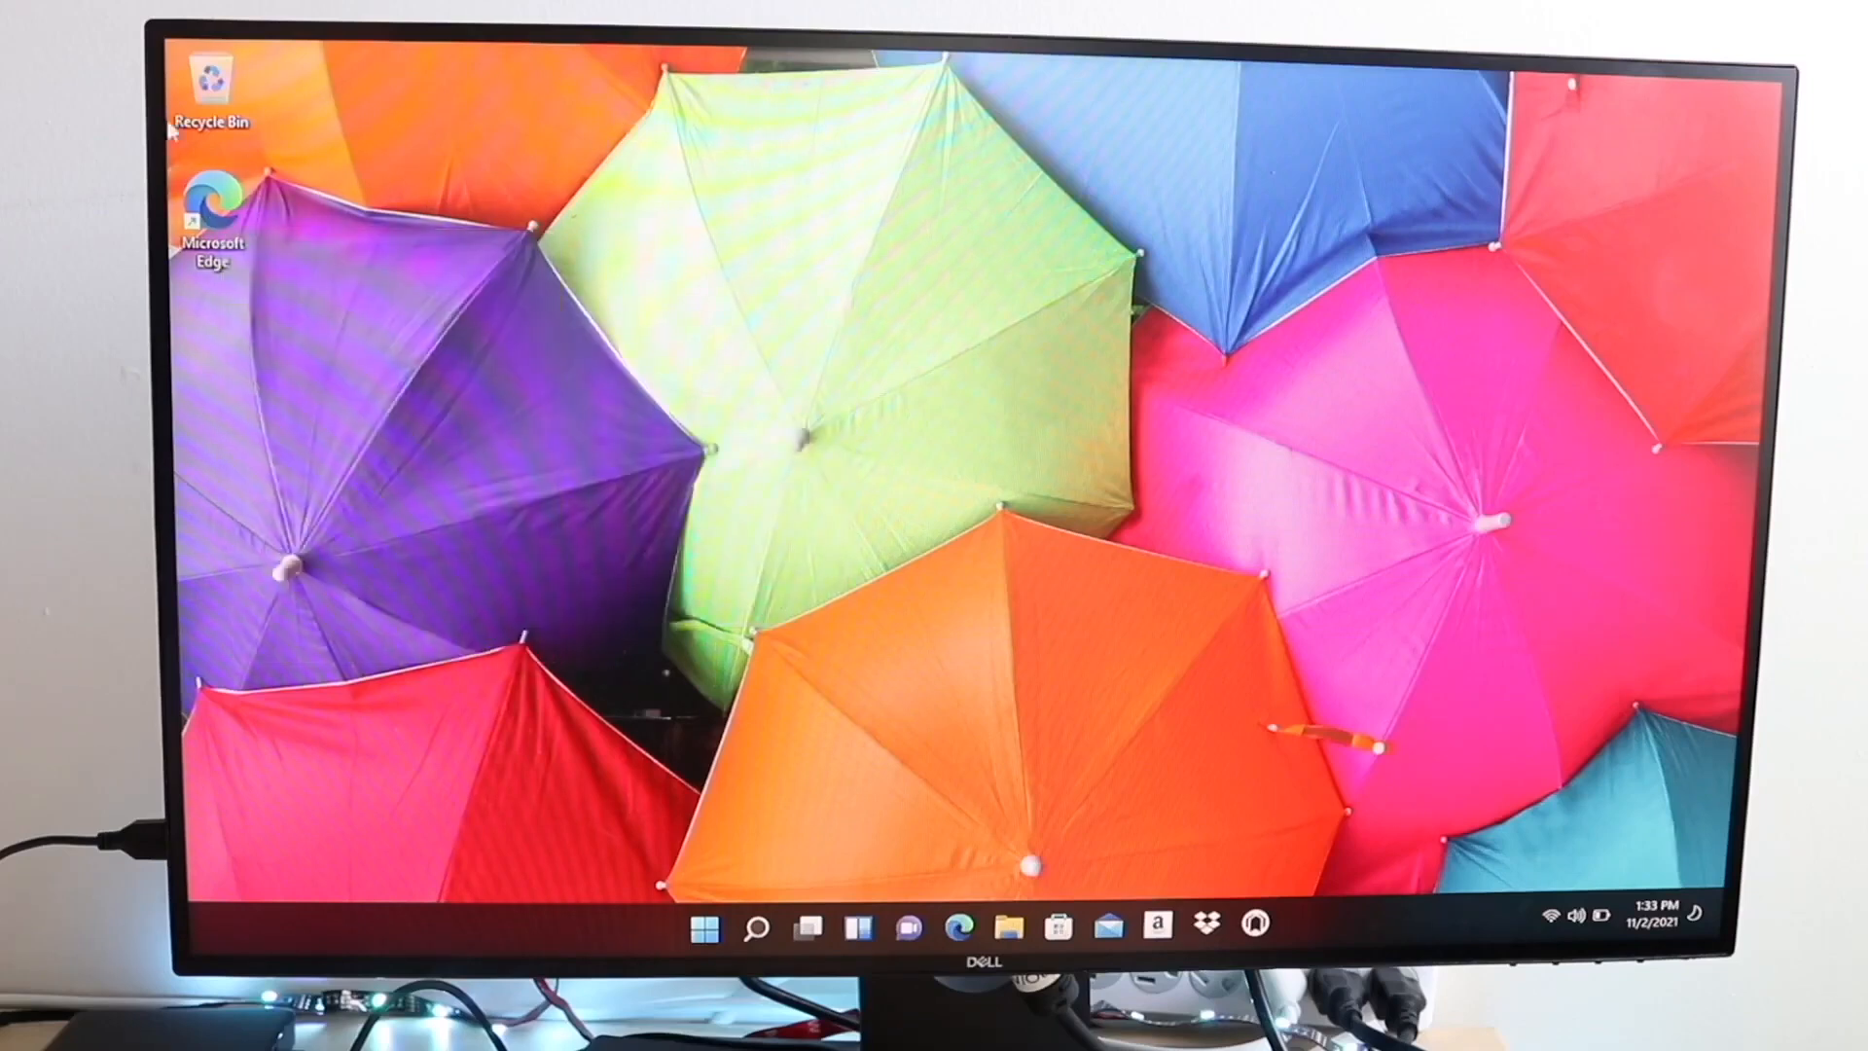
mouse_move(584, 428)
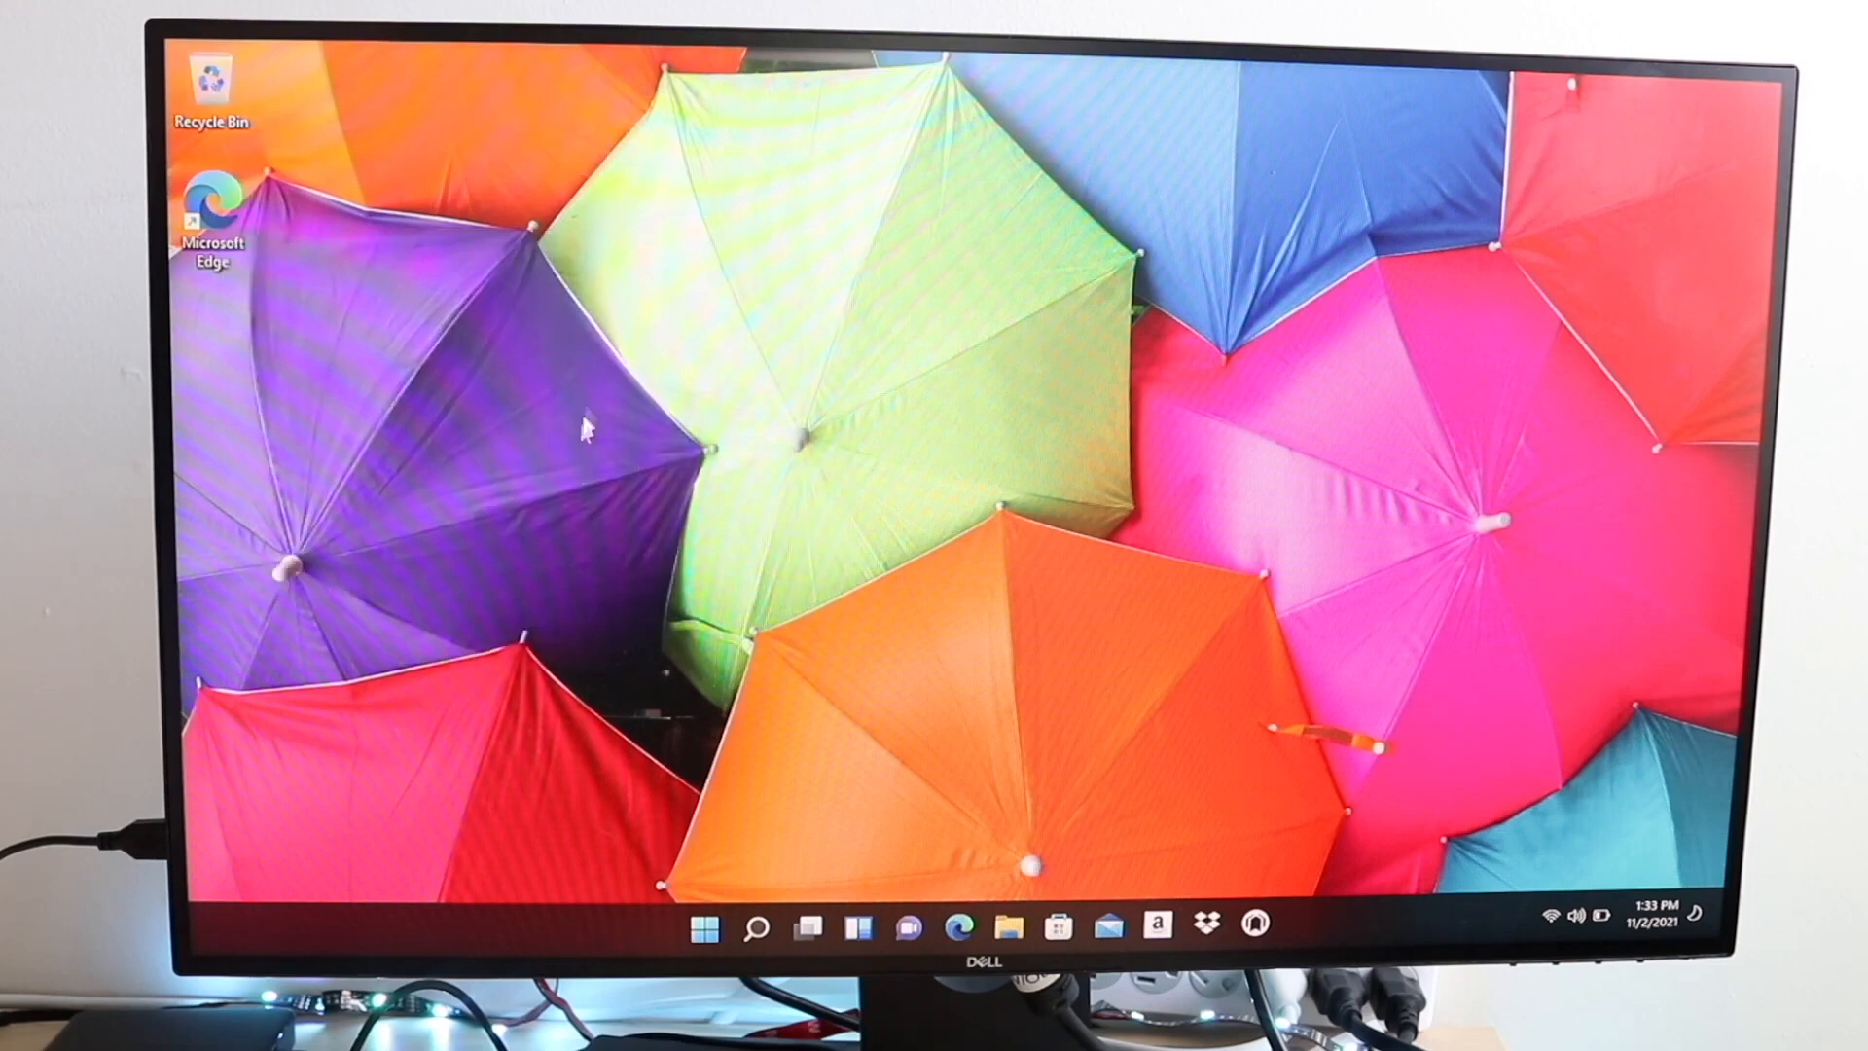
right_click(578, 434)
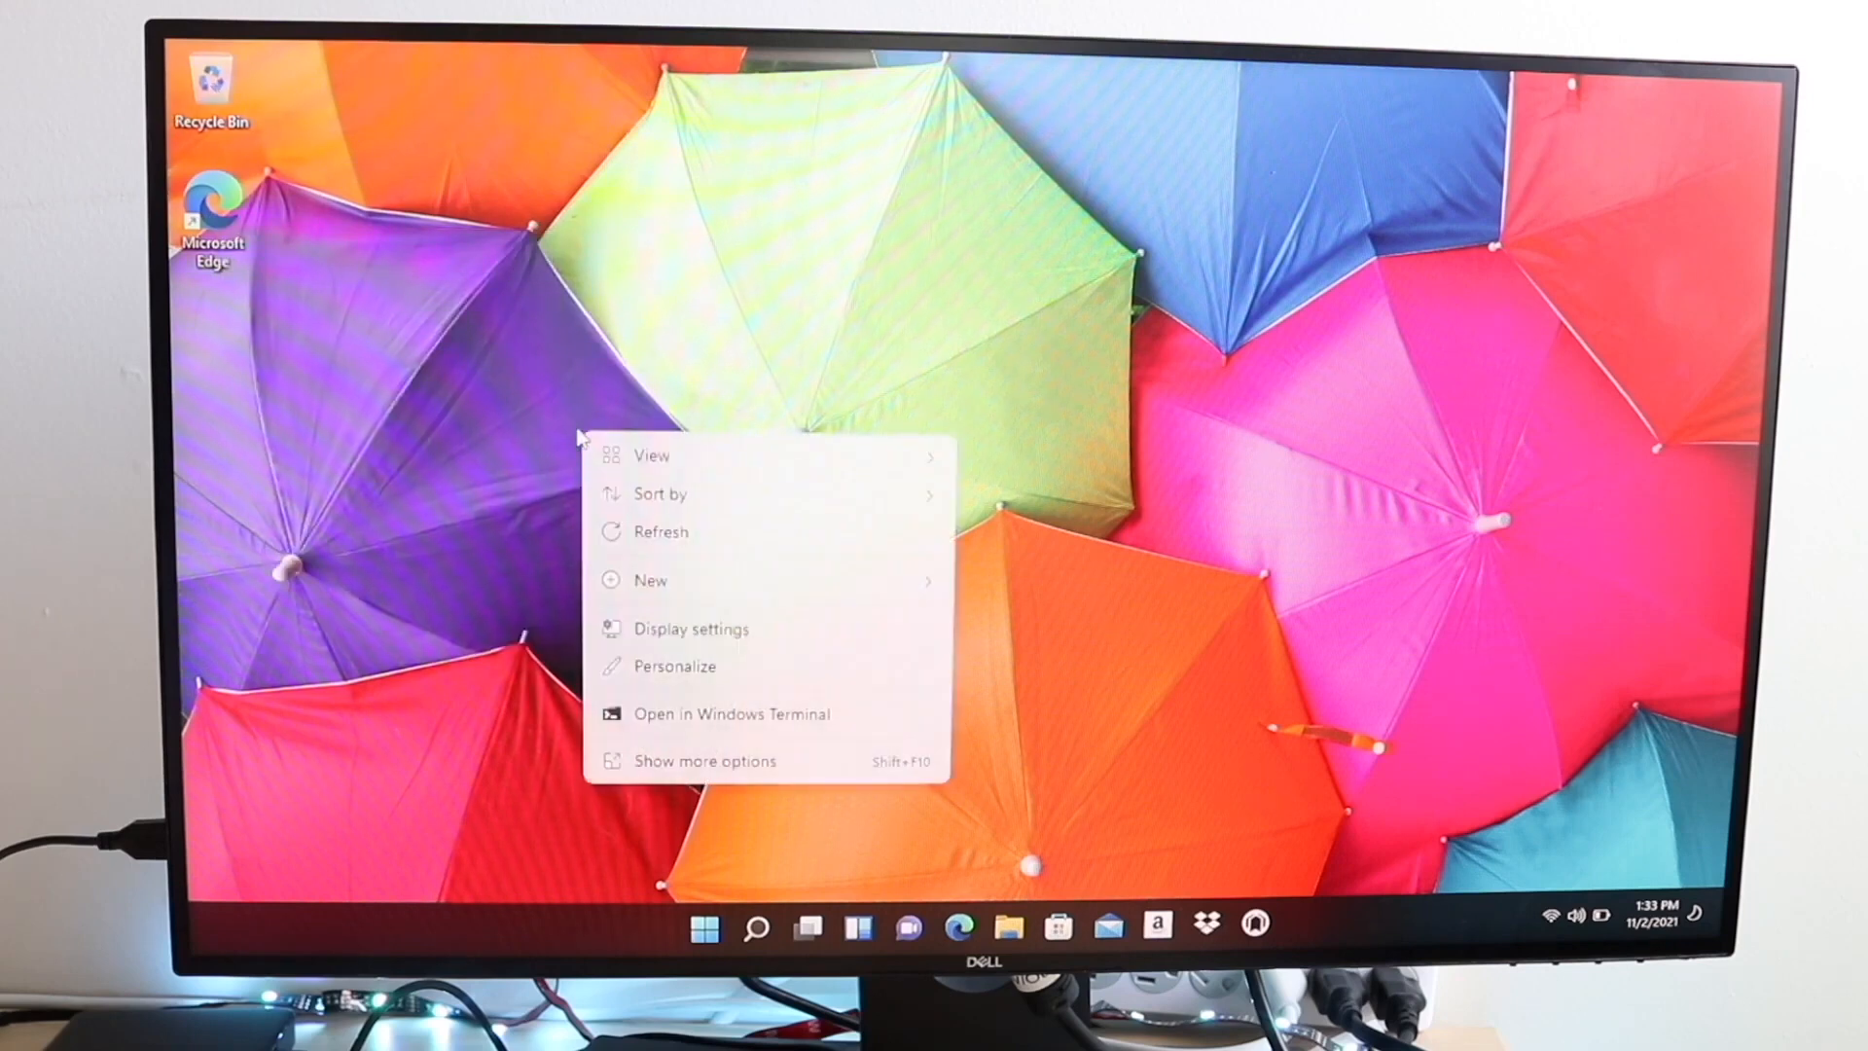